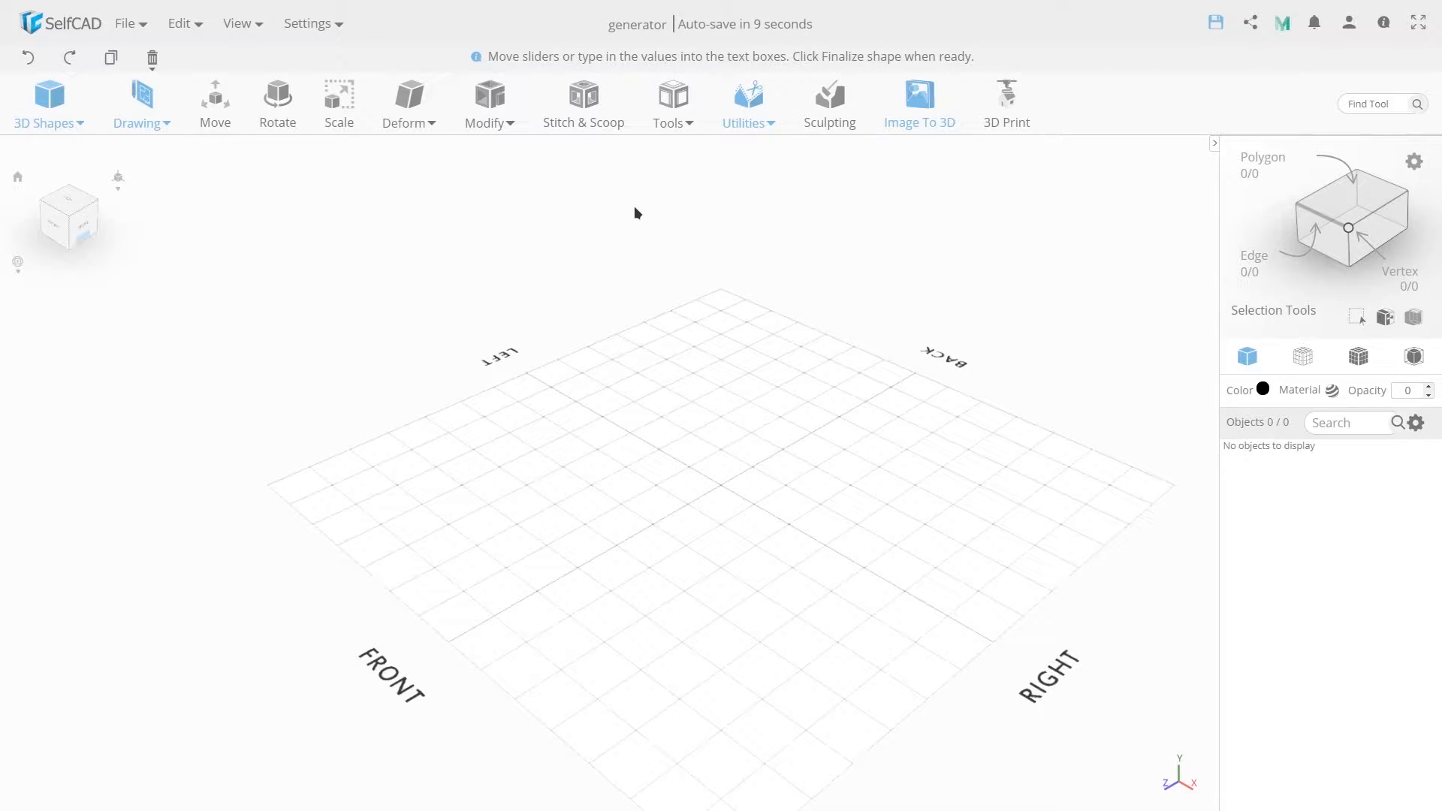
pyautogui.moveTo(180, 170)
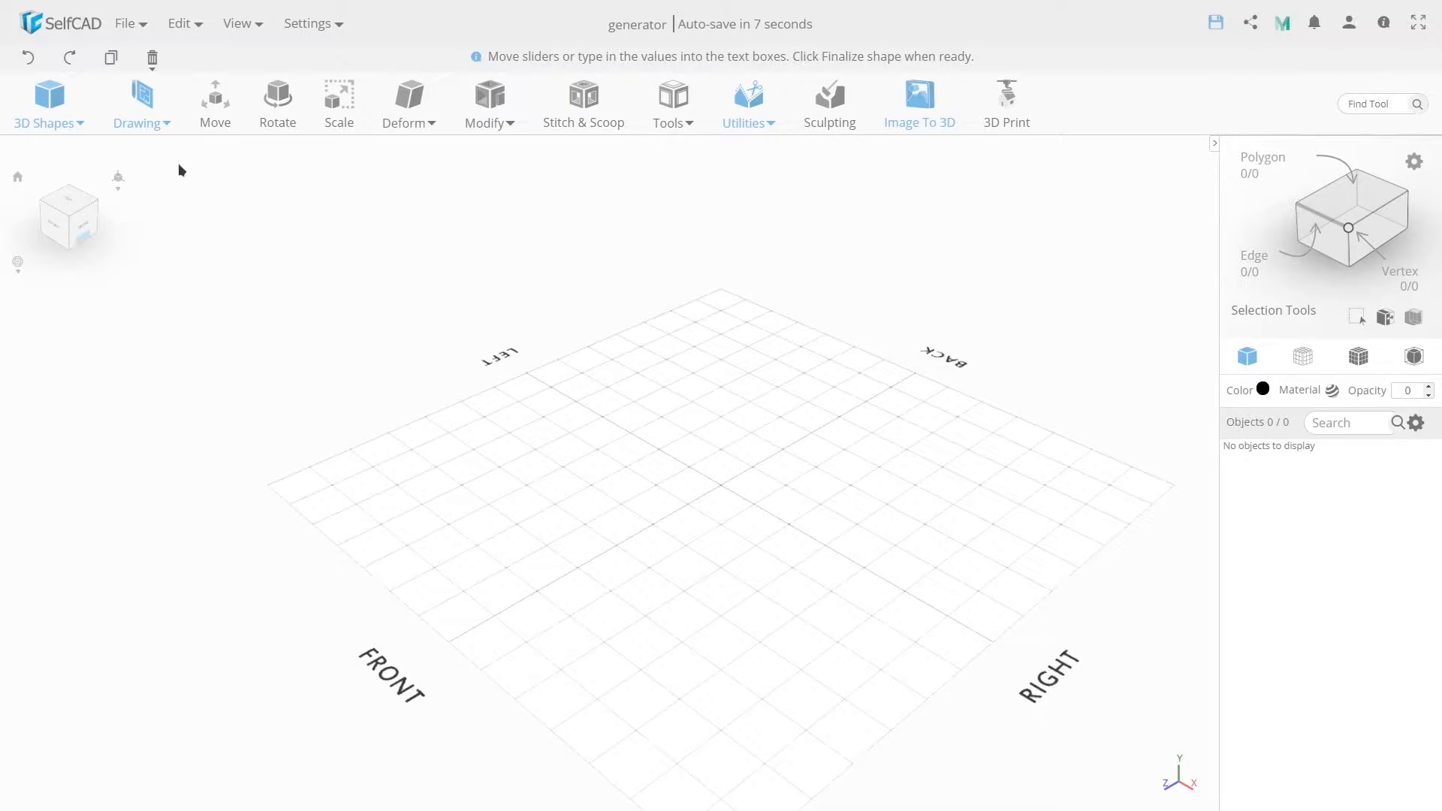
# Open the 3D Shapes menu and browse the Cylinder, Cube and Shape items.
pyautogui.click(48, 103)
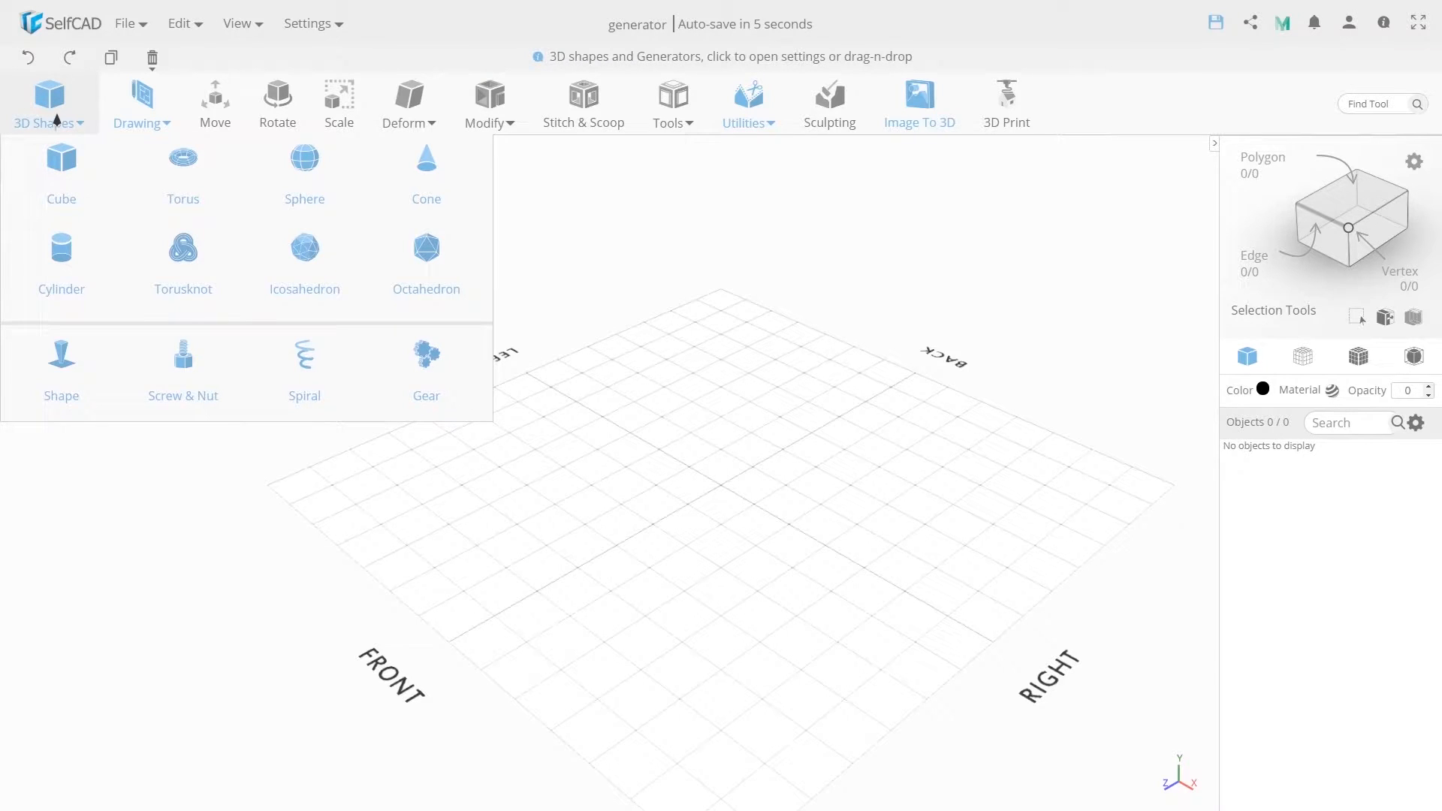
pyautogui.moveTo(61, 258)
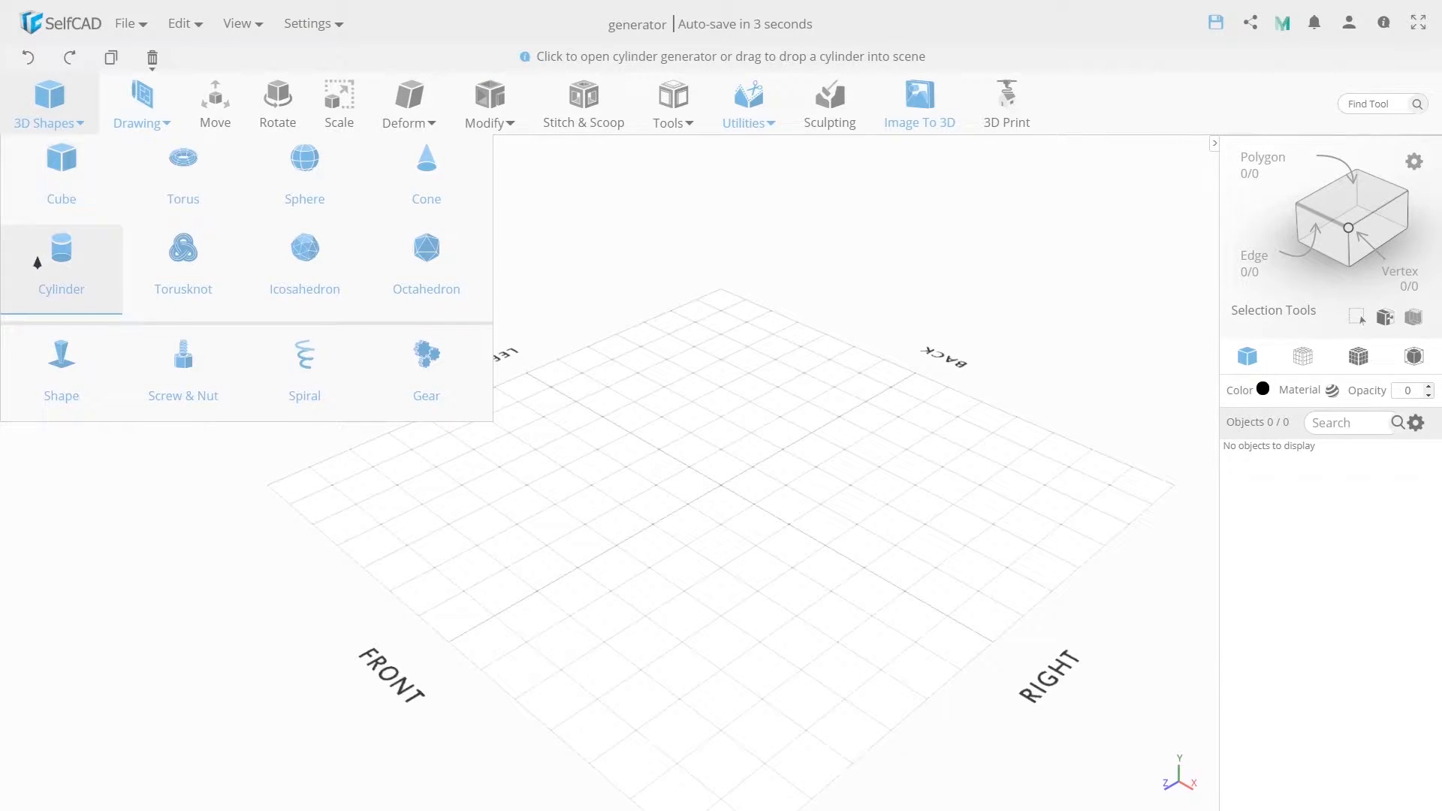
pyautogui.click(61, 262)
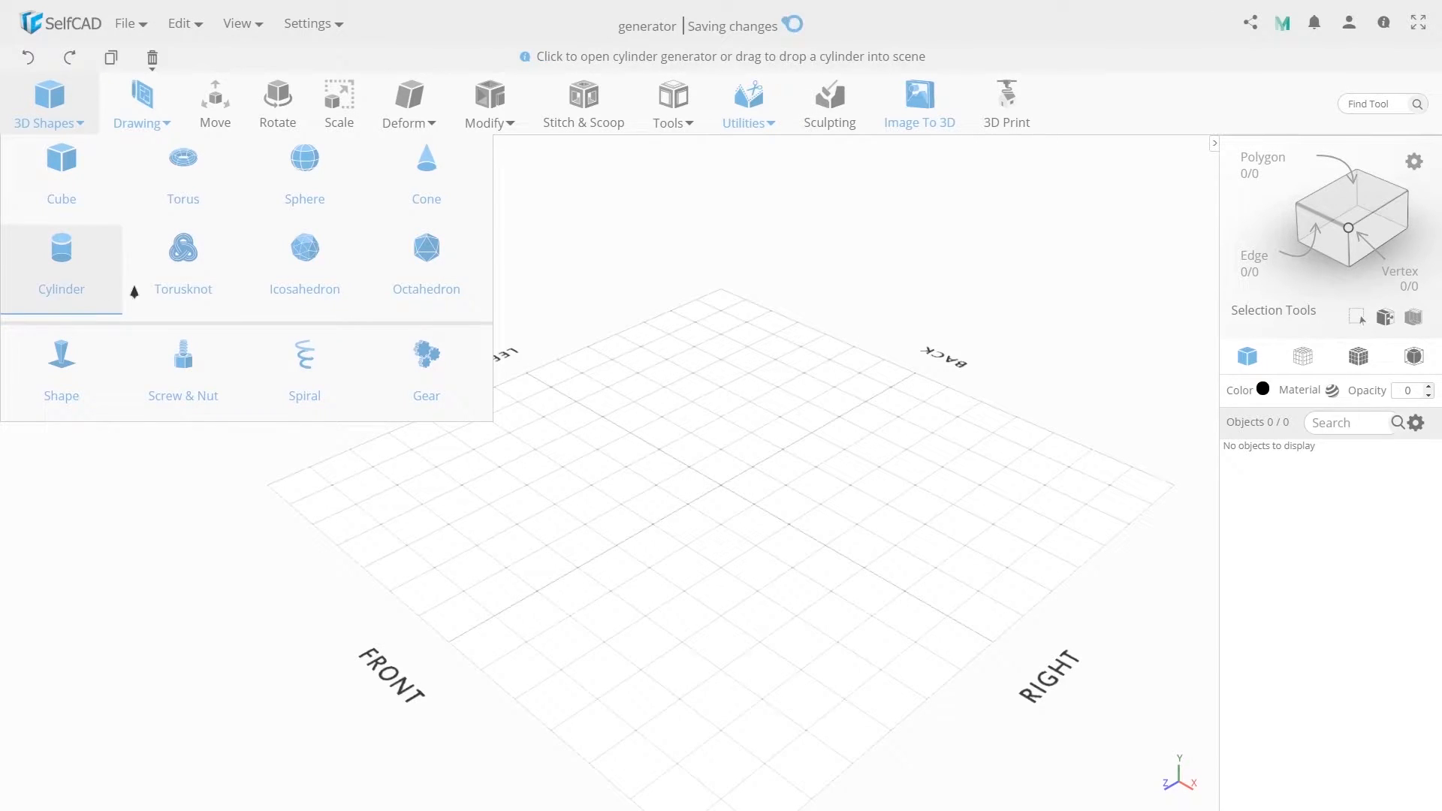
pyautogui.click(61, 175)
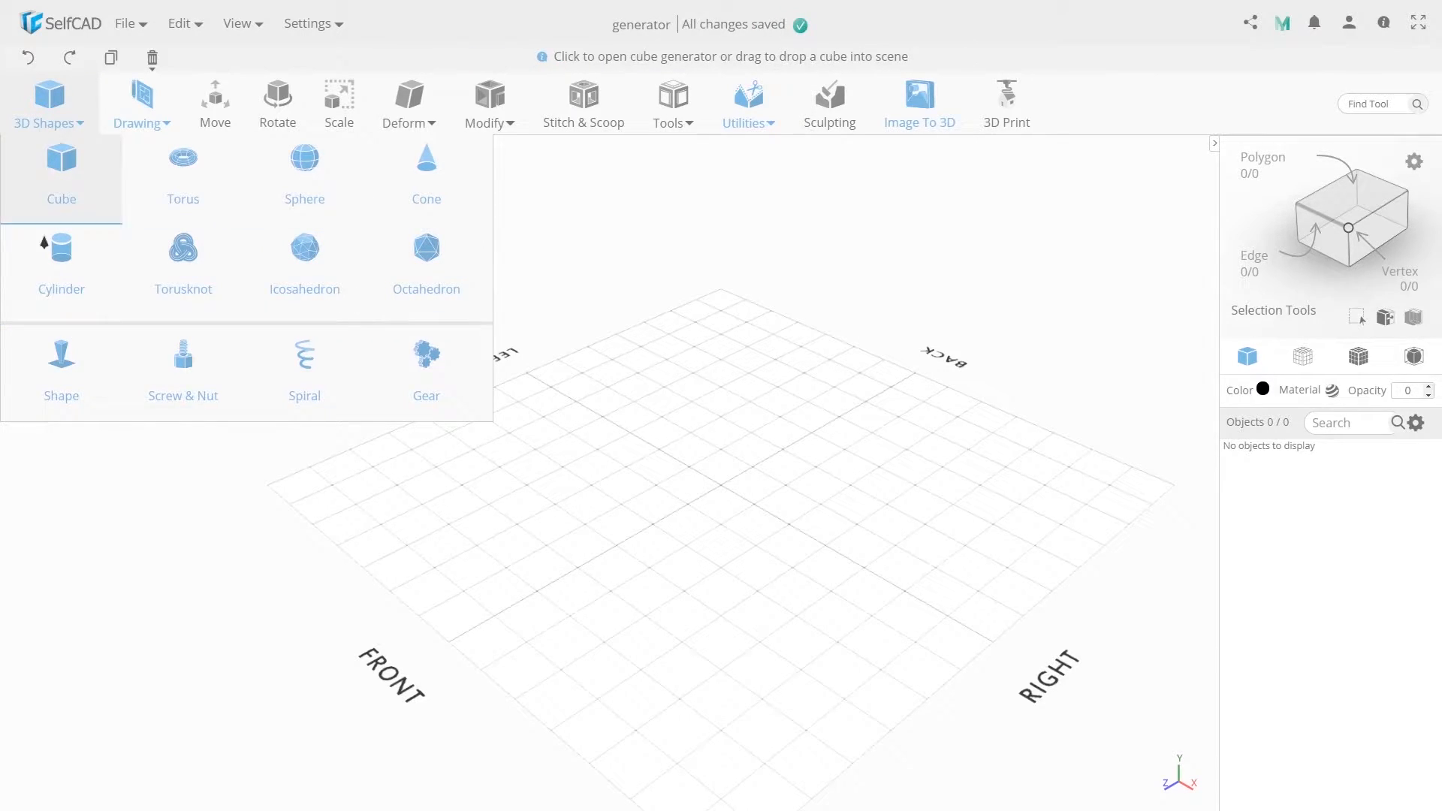
pyautogui.click(60, 262)
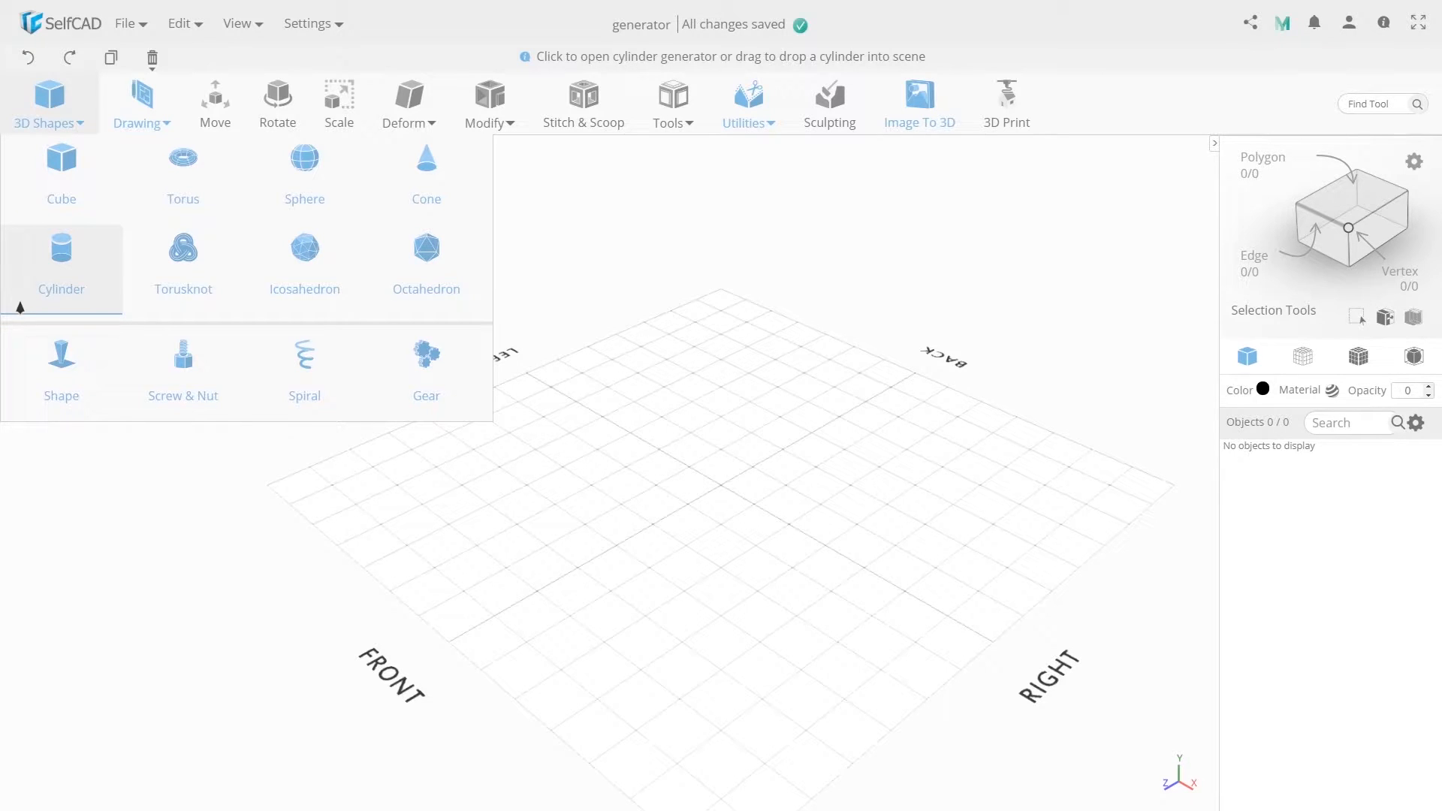
pyautogui.click(426, 368)
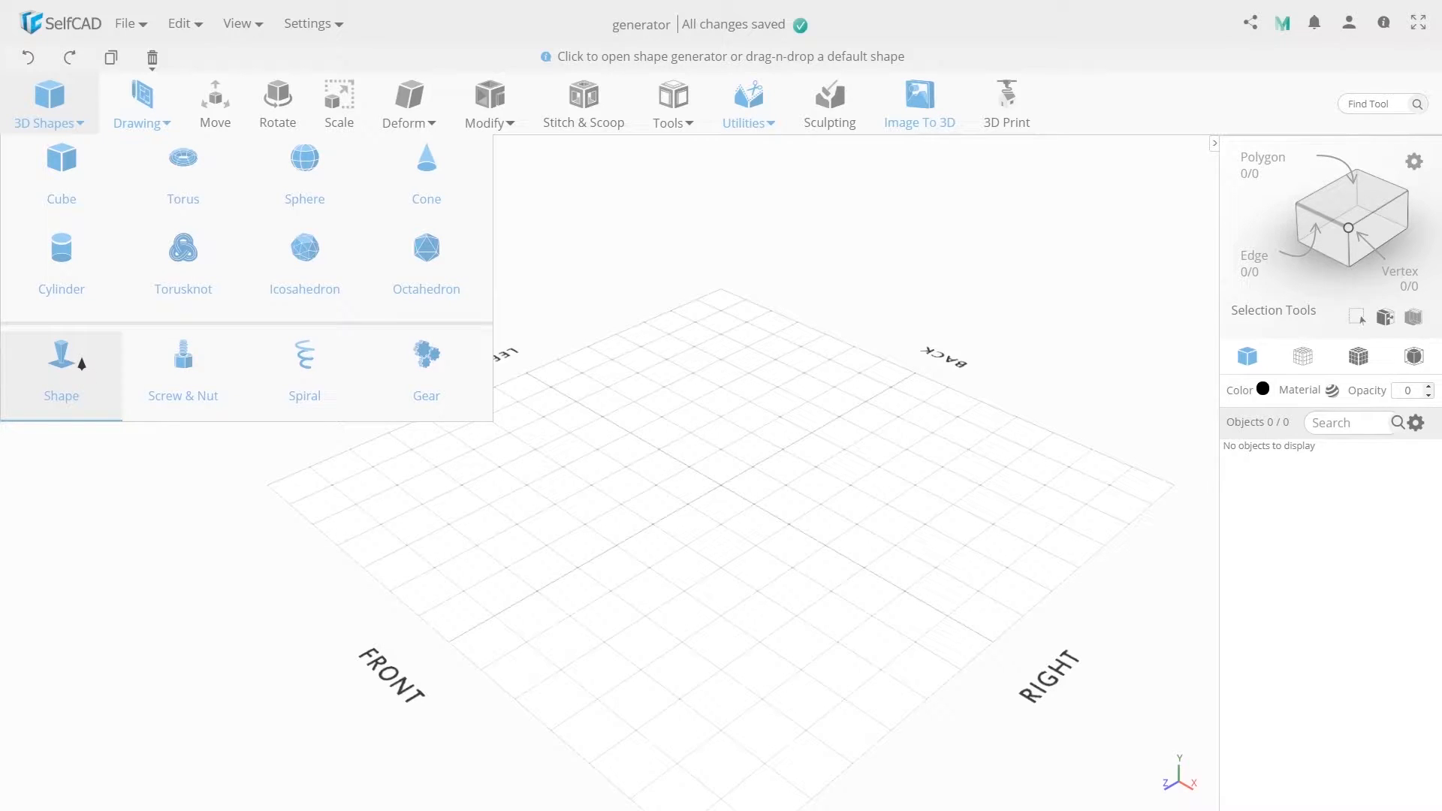
# Start the Shape generator's five-sided prism and hide all other objects.
pyautogui.click(61, 368)
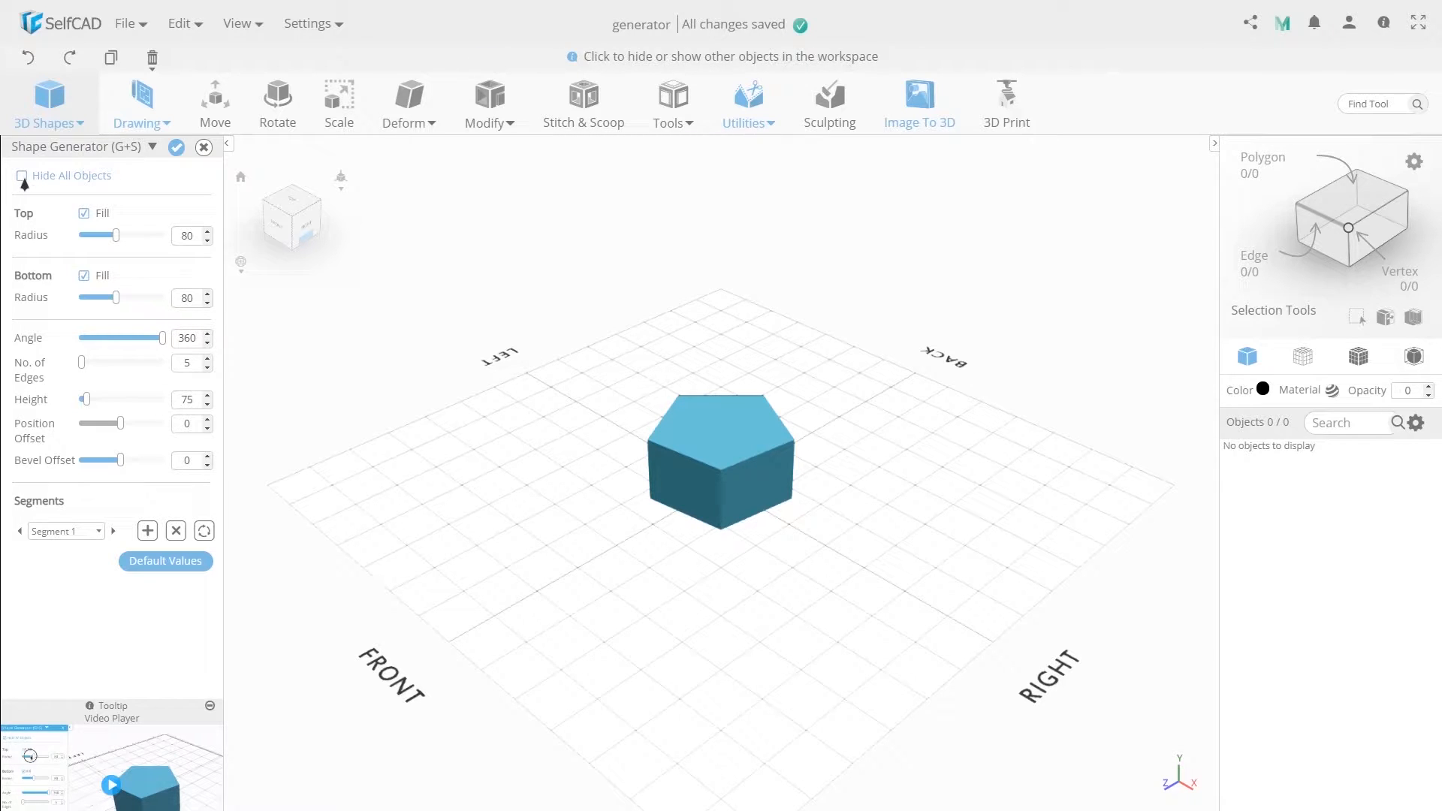
pyautogui.click(20, 176)
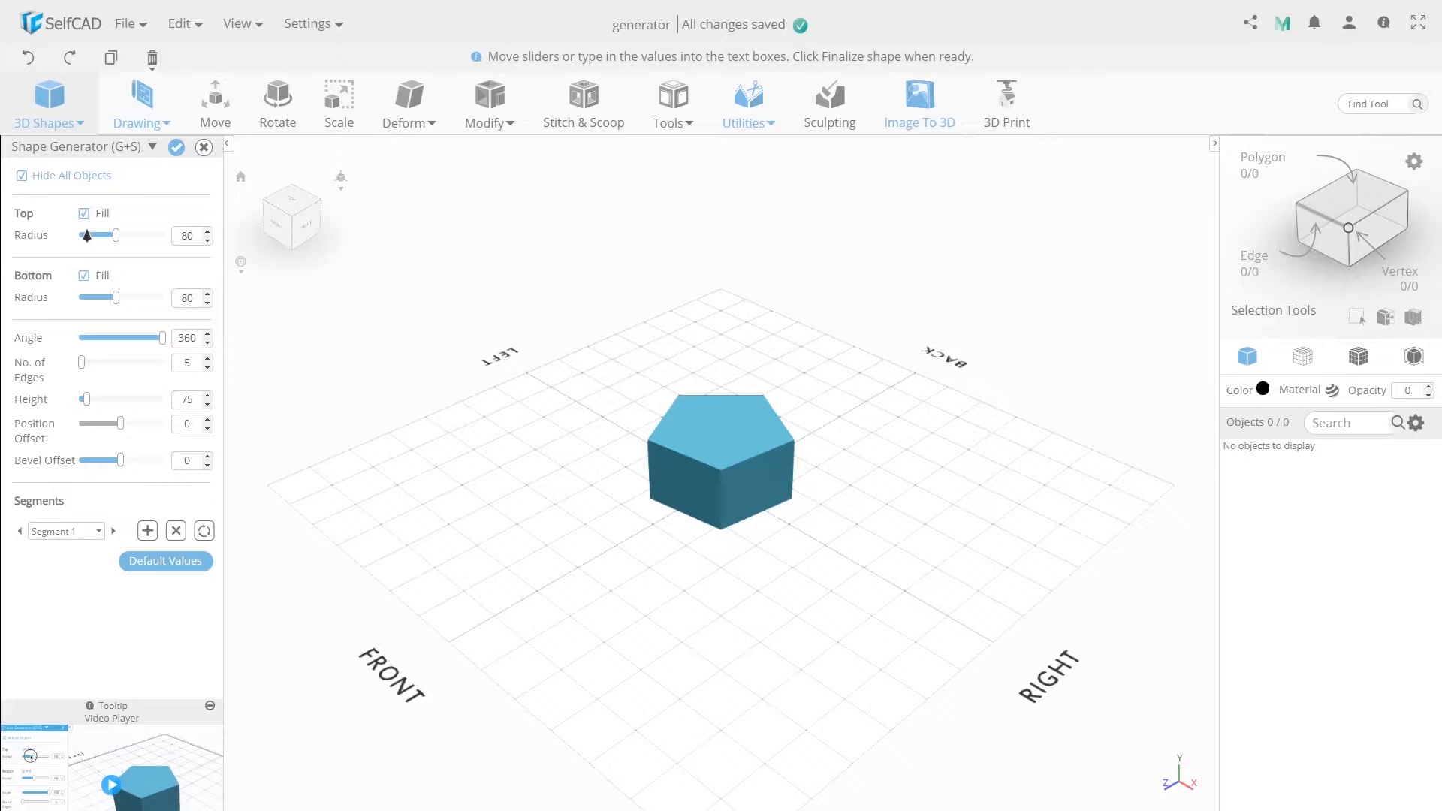
# Set the prism's Top Radius to 97 so it flares outward.
pyautogui.moveTo(100, 235); pyautogui.dragTo(118, 235)
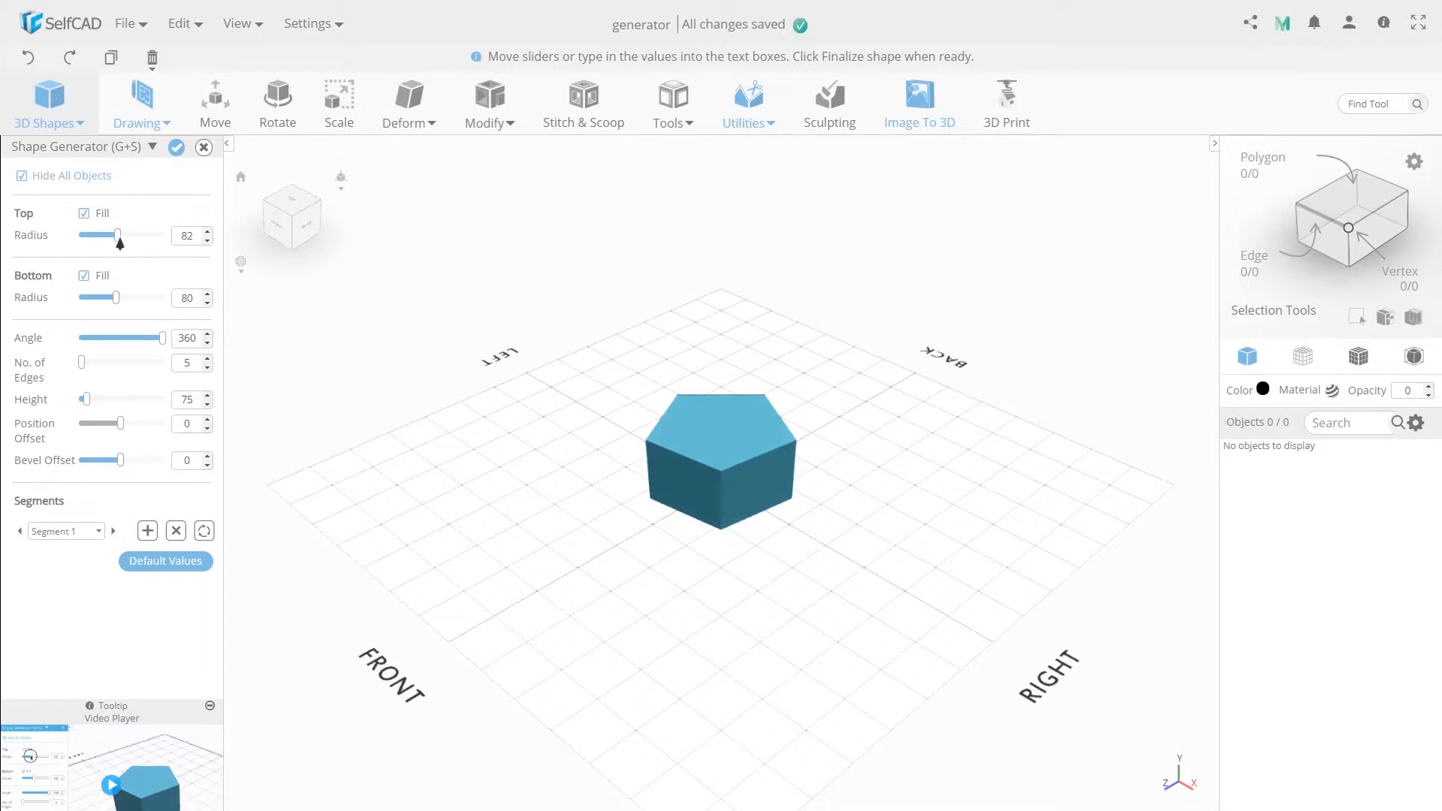
pyautogui.moveTo(118, 235); pyautogui.dragTo(103, 235)
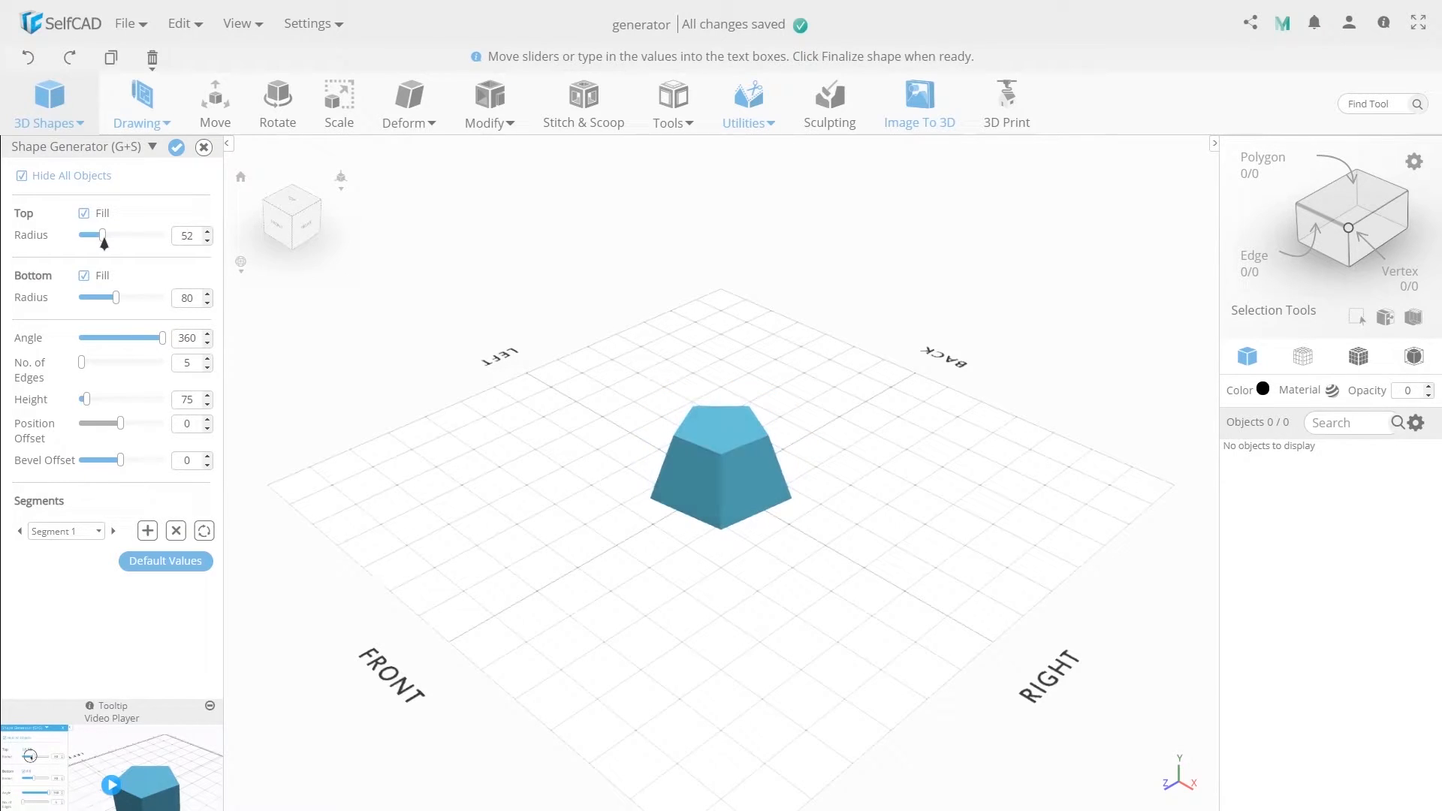
pyautogui.moveTo(102, 235); pyautogui.dragTo(135, 235)
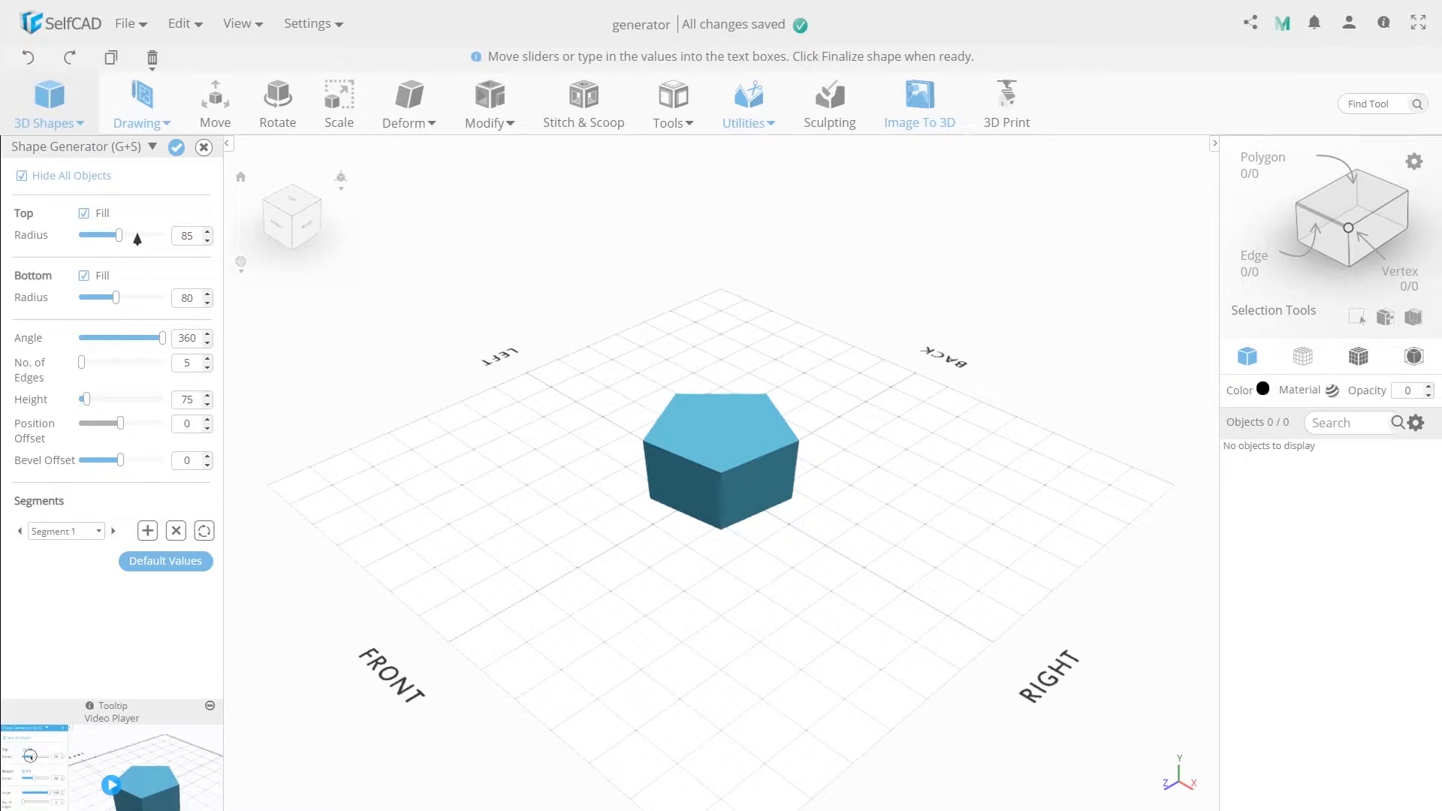
pyautogui.click(187, 235)
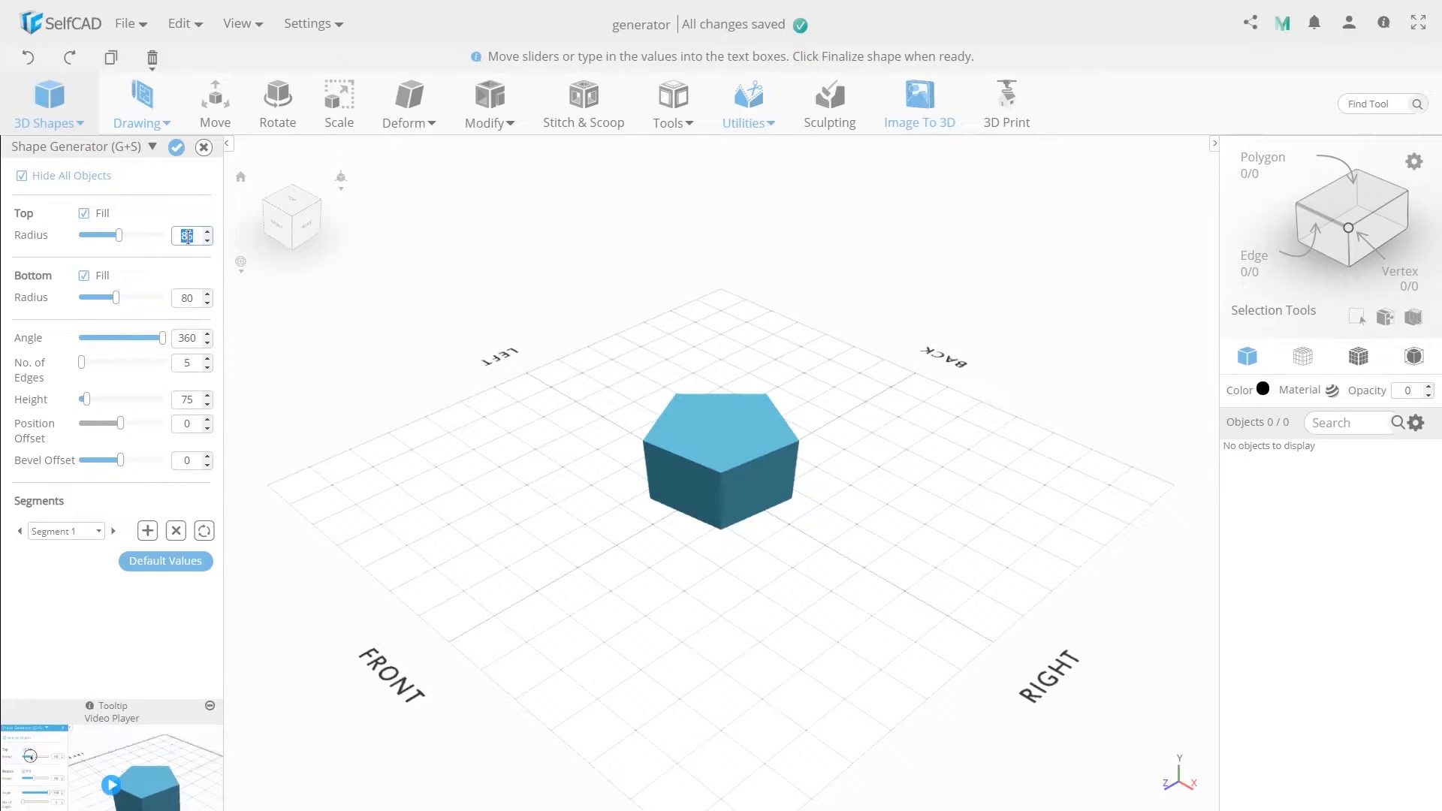
pyautogui.click(207, 230)
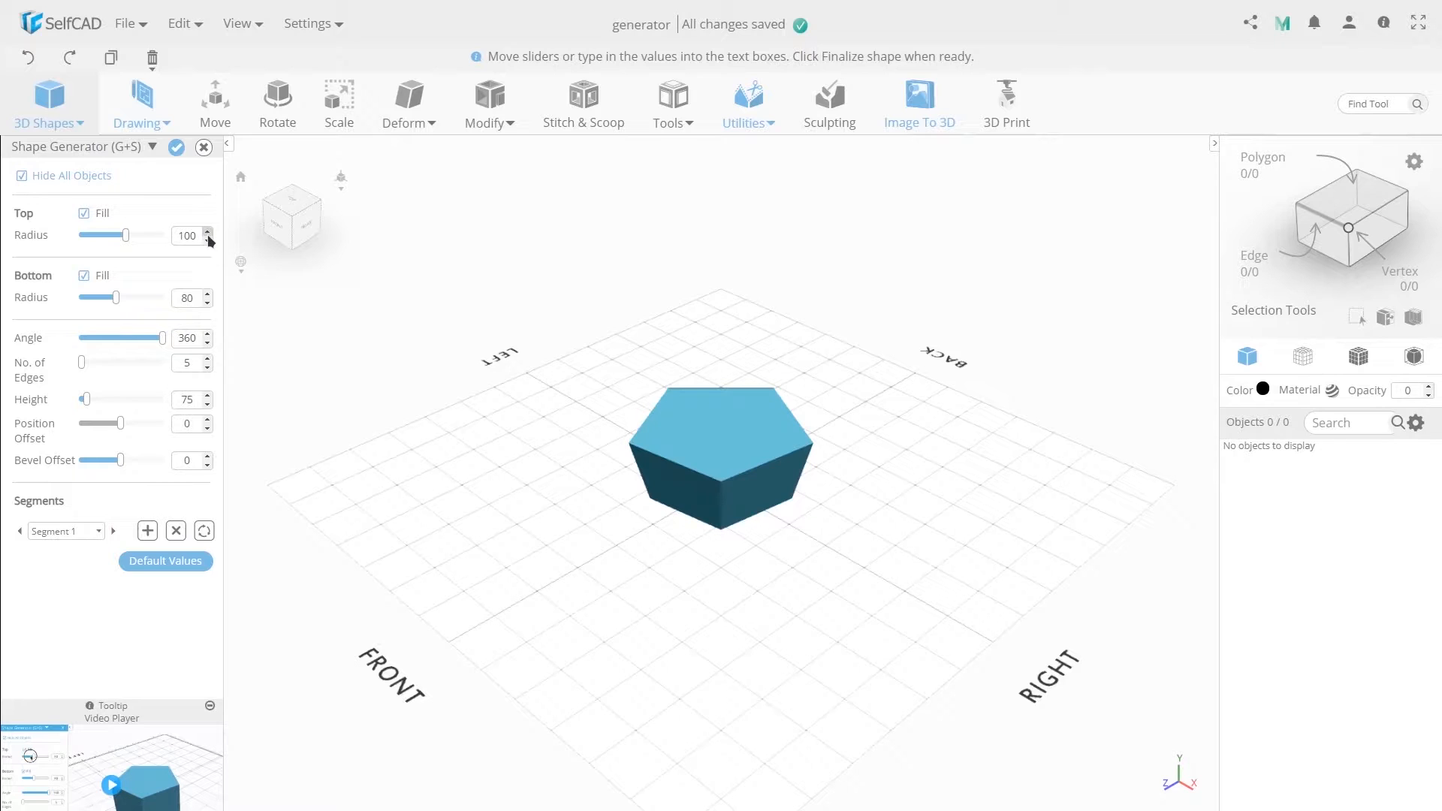
pyautogui.click(207, 230)
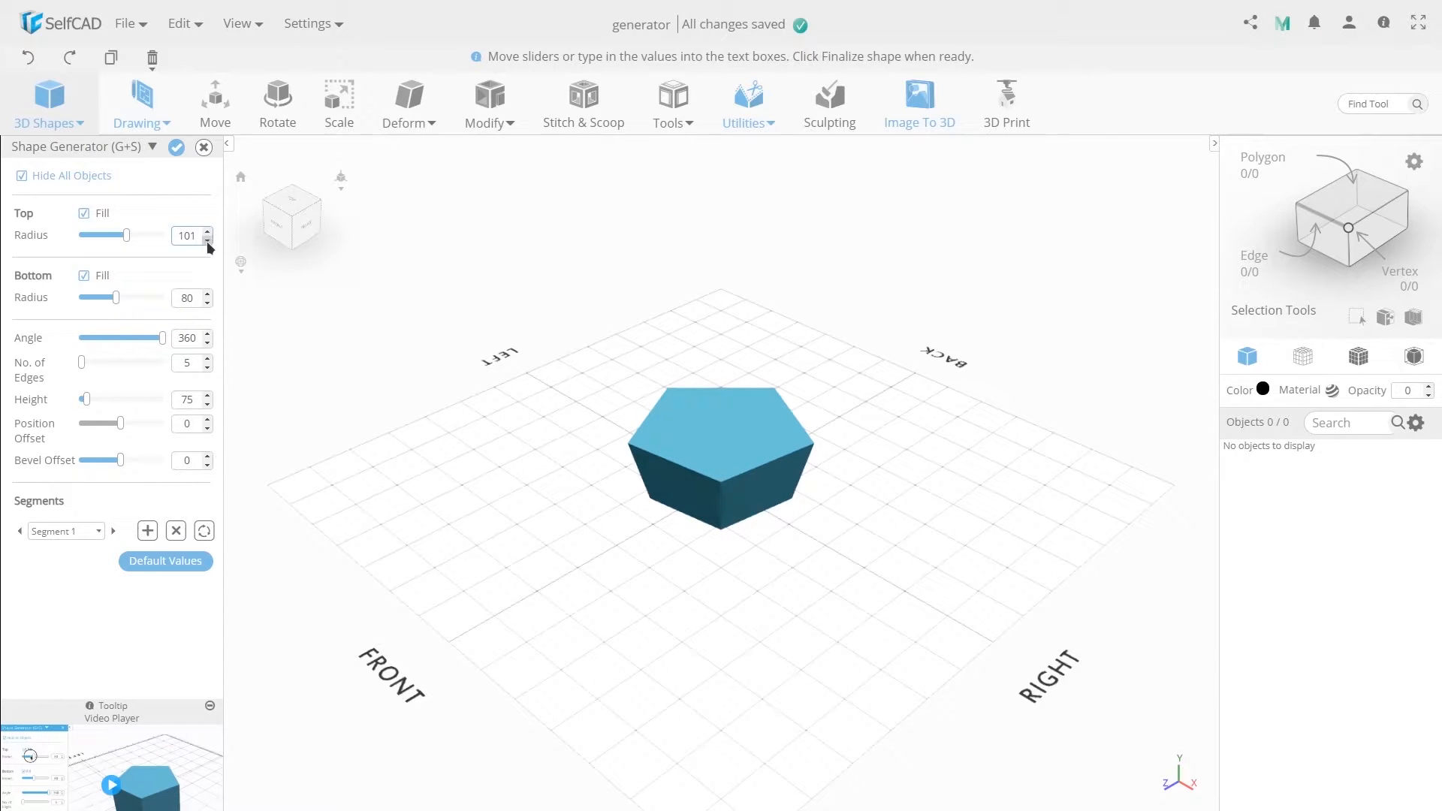
pyautogui.click(206, 240)
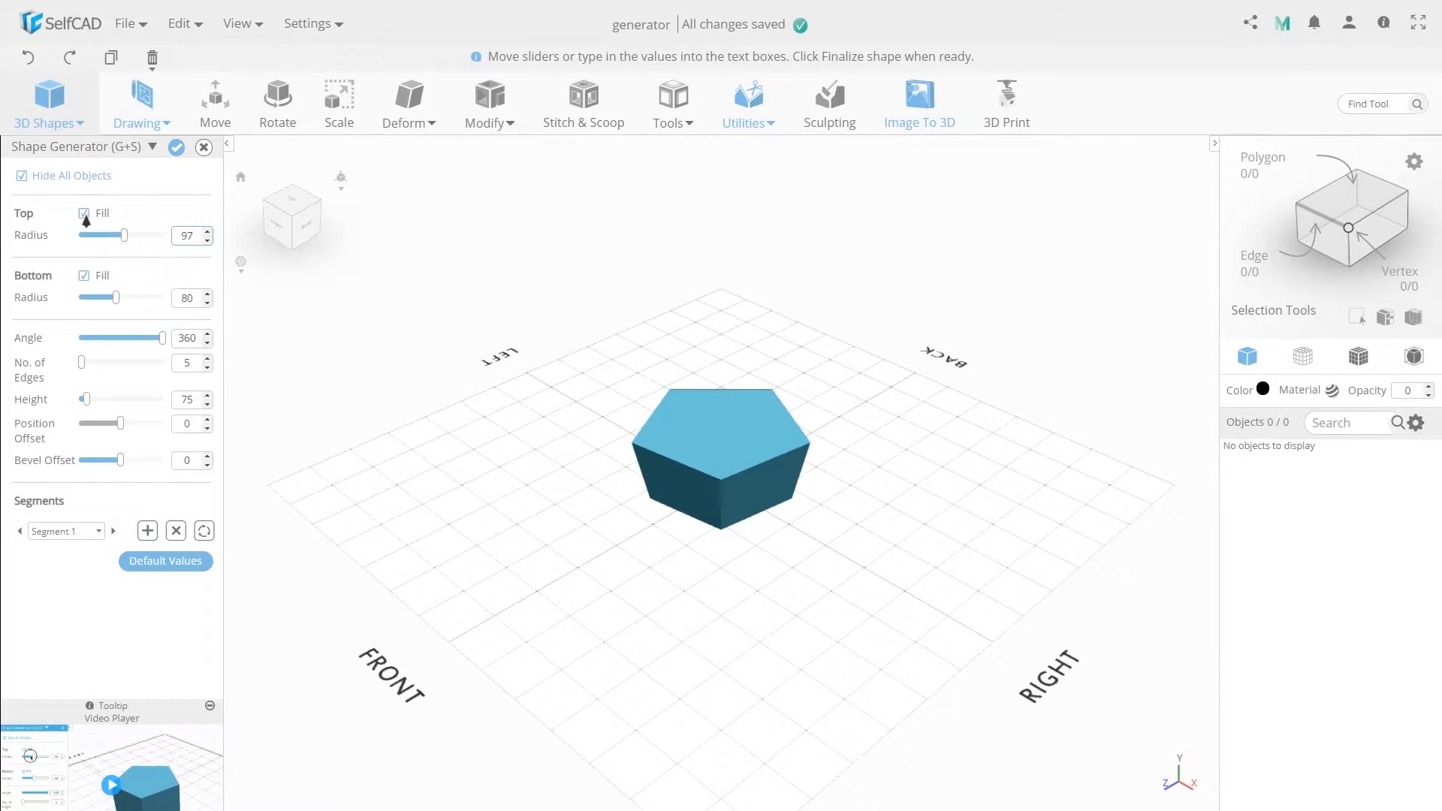
# Toggle the end fills, set Bottom Radius to 97, and refill both ends.
pyautogui.click(85, 213)
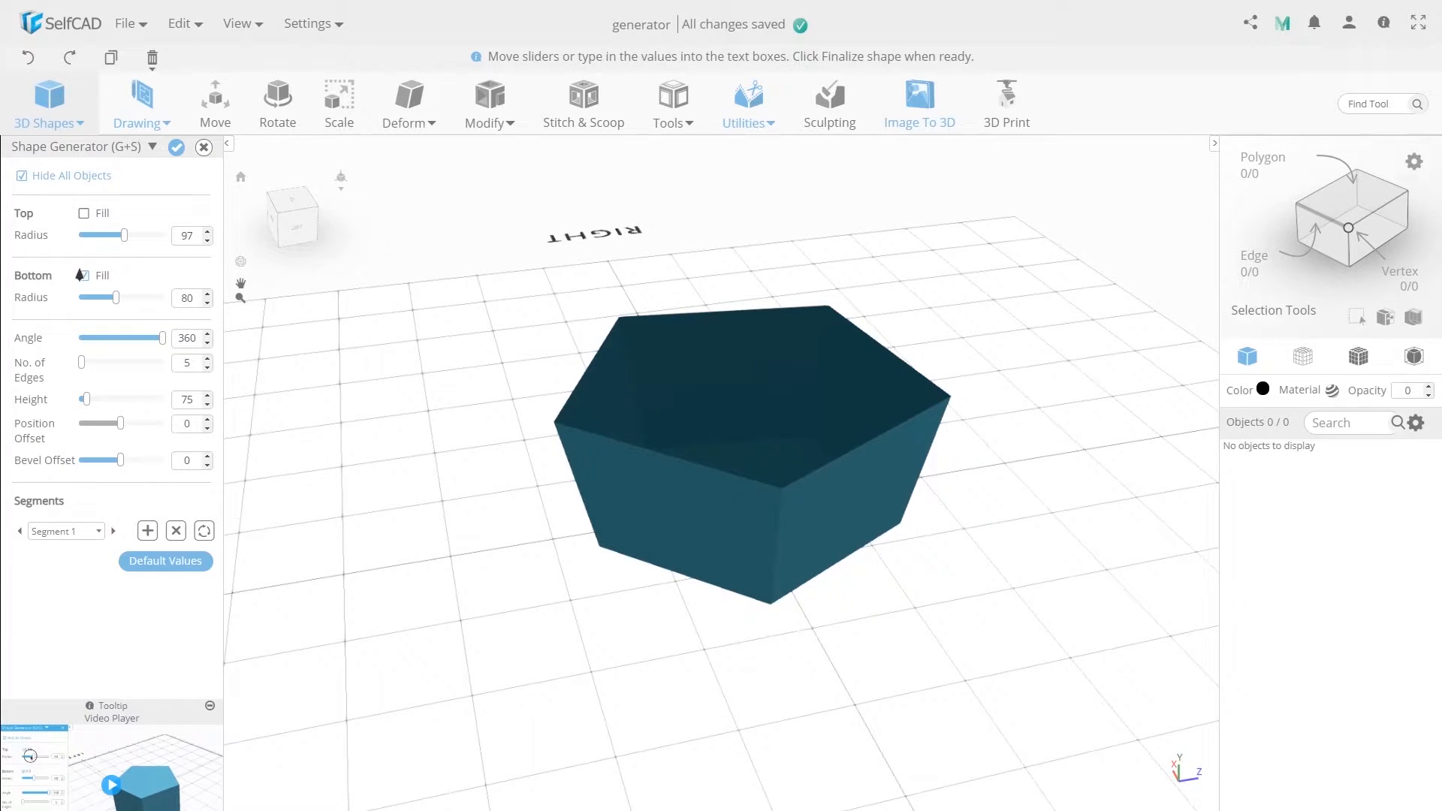
pyautogui.click(82, 275)
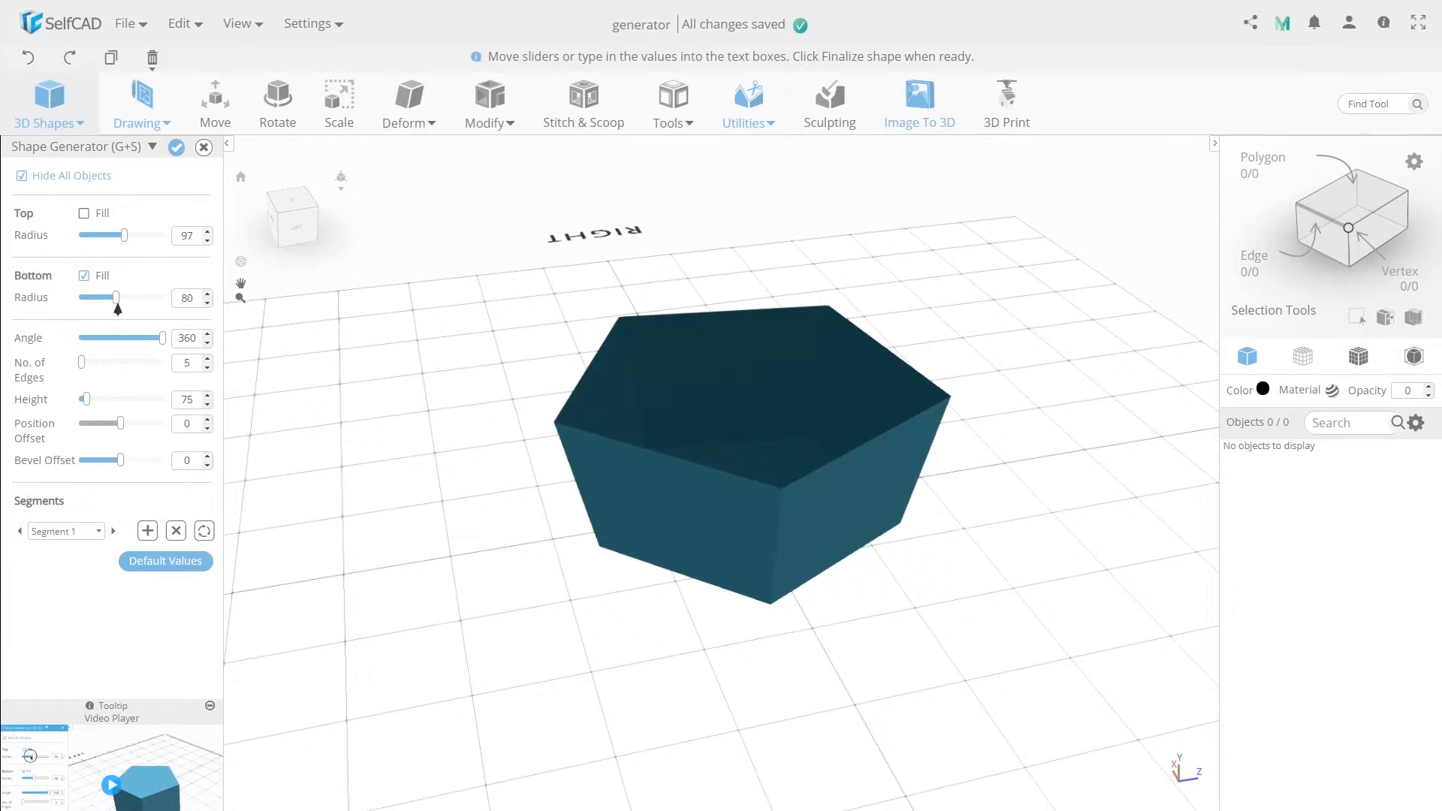
pyautogui.moveTo(115, 297); pyautogui.dragTo(130, 298)
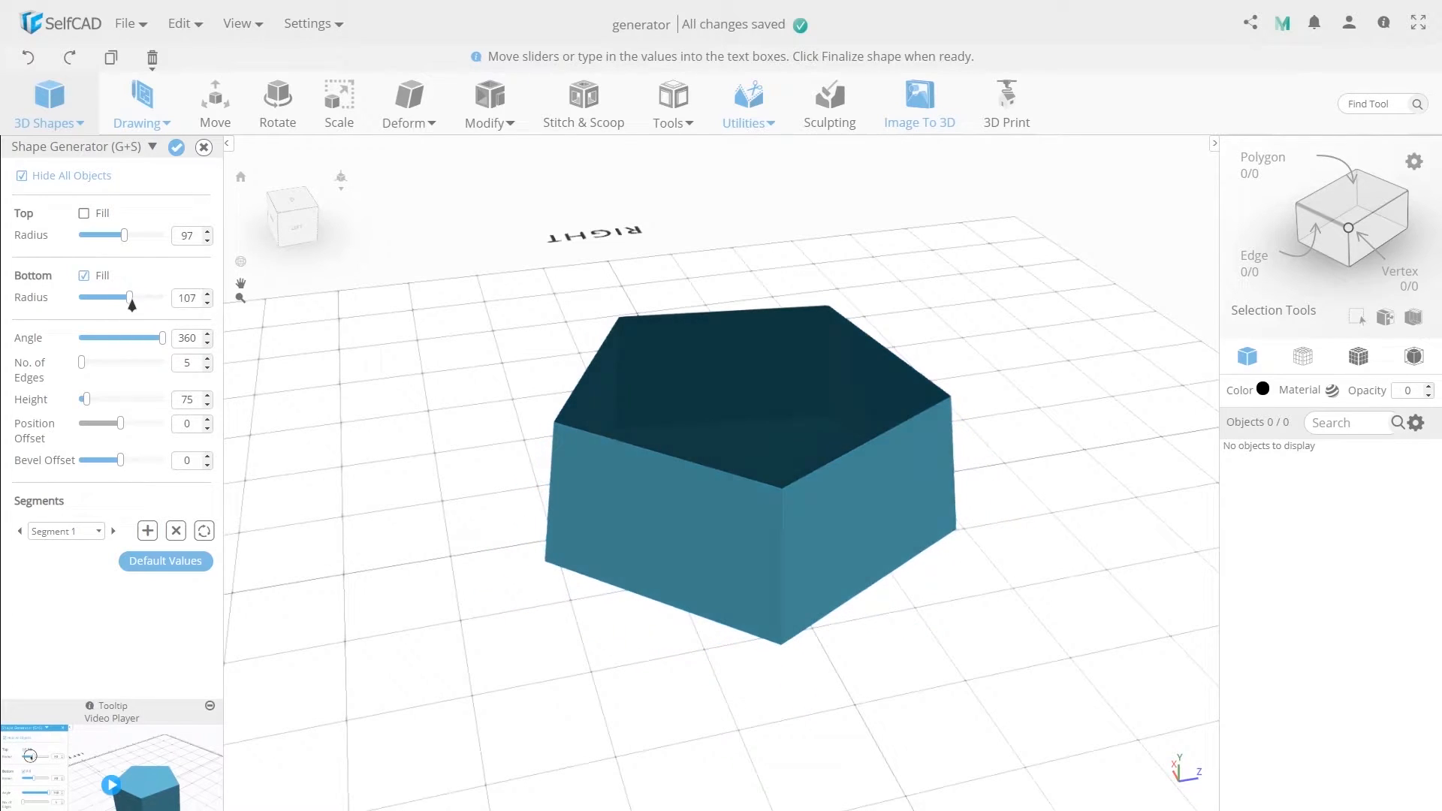
pyautogui.moveTo(131, 297); pyautogui.dragTo(122, 297)
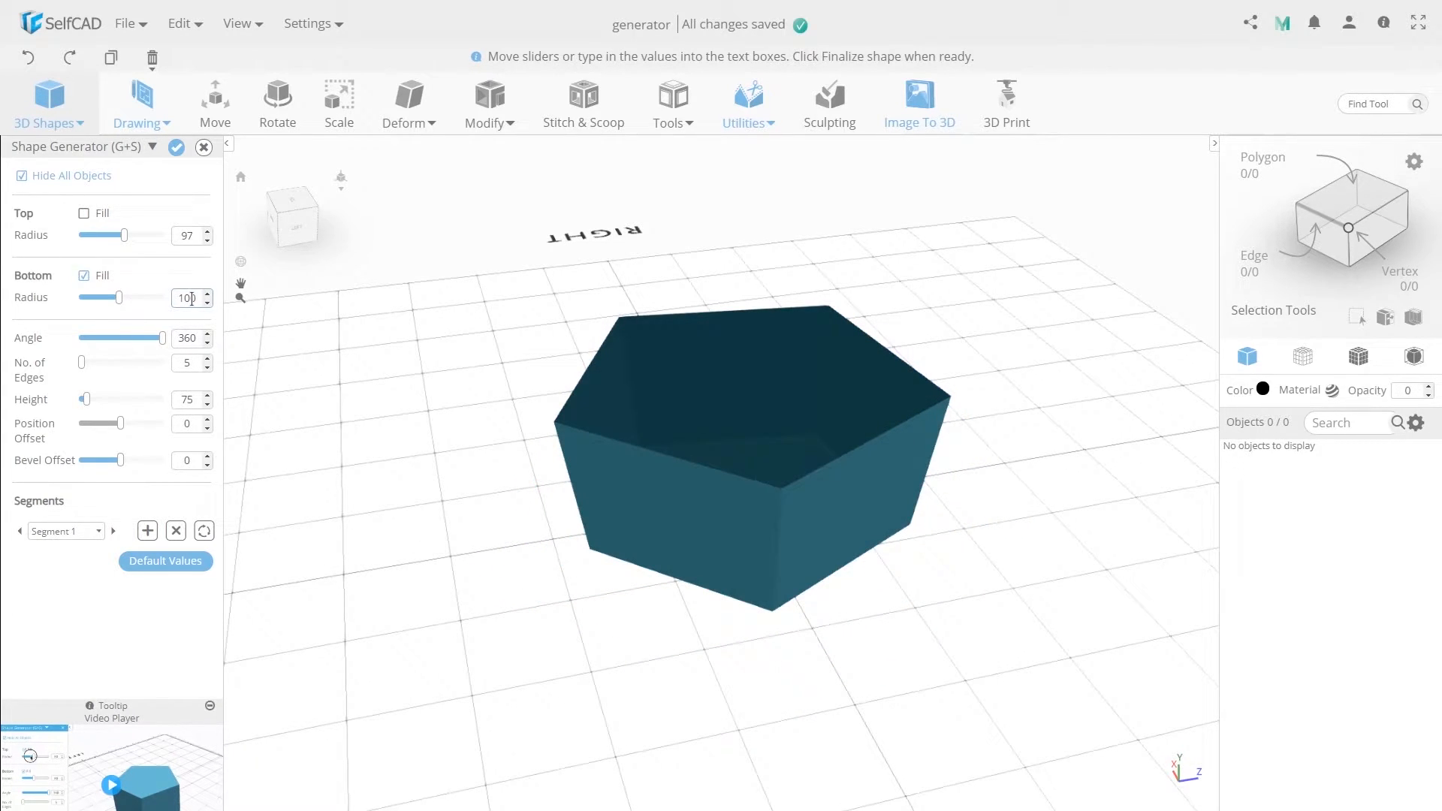
pyautogui.click(208, 292)
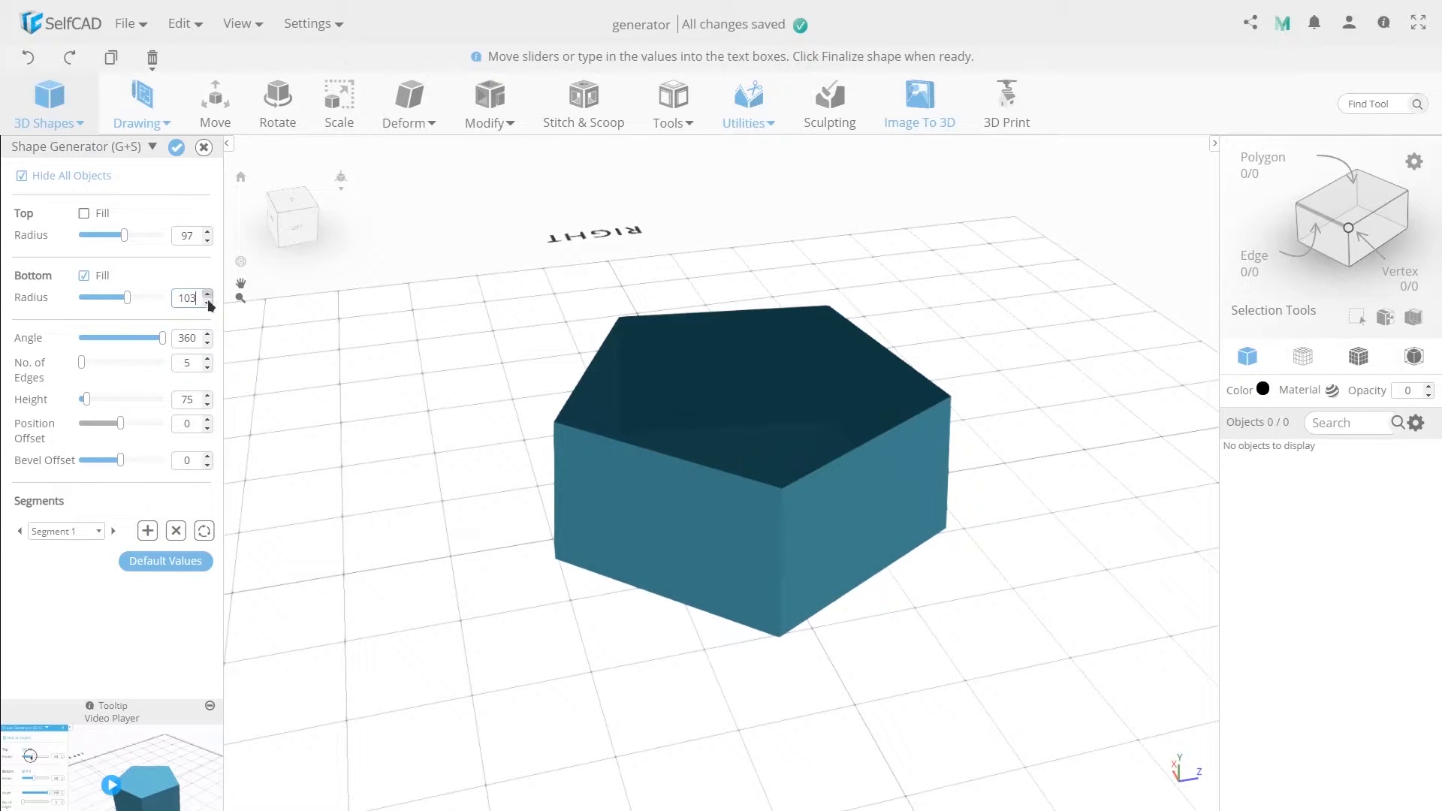
pyautogui.click(208, 302)
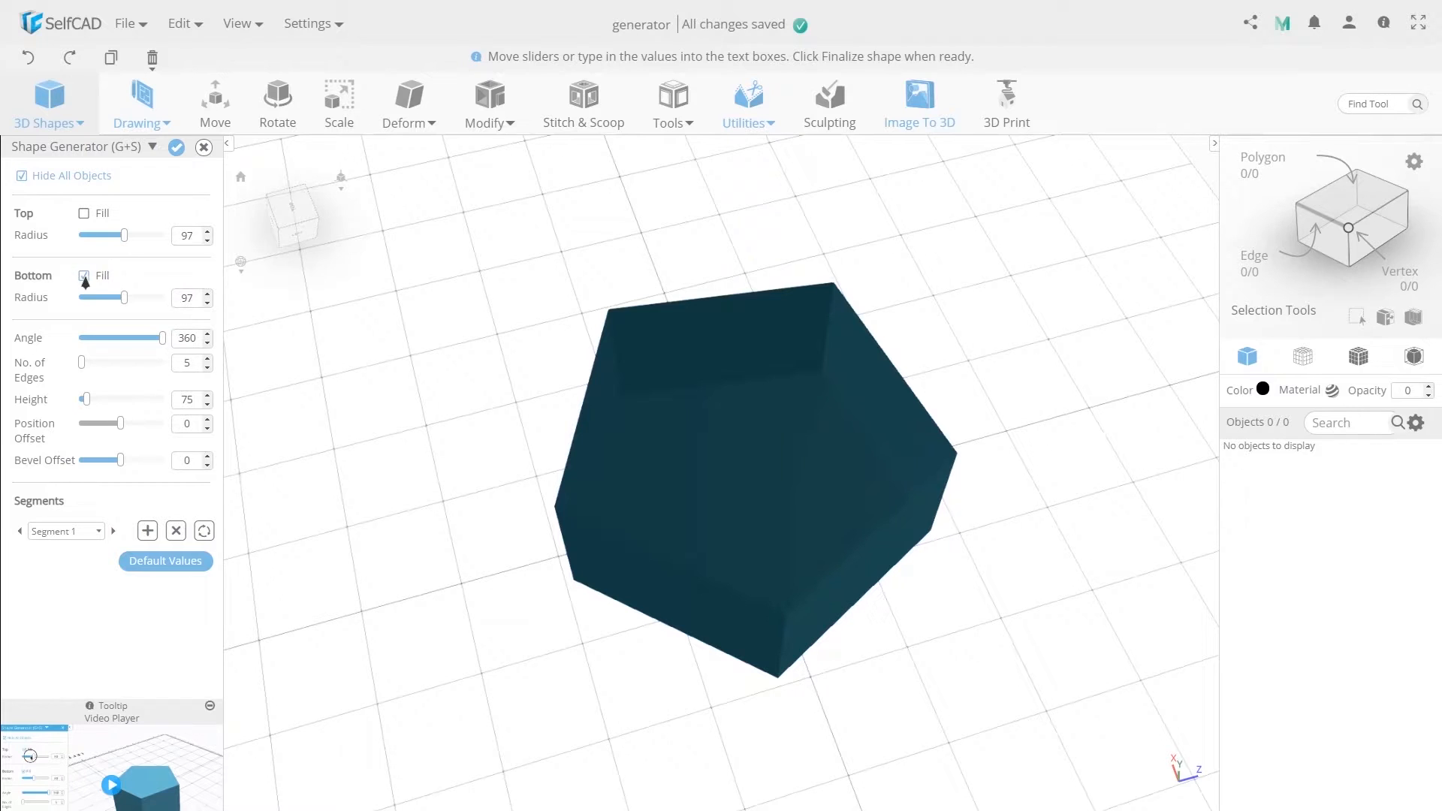
pyautogui.click(83, 275)
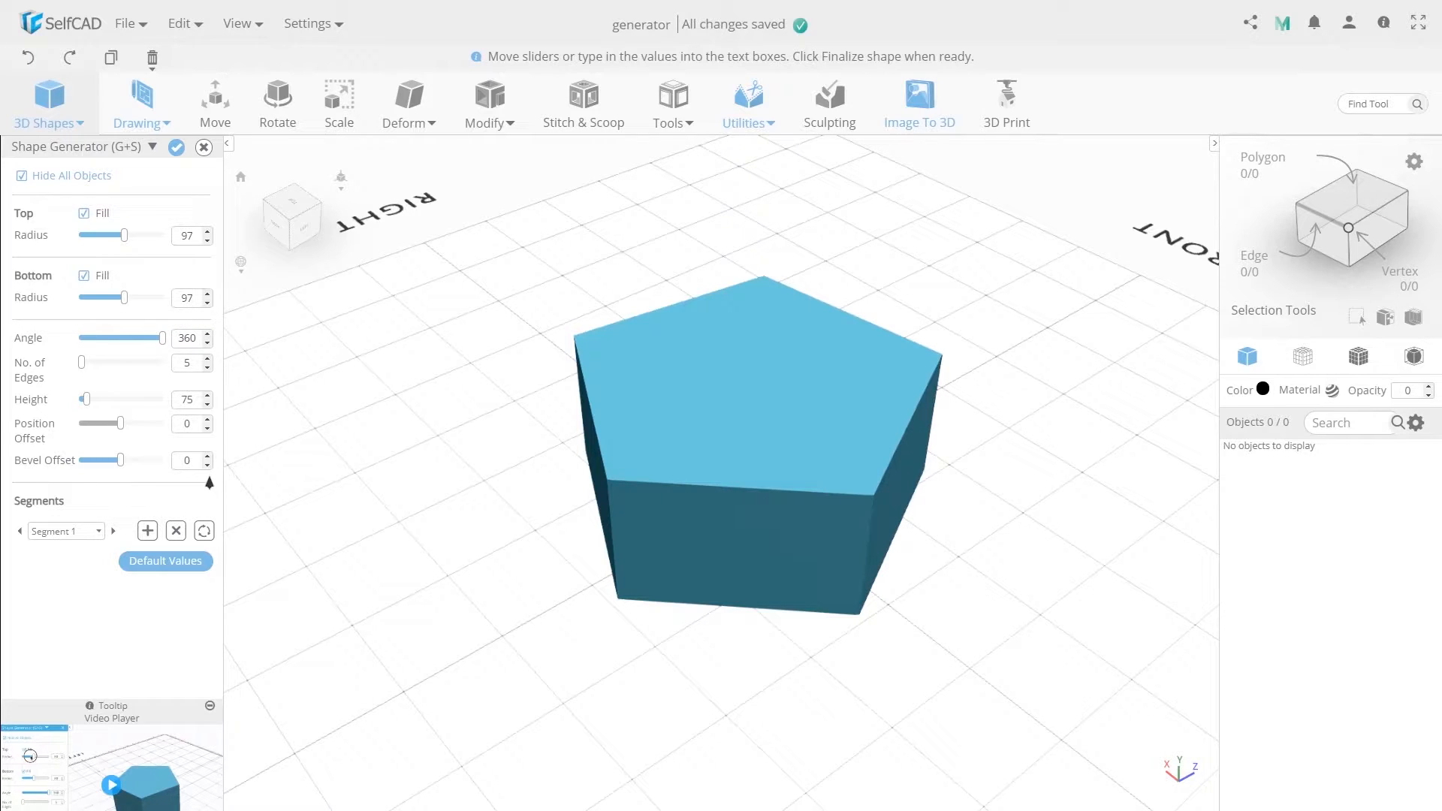
pyautogui.moveTo(41, 328)
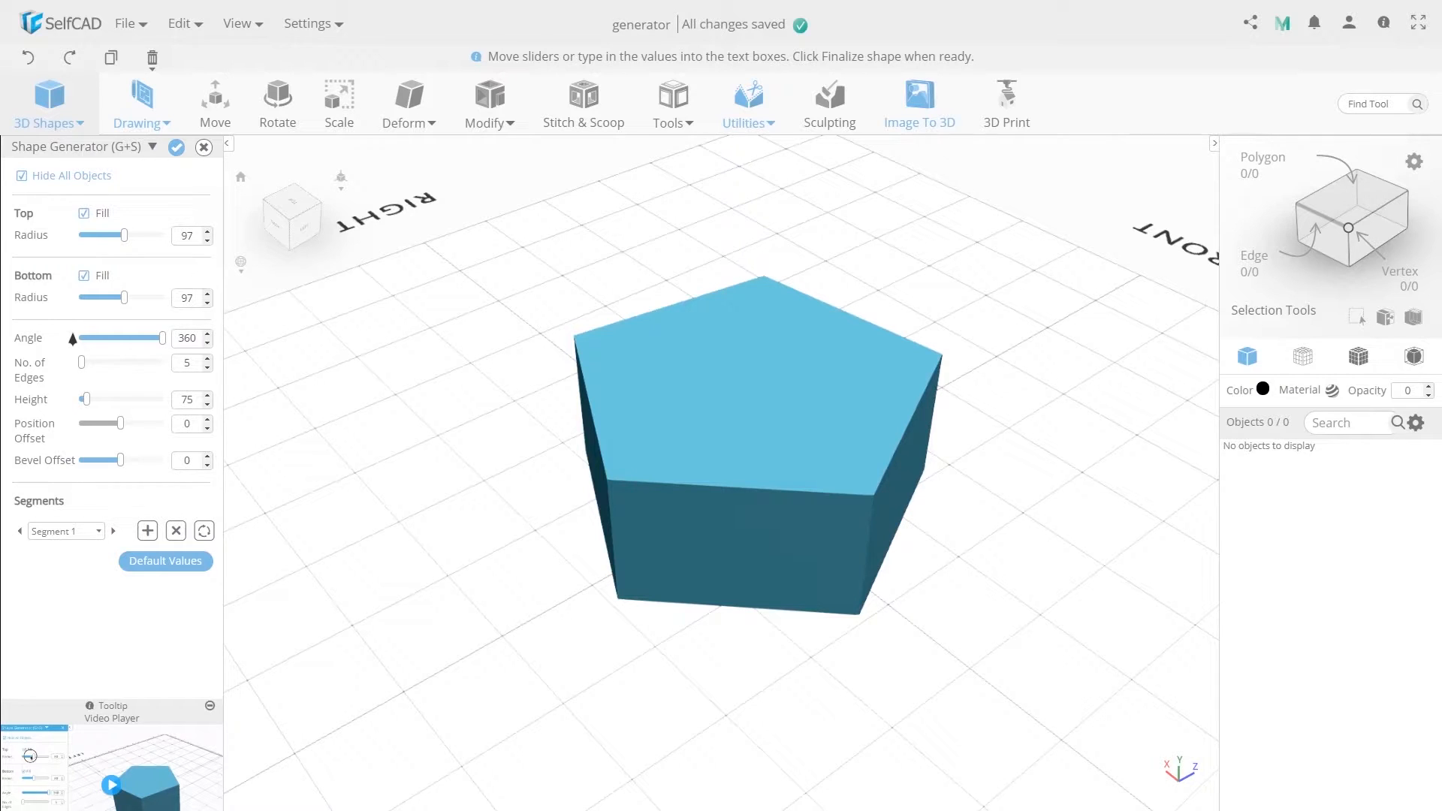
# Try several partial Angle sweeps before returning to 360 degrees.
pyautogui.moveTo(162, 337); pyautogui.dragTo(155, 338)
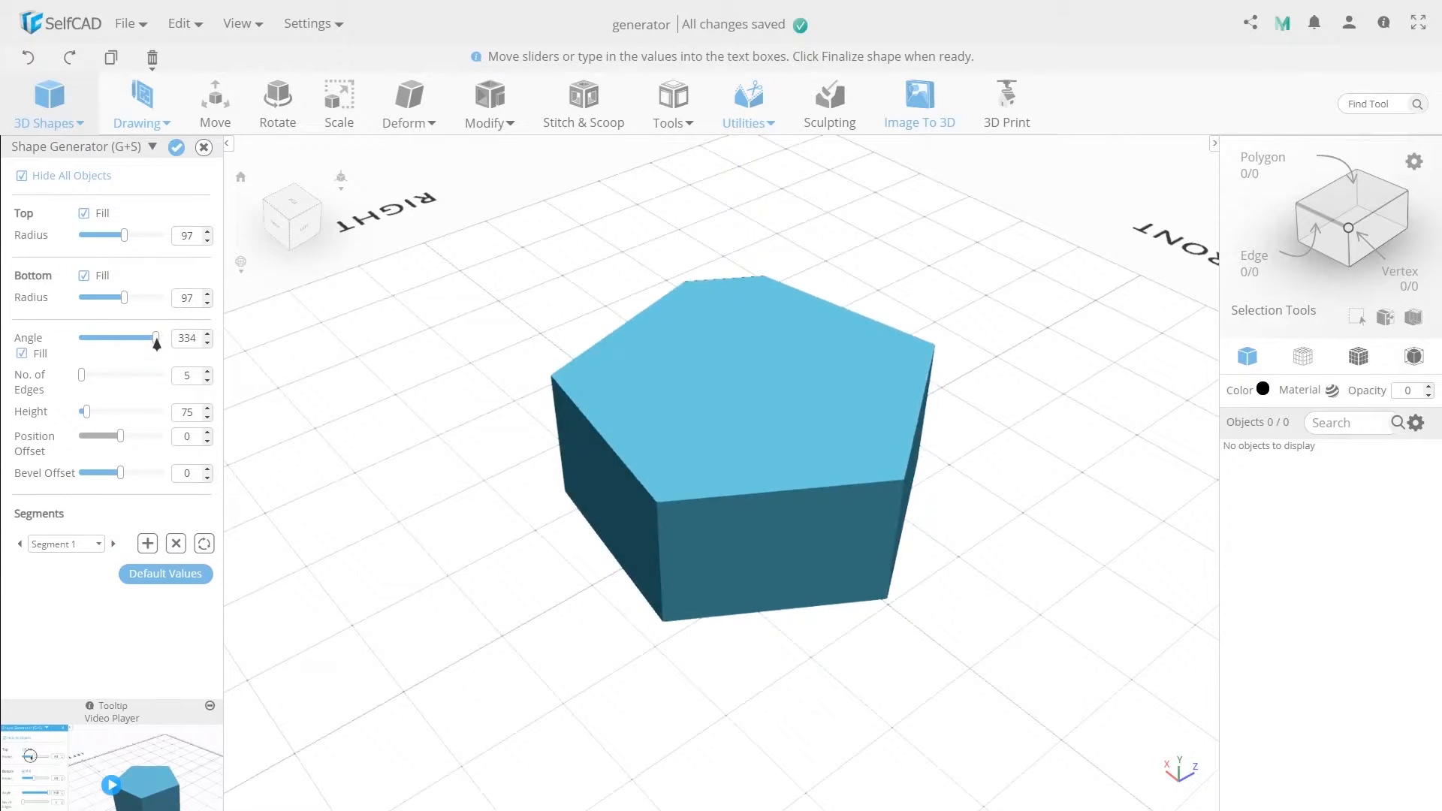
pyautogui.moveTo(153, 339); pyautogui.dragTo(107, 338)
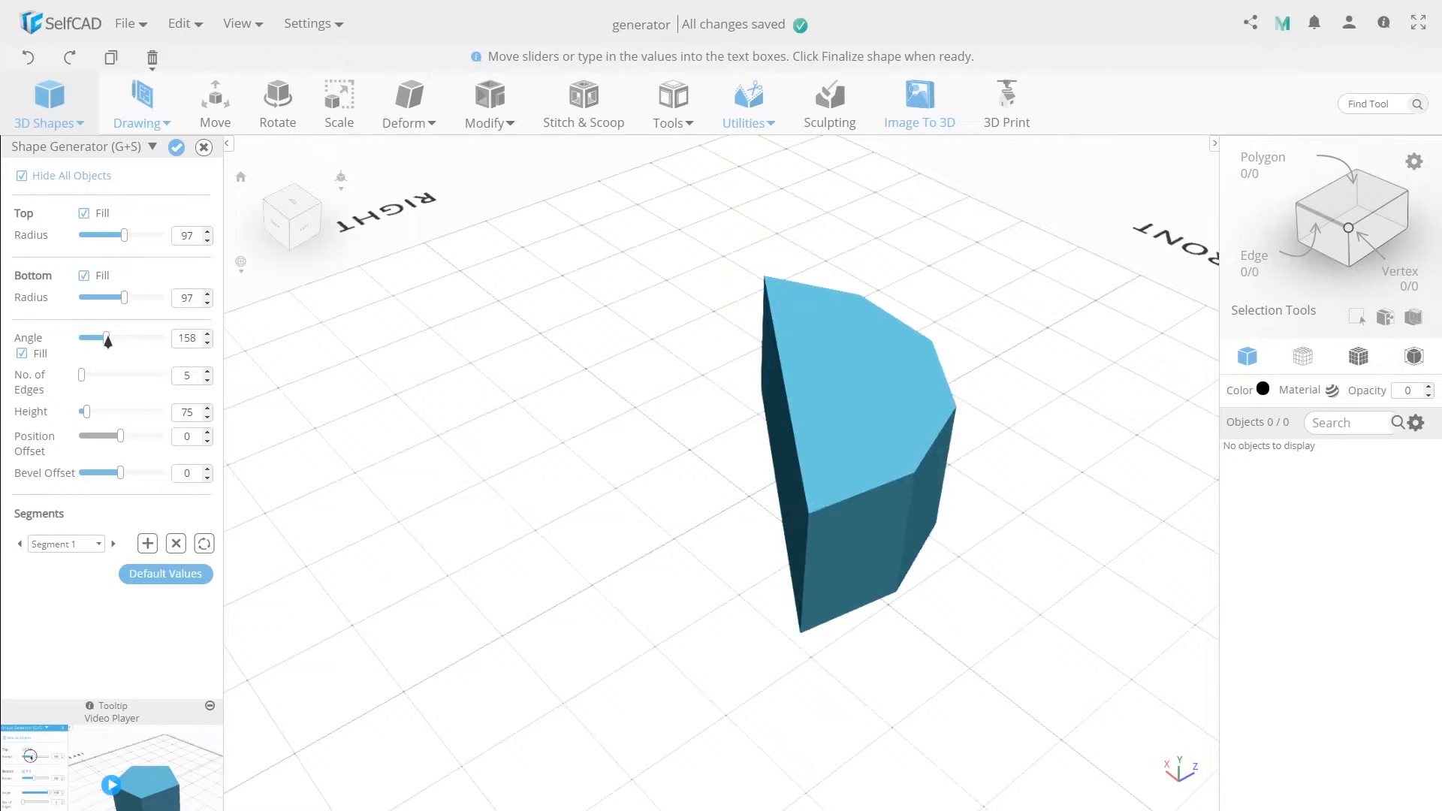
pyautogui.moveTo(106, 339); pyautogui.dragTo(87, 339)
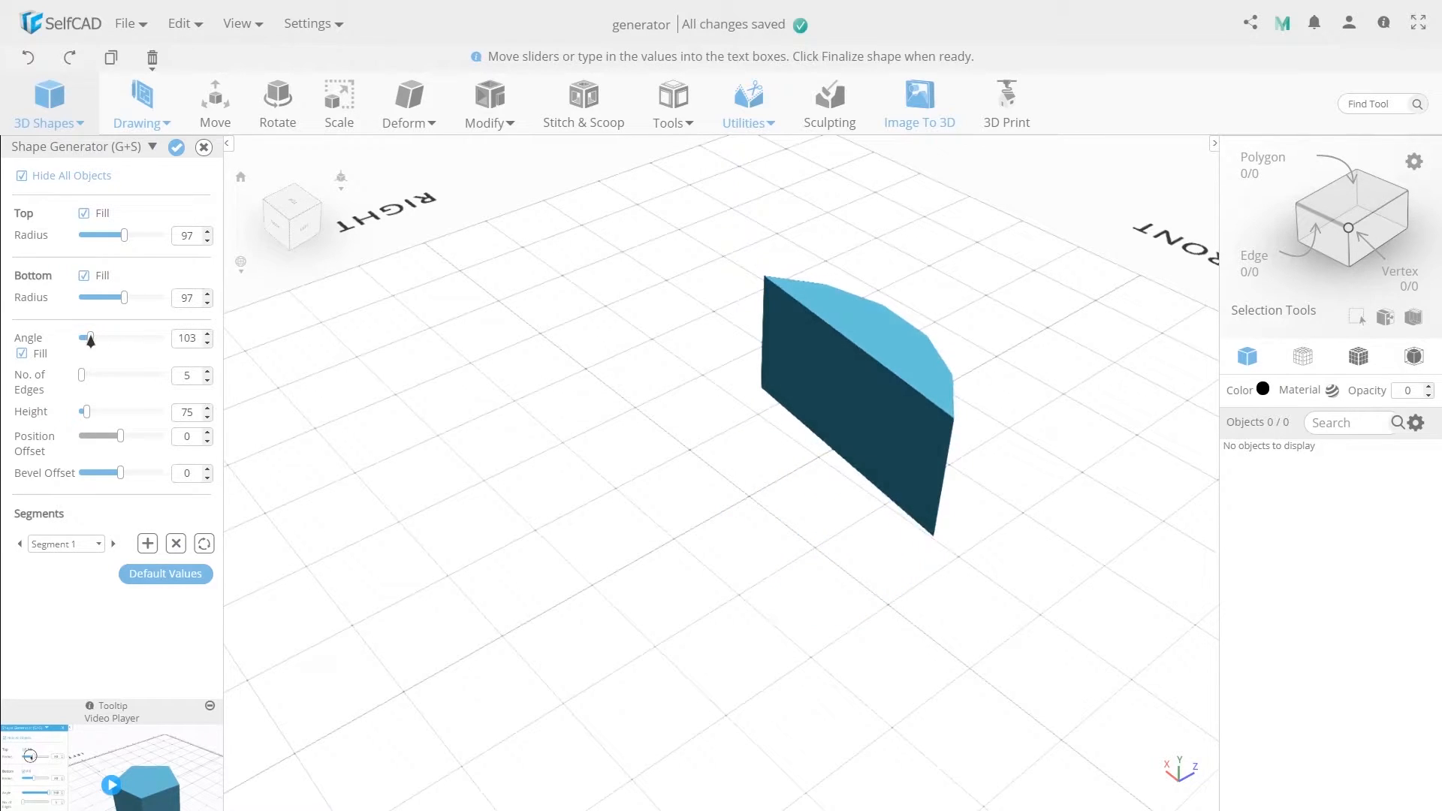
pyautogui.moveTo(90, 337); pyautogui.dragTo(145, 337)
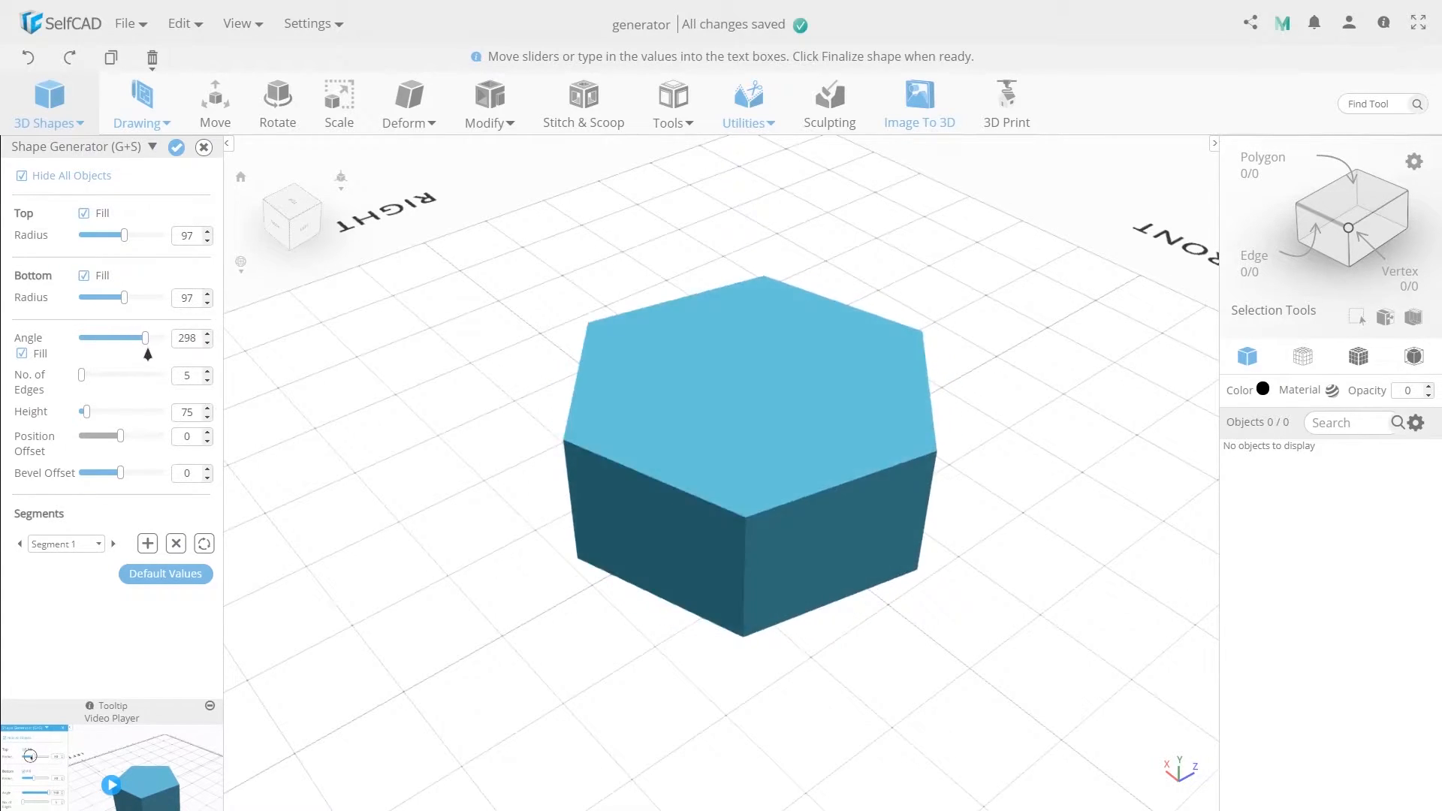
pyautogui.moveTo(145, 337); pyautogui.dragTo(155, 338)
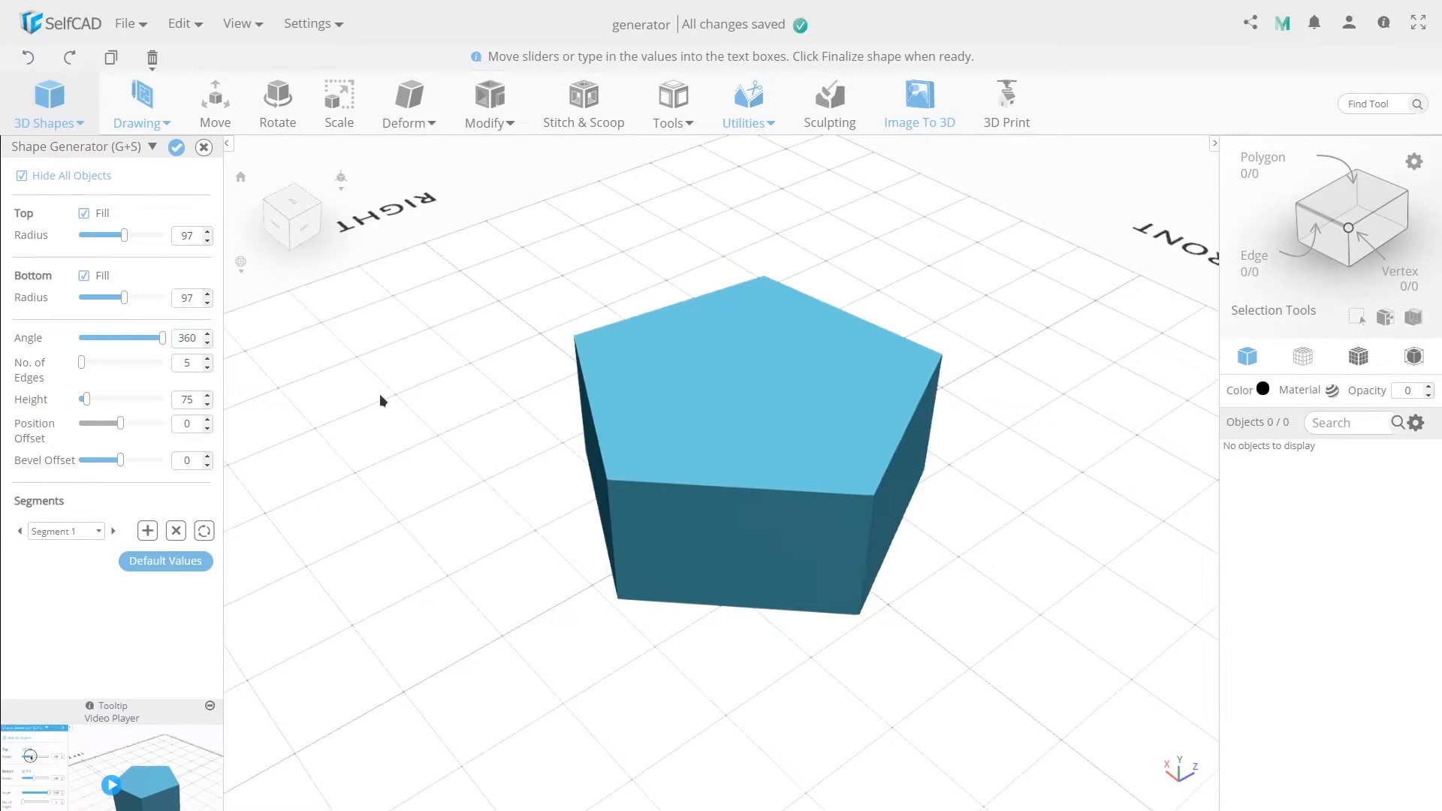
pyautogui.moveTo(381, 401); pyautogui.dragTo(1088, 390)
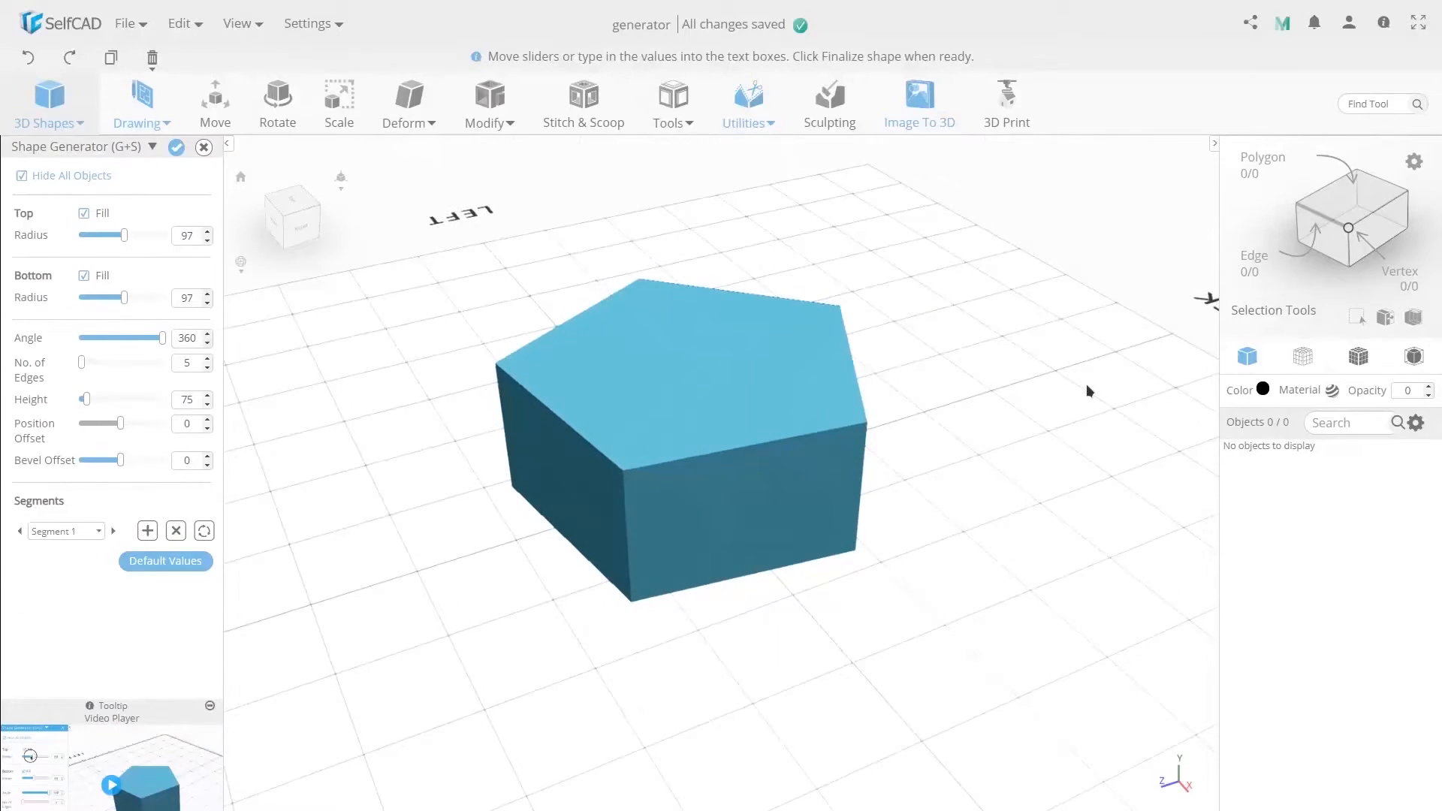
# Sweep to 212 degrees with Fill off, inspect, then restore 360 degrees.
pyautogui.moveTo(163, 337); pyautogui.dragTo(141, 338)
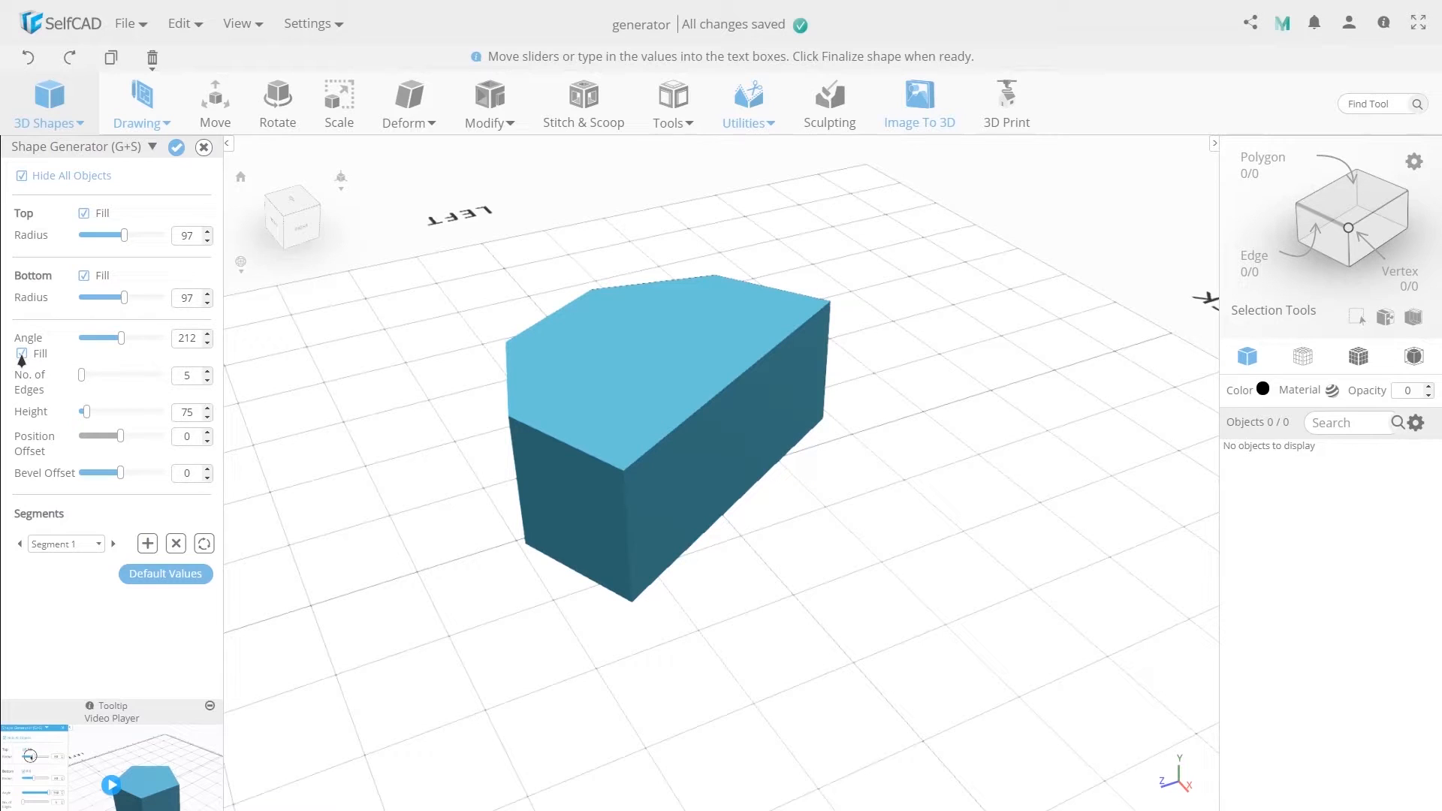
pyautogui.click(21, 354)
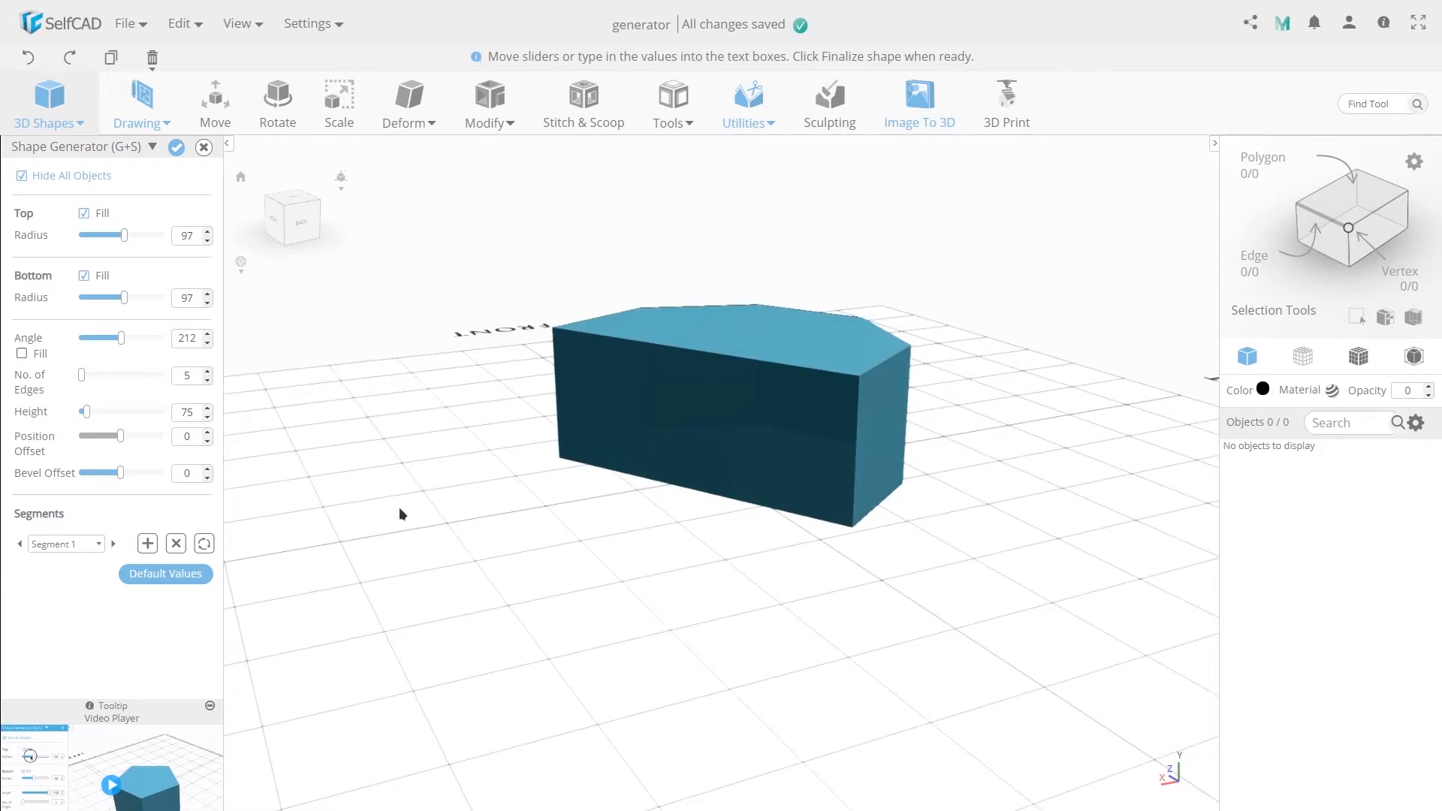
pyautogui.moveTo(400, 513); pyautogui.dragTo(304, 504)
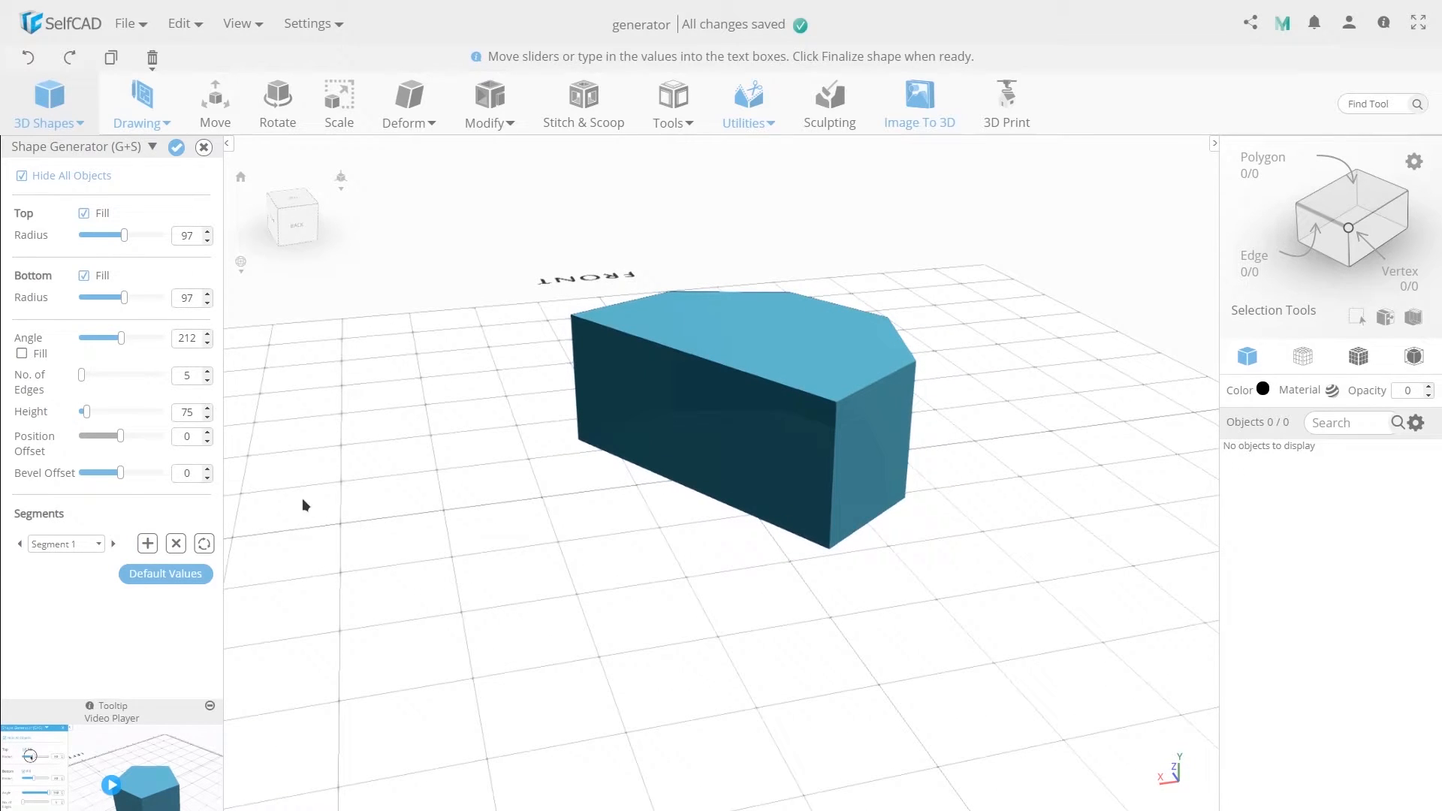
pyautogui.moveTo(120, 337); pyautogui.dragTo(163, 337)
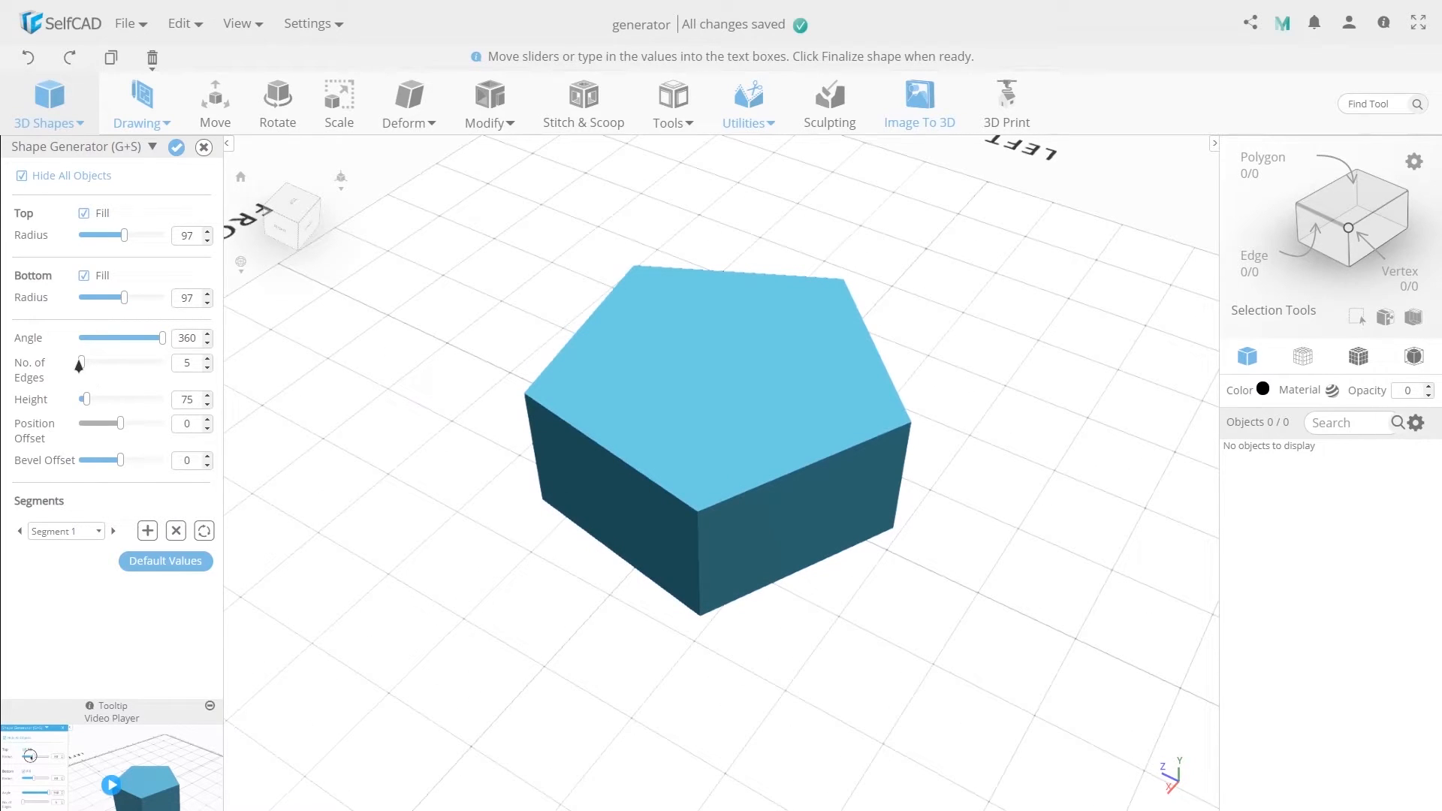
# Try side counts up to 64, then reduce No. of Edges to 3.
pyautogui.moveTo(79, 362); pyautogui.dragTo(85, 362)
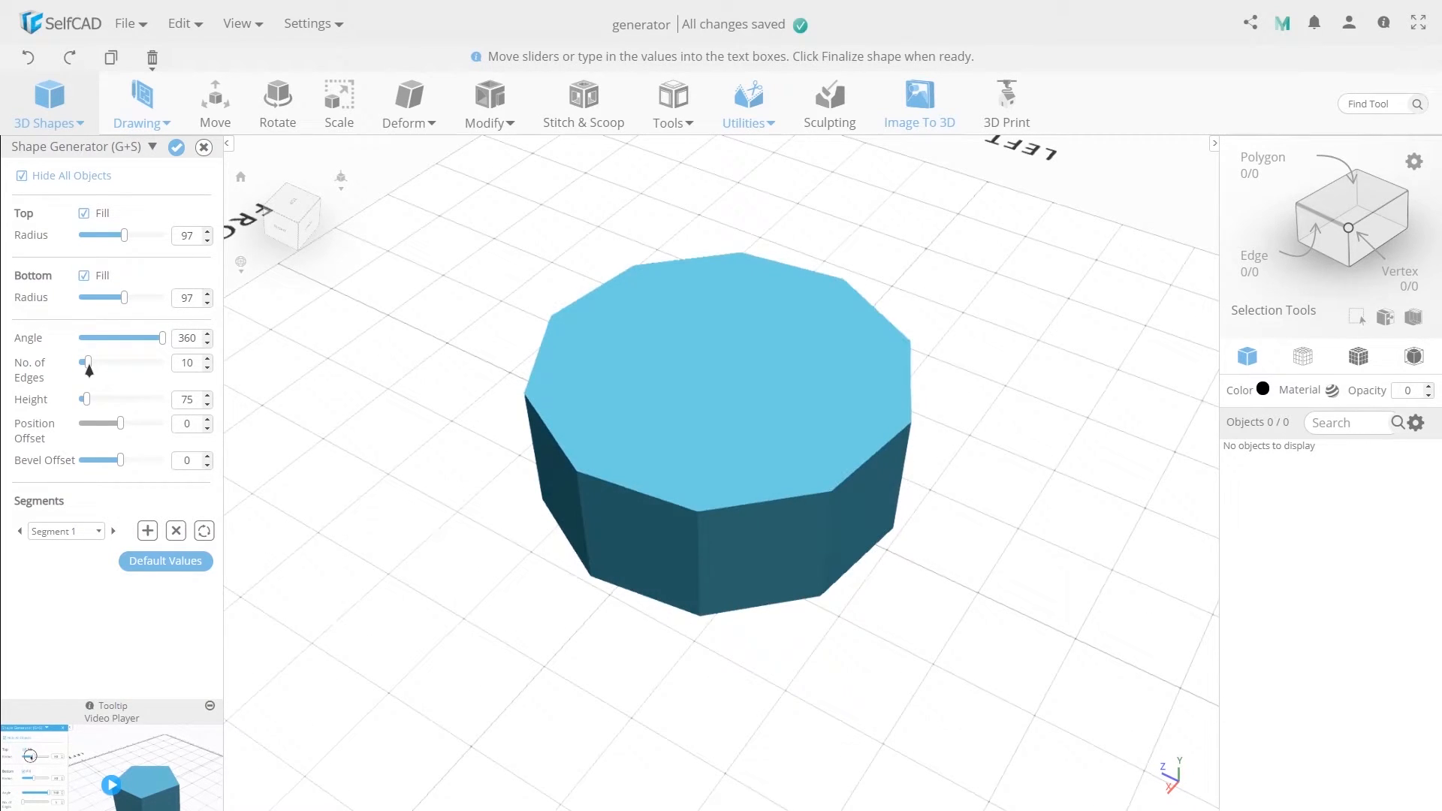
pyautogui.moveTo(87, 361); pyautogui.dragTo(117, 361)
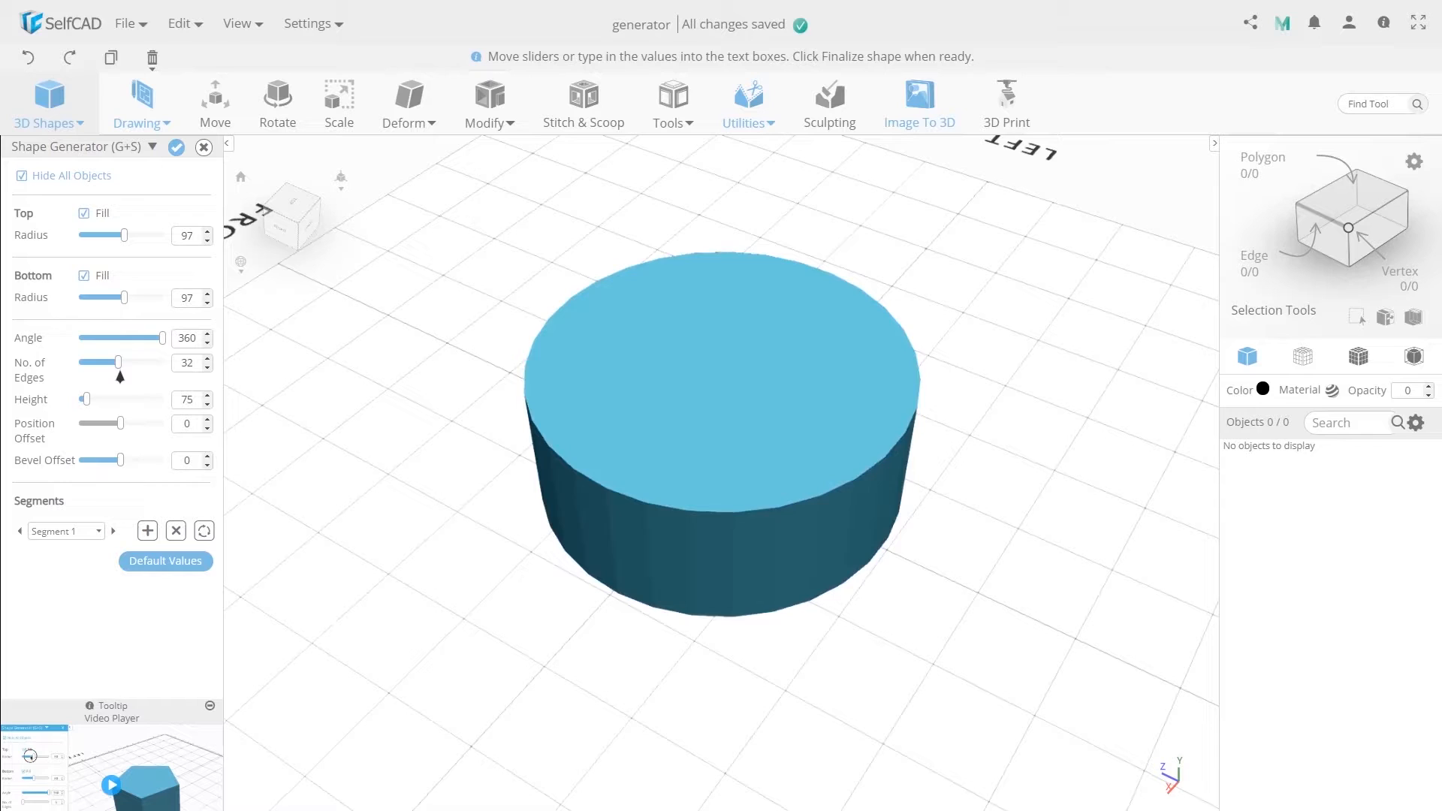
pyautogui.moveTo(116, 361); pyautogui.dragTo(145, 362)
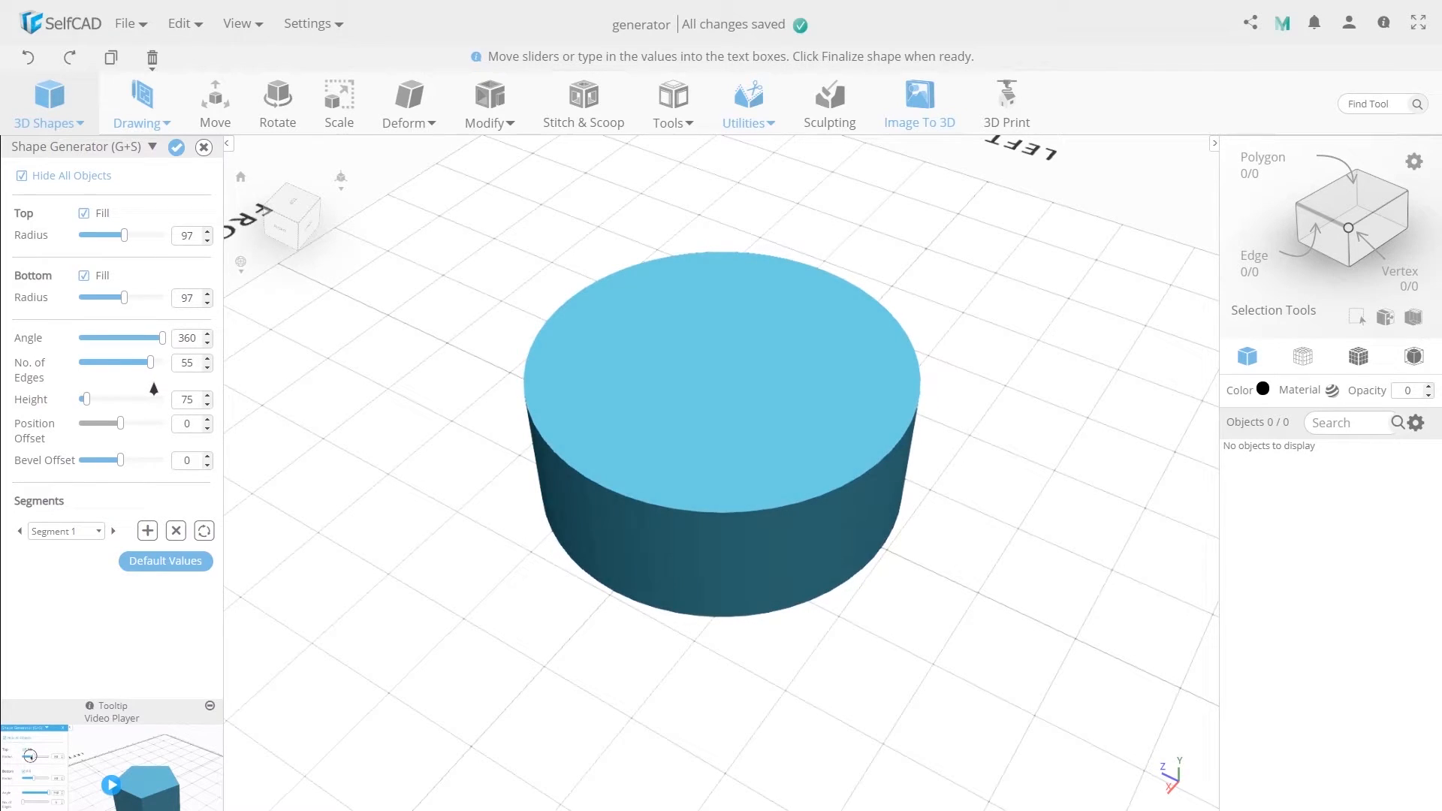
pyautogui.moveTo(147, 361); pyautogui.dragTo(161, 361)
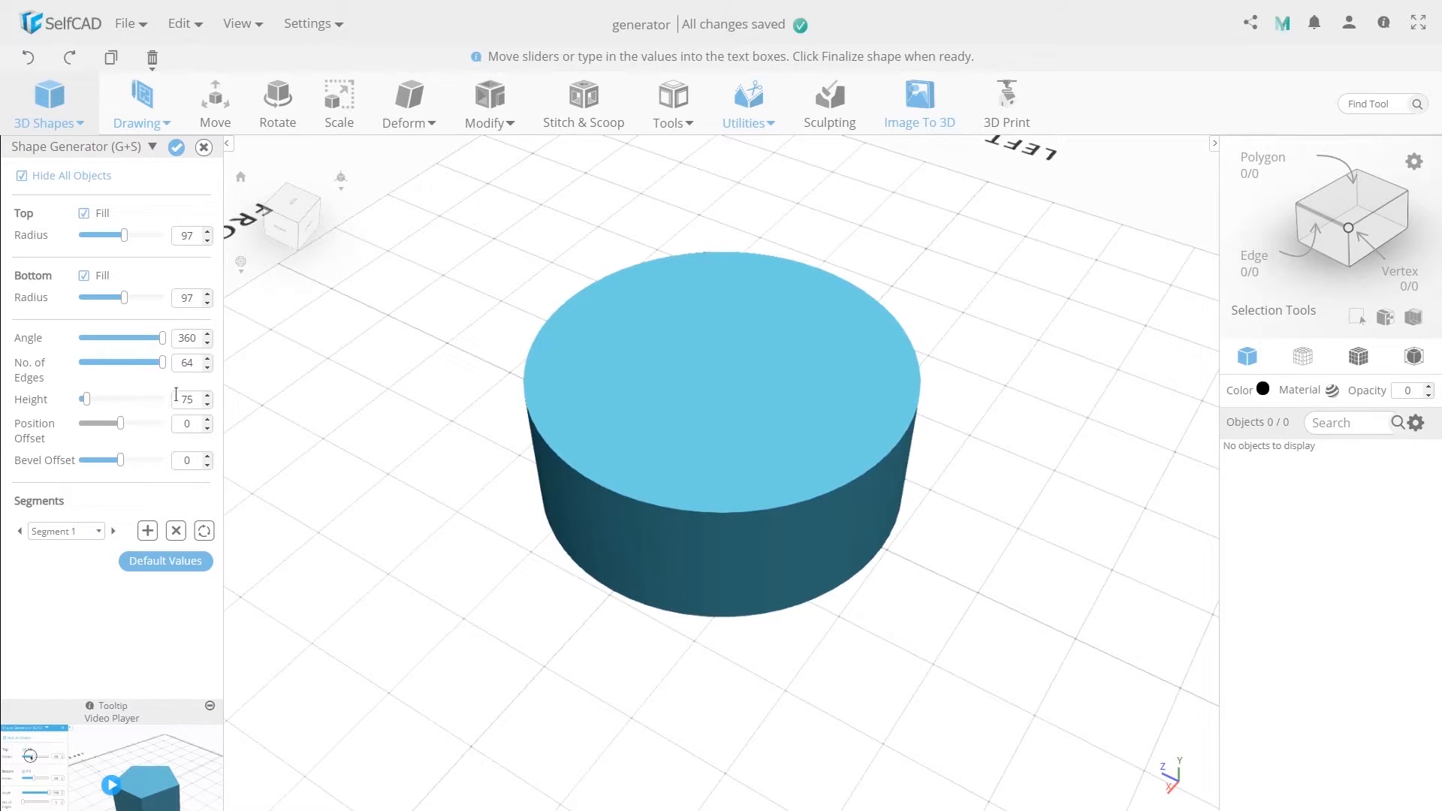
pyautogui.moveTo(124, 362); pyautogui.dragTo(92, 362)
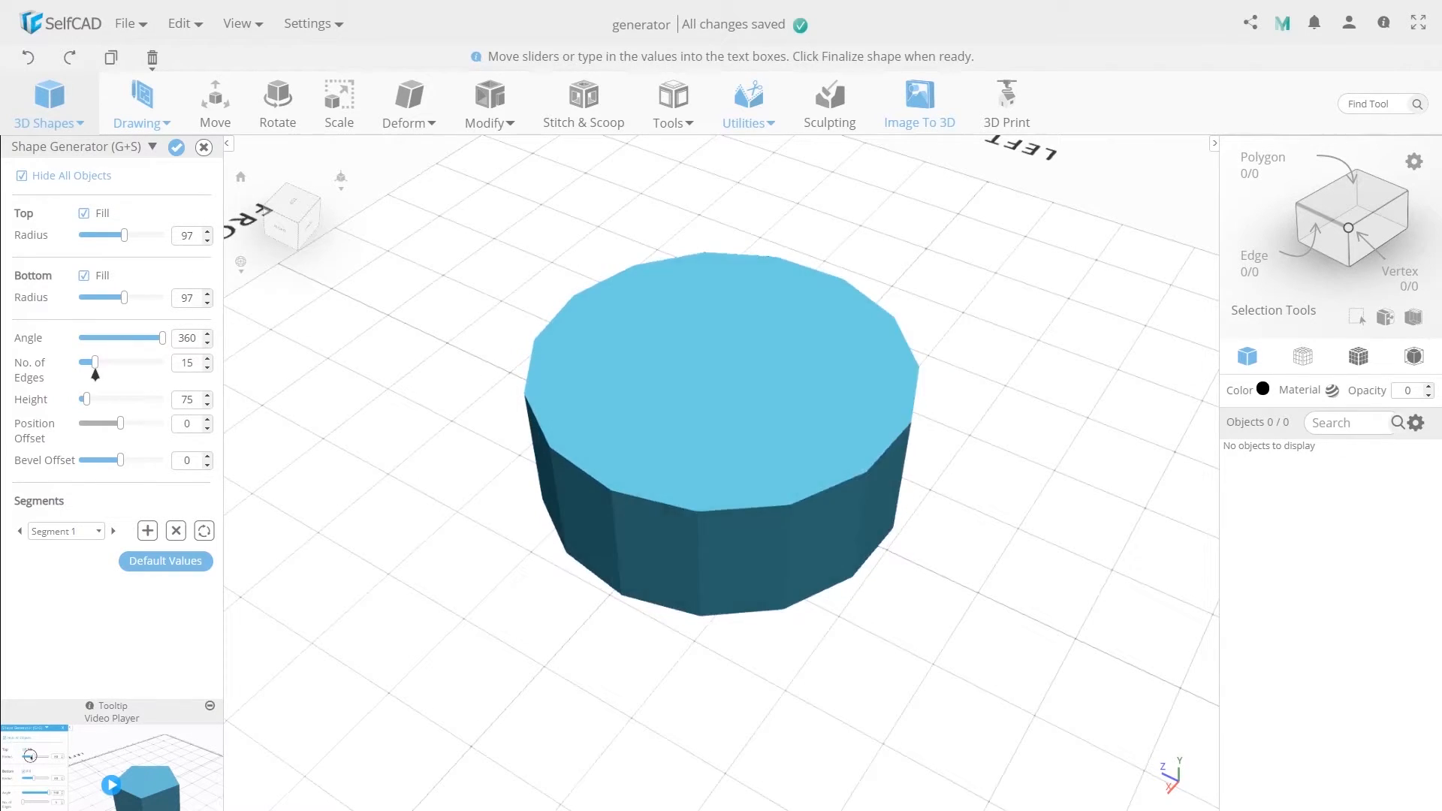
pyautogui.moveTo(91, 362); pyautogui.dragTo(81, 362)
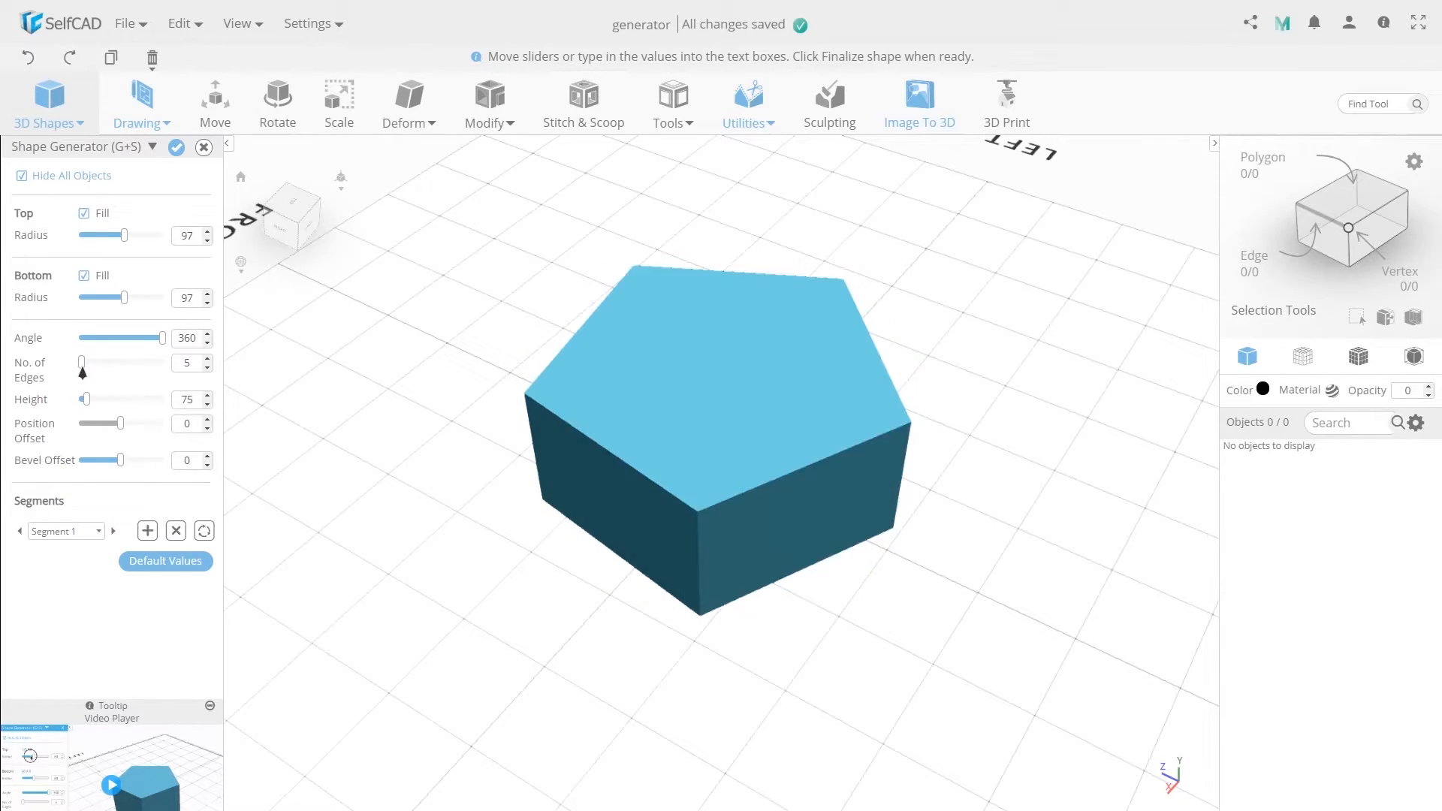
pyautogui.click(205, 367)
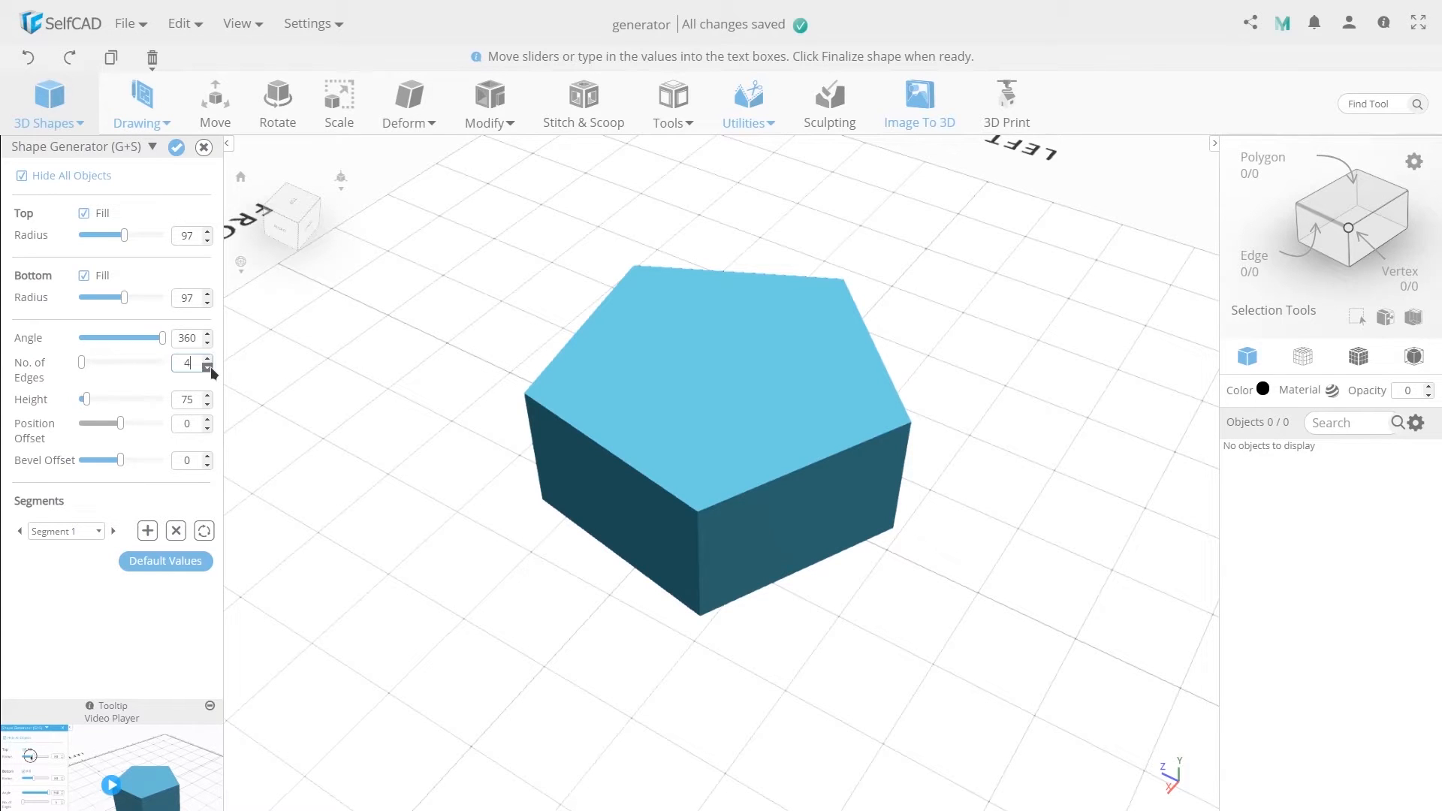
pyautogui.click(206, 366)
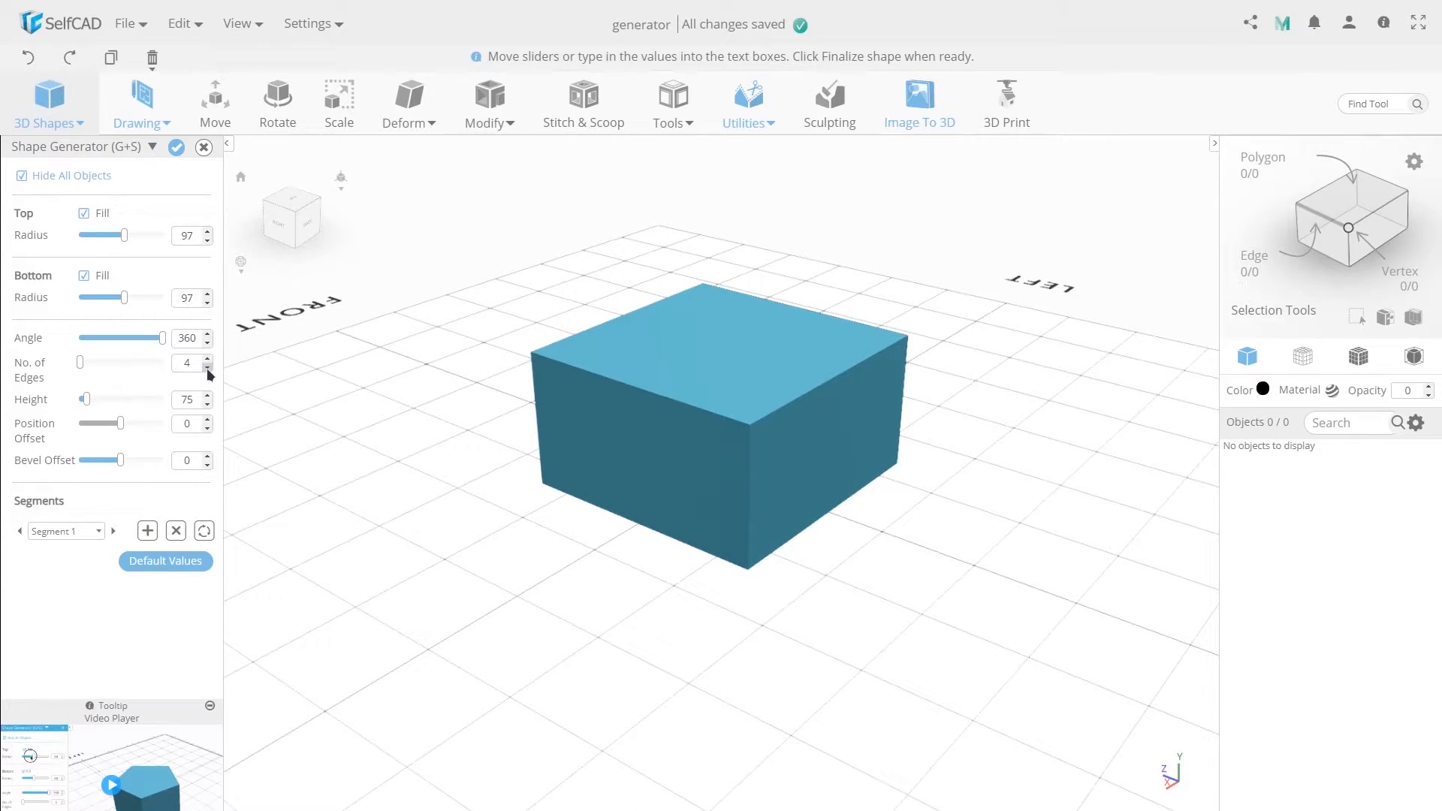
pyautogui.click(208, 365)
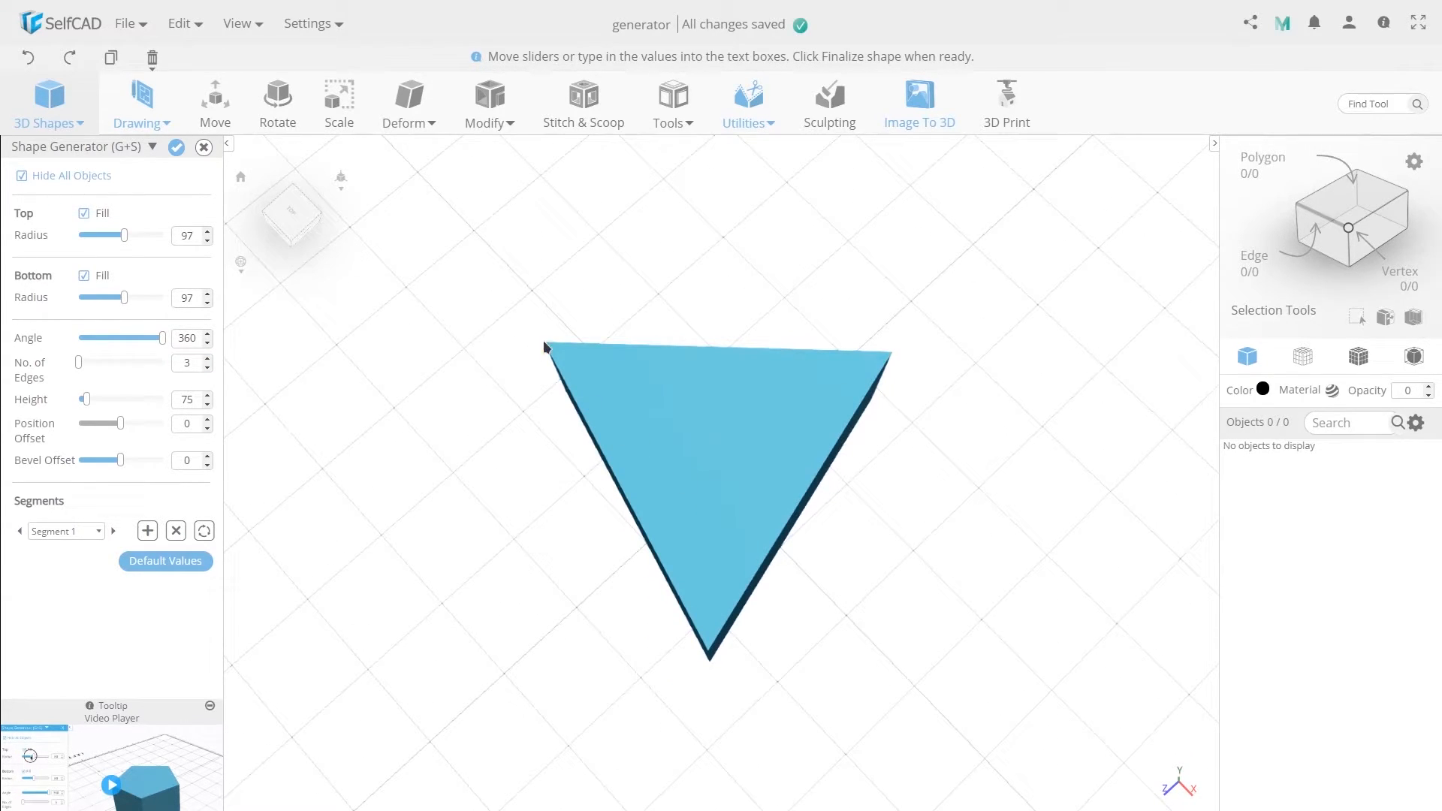
pyautogui.moveTo(267, 417)
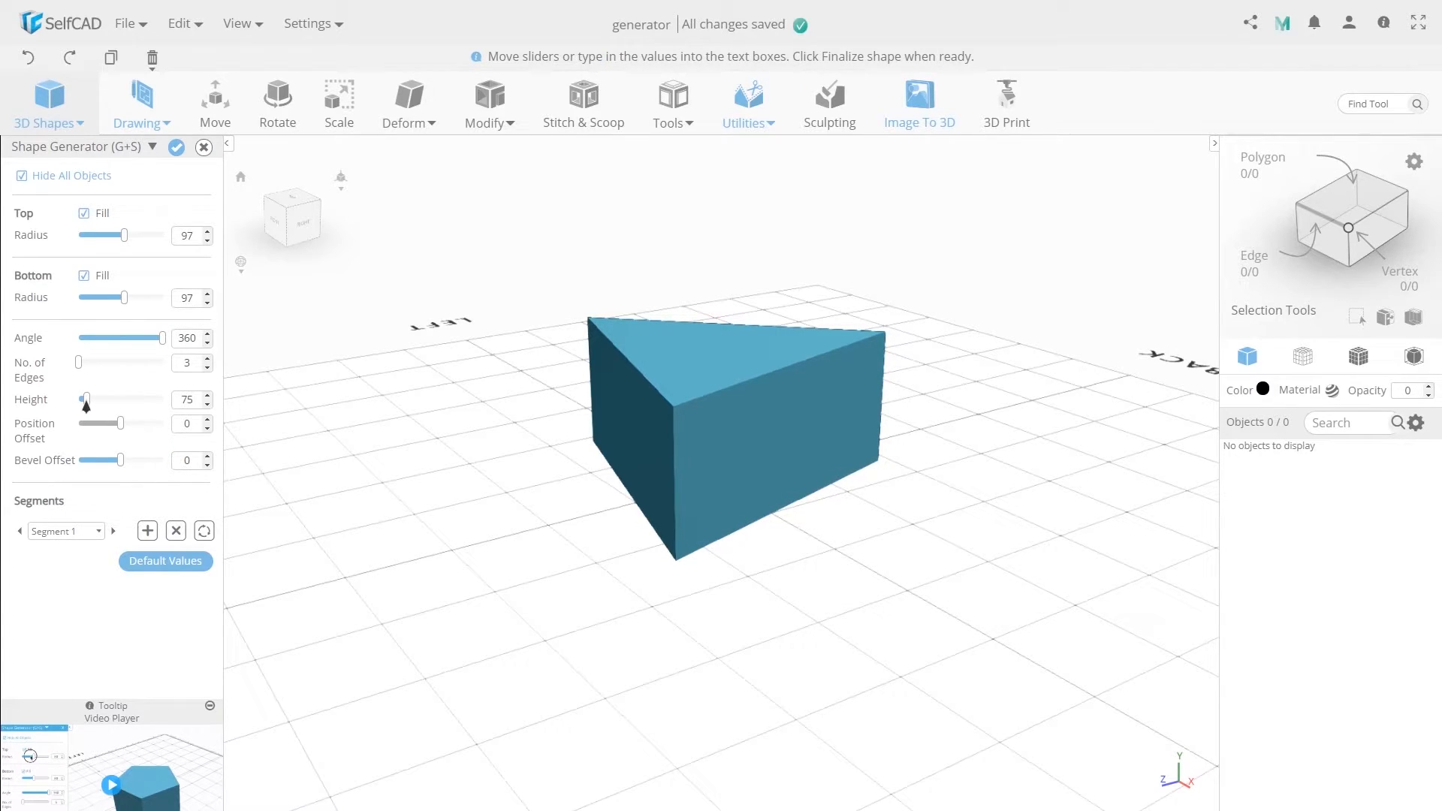
# Set the triangular prism's height to 176.
pyautogui.moveTo(85, 398); pyautogui.dragTo(95, 399)
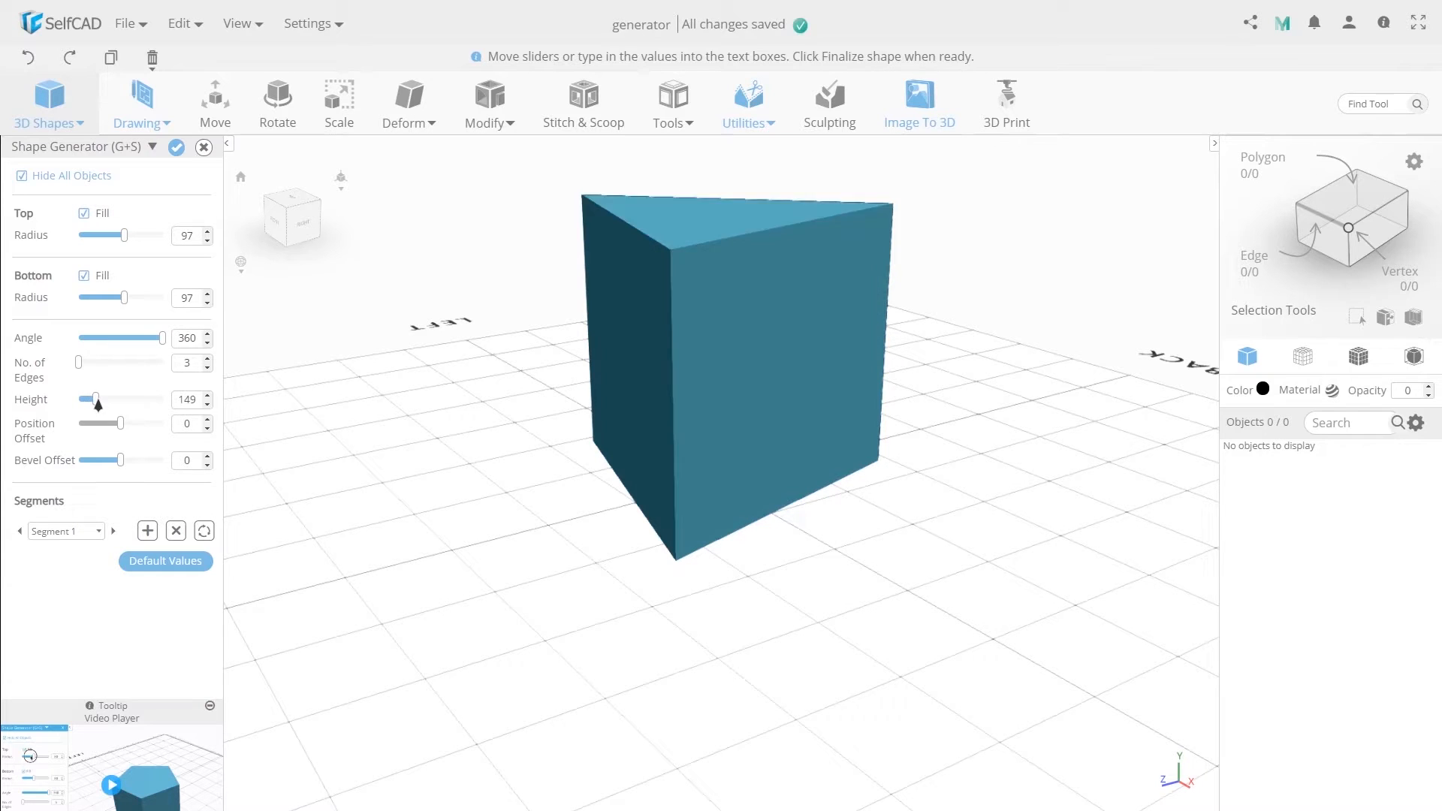
pyautogui.moveTo(89, 399); pyautogui.dragTo(102, 399)
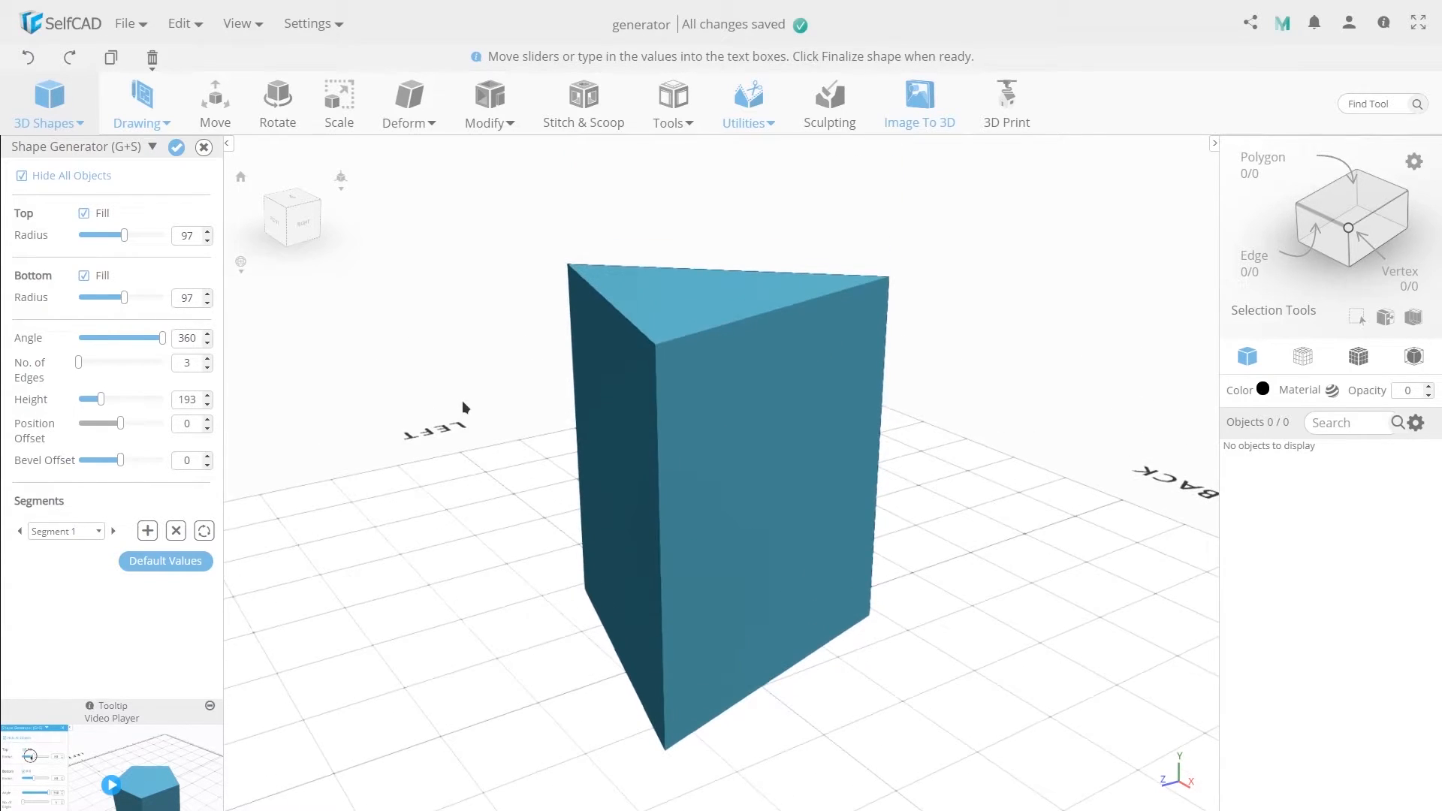
pyautogui.moveTo(103, 398); pyautogui.dragTo(97, 398)
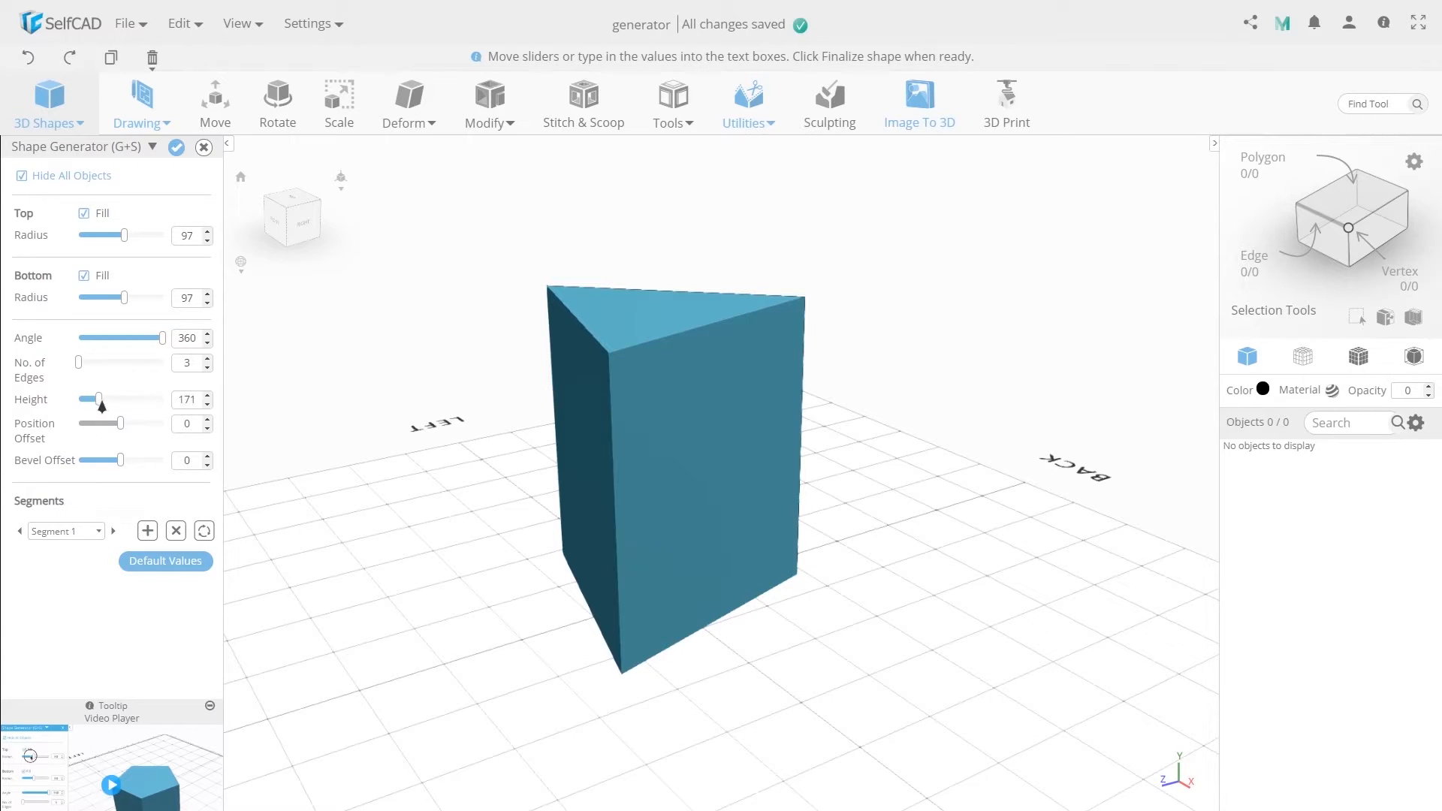
pyautogui.moveTo(101, 398); pyautogui.dragTo(87, 398)
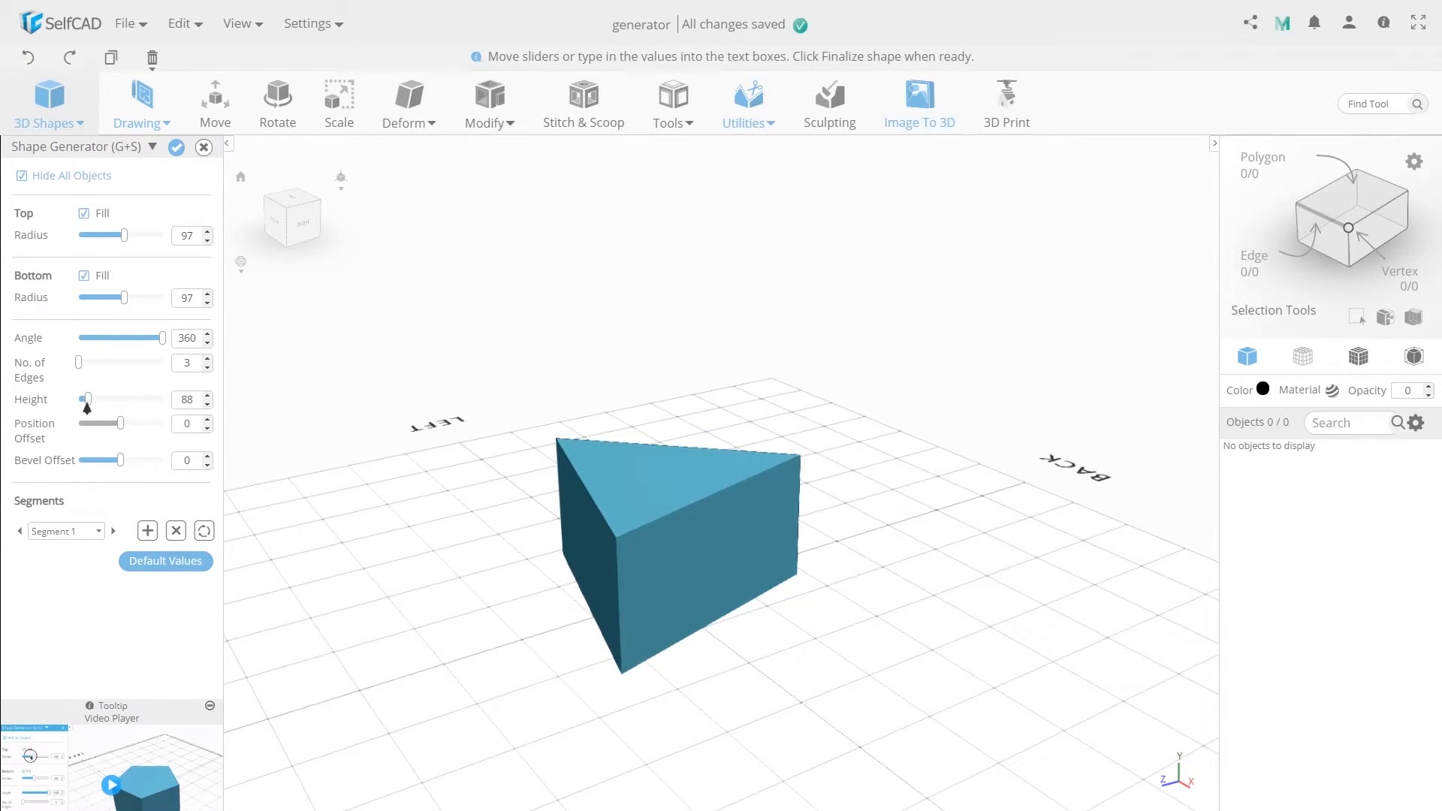
pyautogui.moveTo(87, 399); pyautogui.dragTo(101, 399)
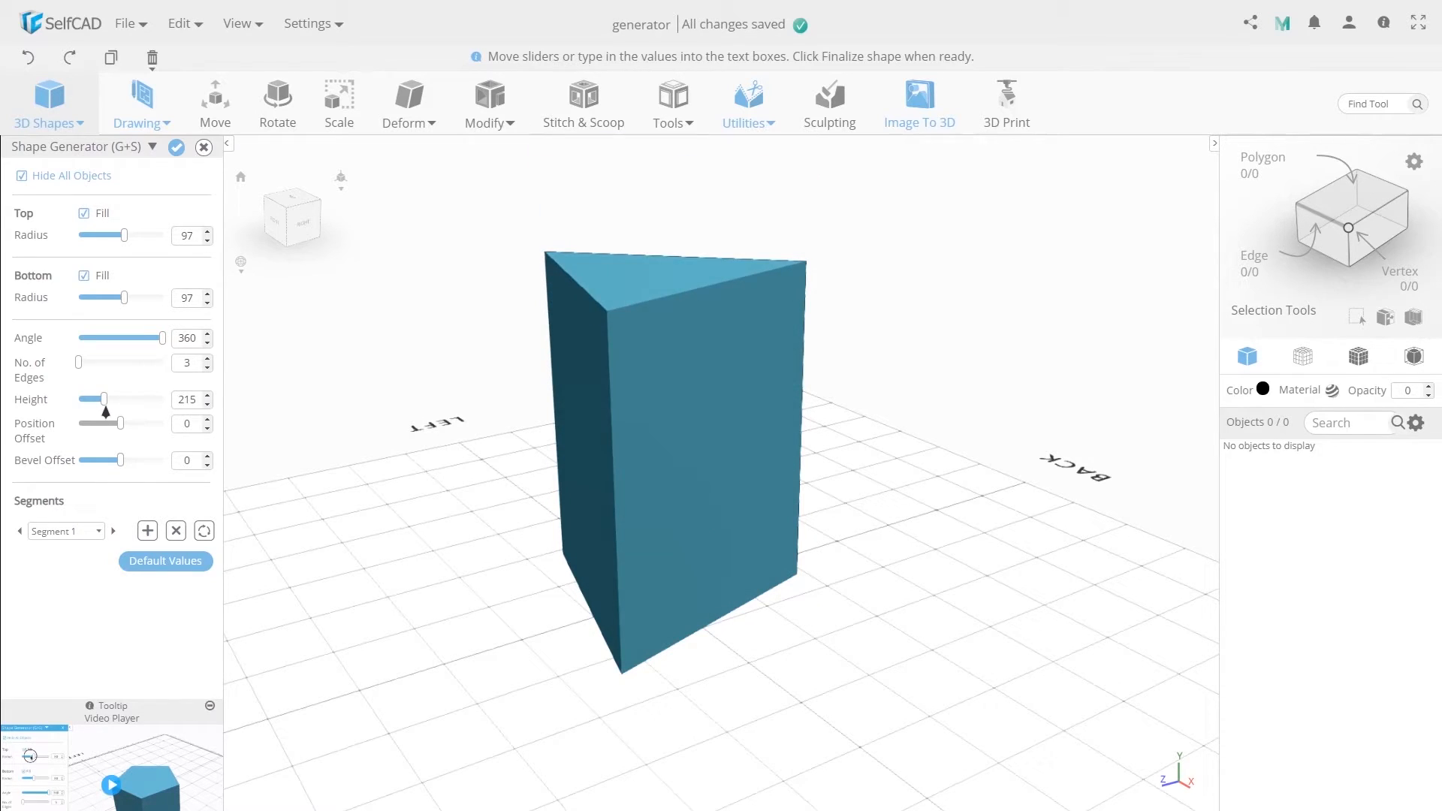
pyautogui.moveTo(102, 399); pyautogui.dragTo(95, 399)
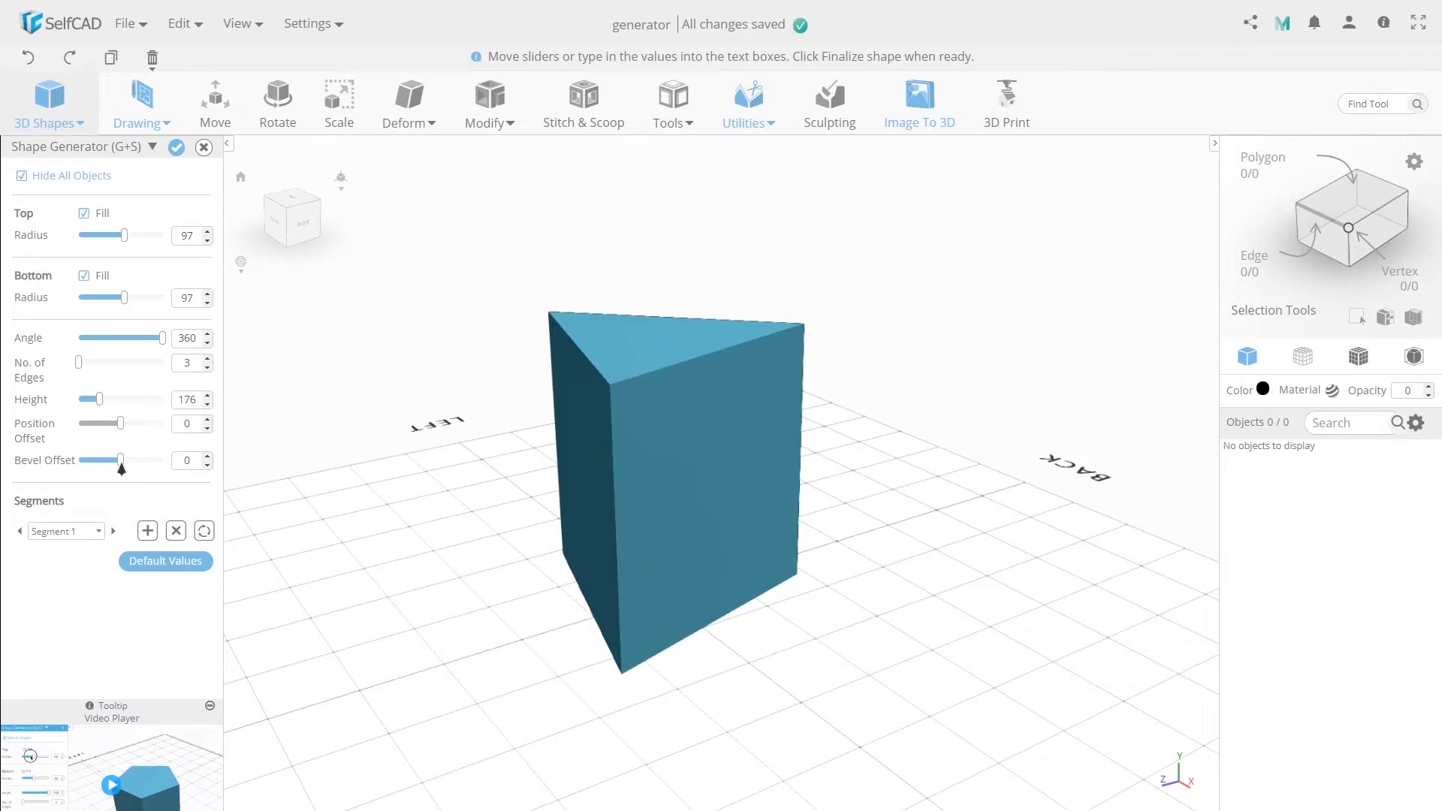
# Try positive Bevel Offset values up to 10 on the prism sides.
pyautogui.moveTo(118, 460); pyautogui.dragTo(126, 459)
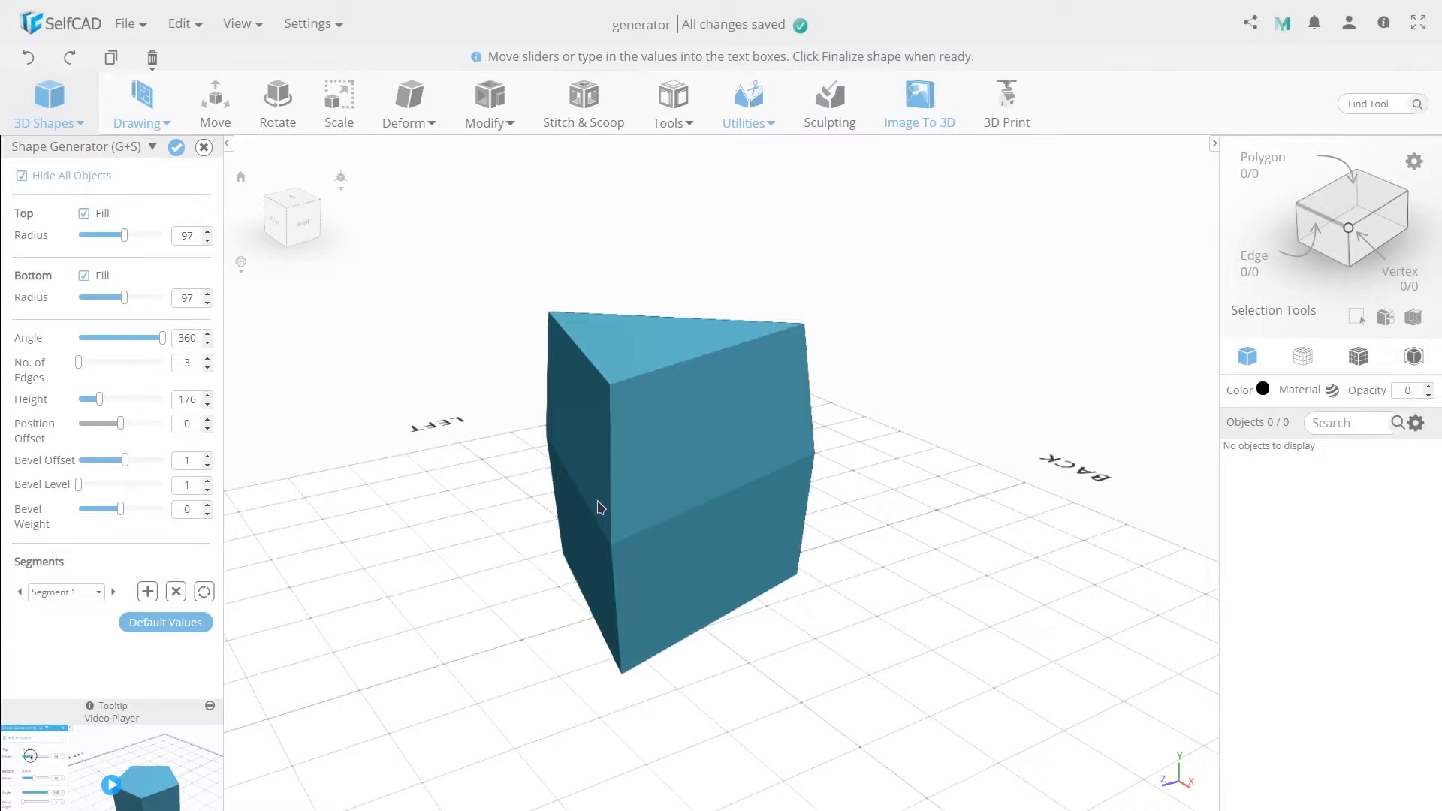
pyautogui.moveTo(126, 508); pyautogui.dragTo(118, 511)
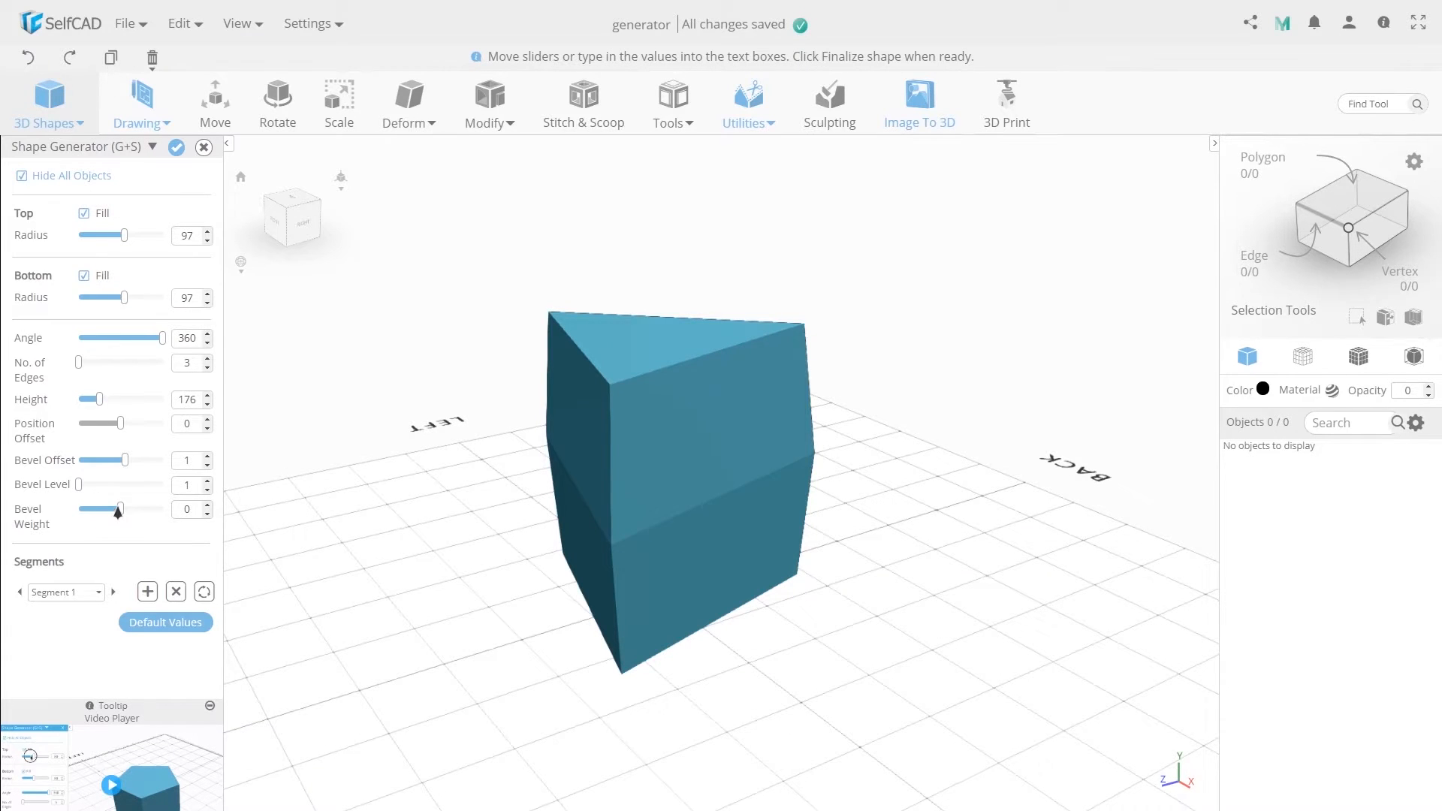
pyautogui.moveTo(117, 509); pyautogui.dragTo(127, 508)
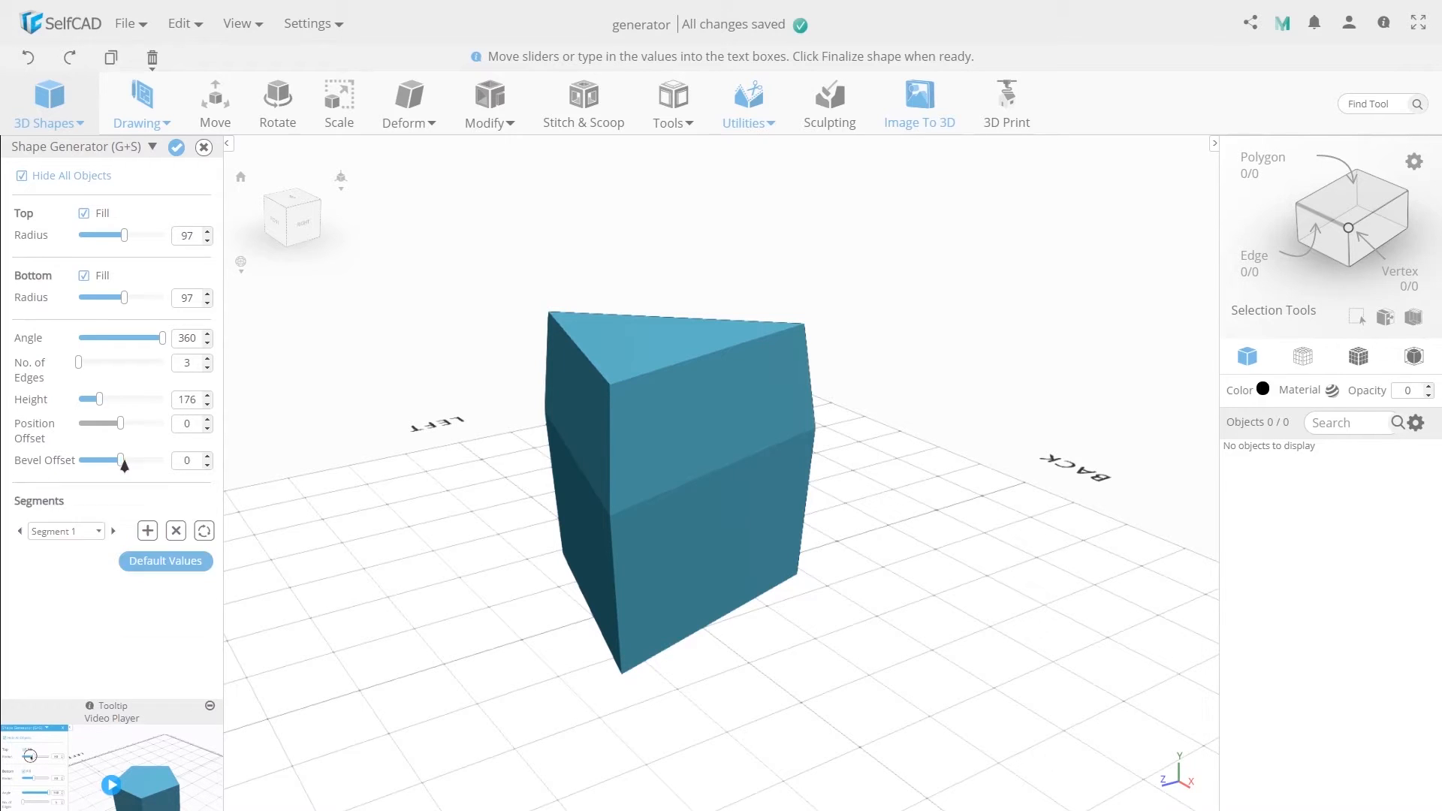
pyautogui.moveTo(121, 460); pyautogui.dragTo(151, 460)
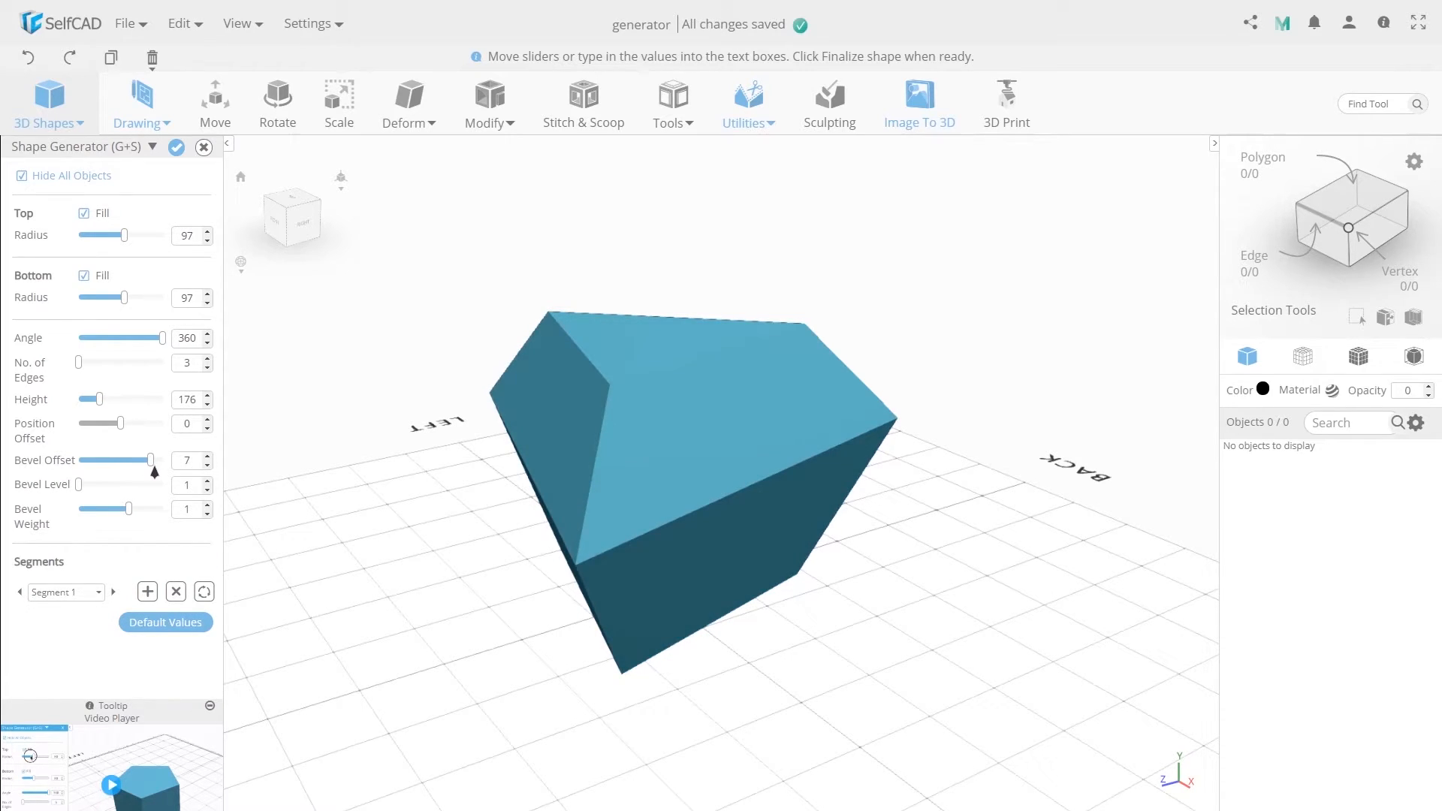
pyautogui.moveTo(150, 460); pyautogui.dragTo(164, 459)
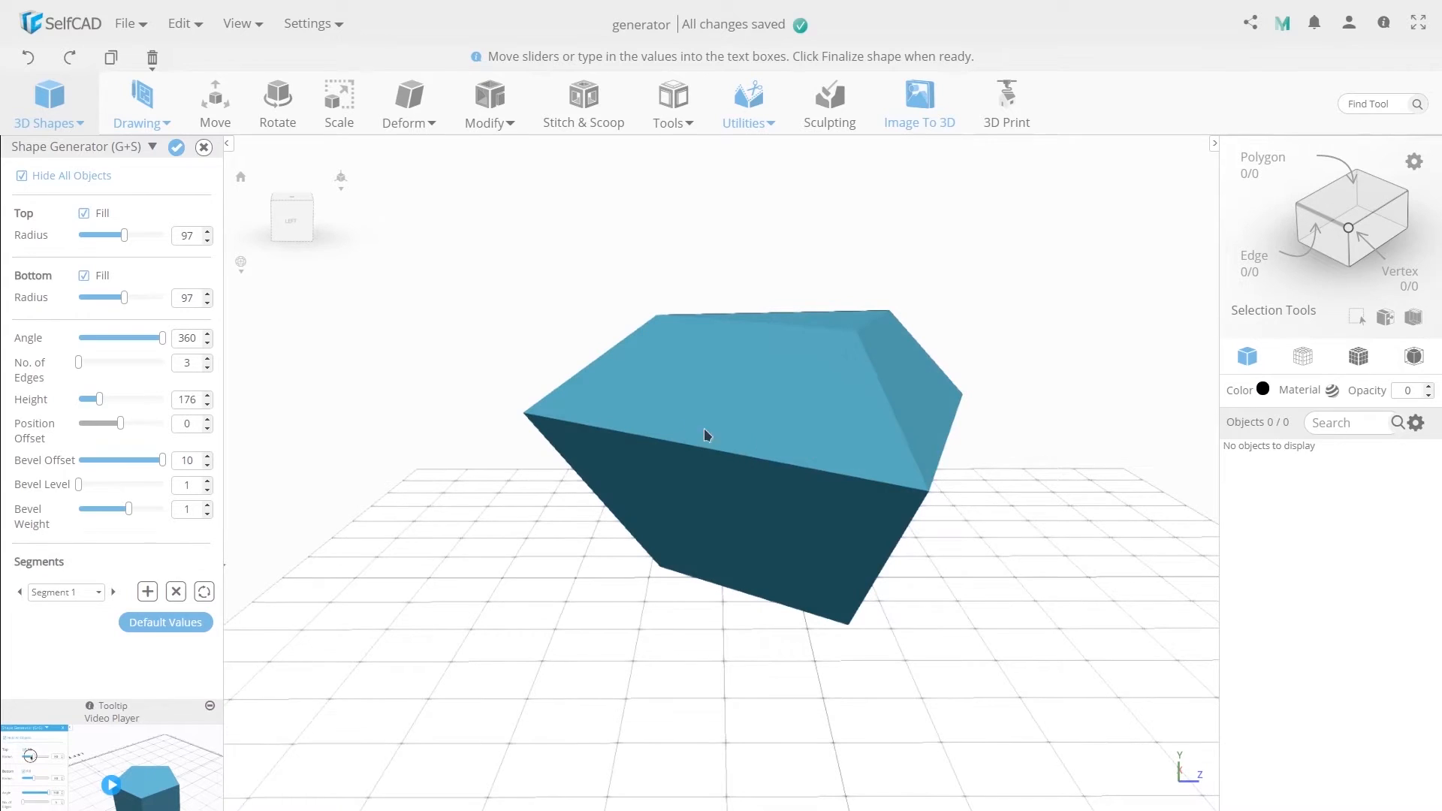
# Pinch the sides inward with Bevel Offset -5 and Bevel Level 20.
pyautogui.moveTo(124, 423); pyautogui.dragTo(101, 423)
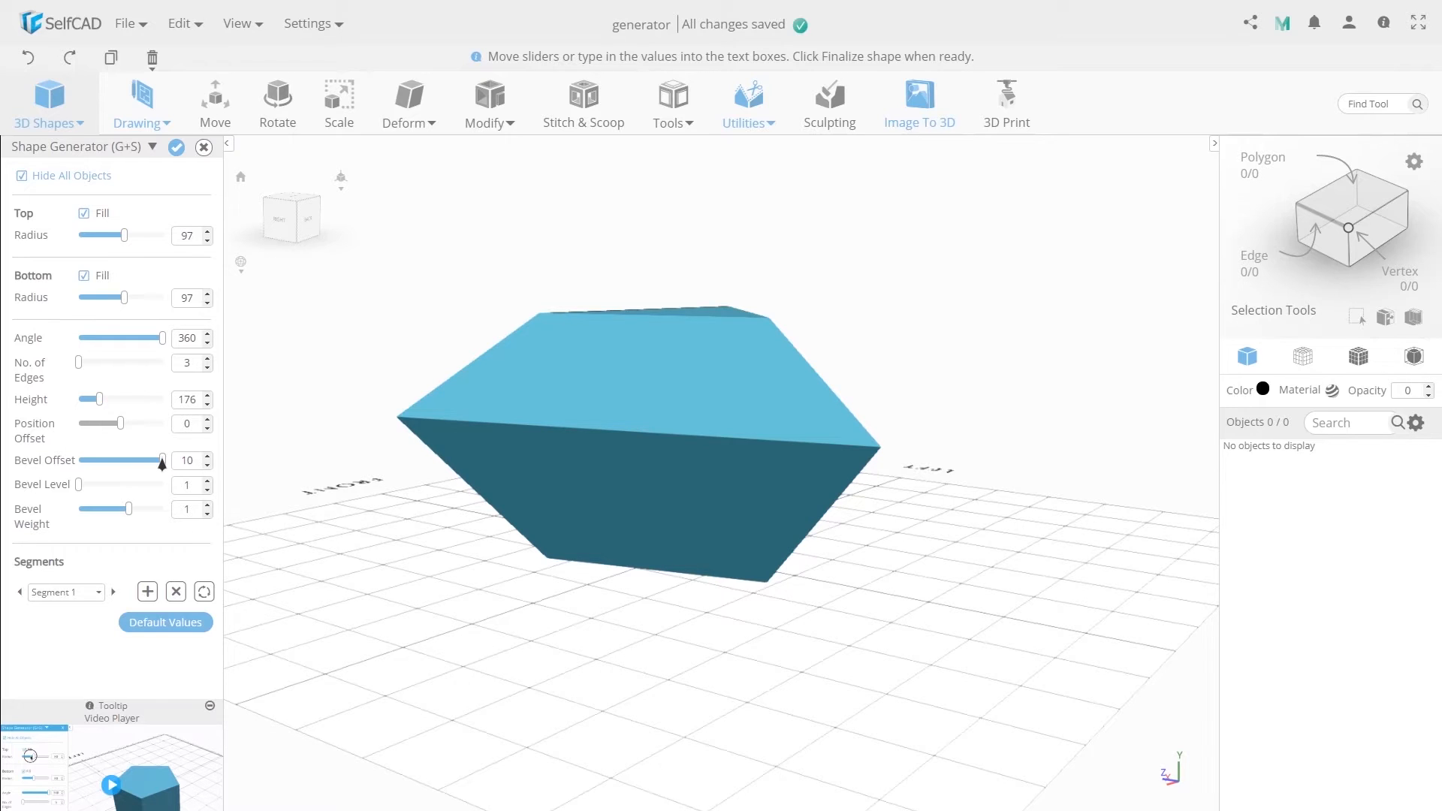
pyautogui.moveTo(161, 460); pyautogui.dragTo(89, 460)
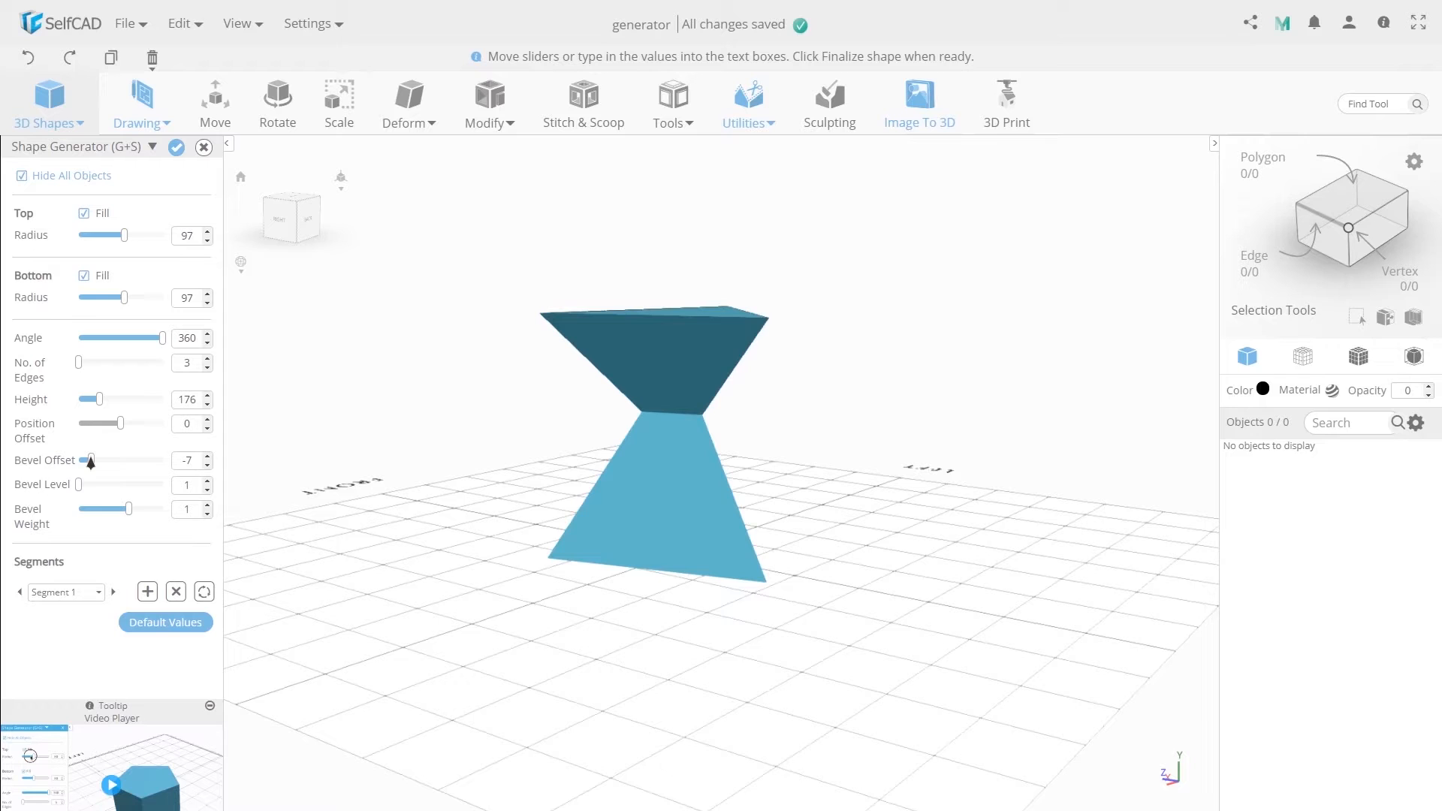
pyautogui.moveTo(85, 460); pyautogui.dragTo(90, 461)
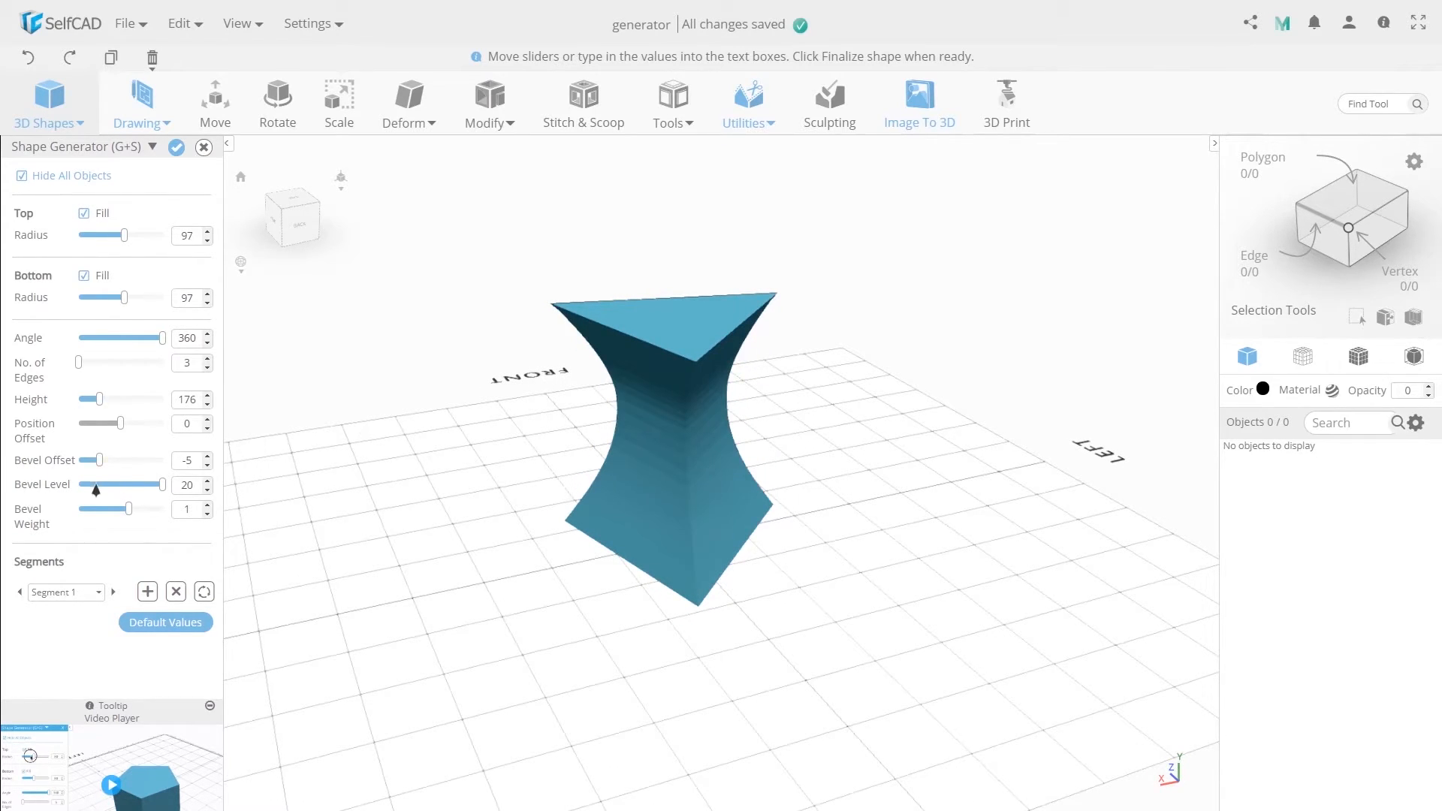
# Set Bevel Level to 20 and raise Bevel Offset from -5 to 5.
pyautogui.moveTo(167, 484); pyautogui.dragTo(136, 484)
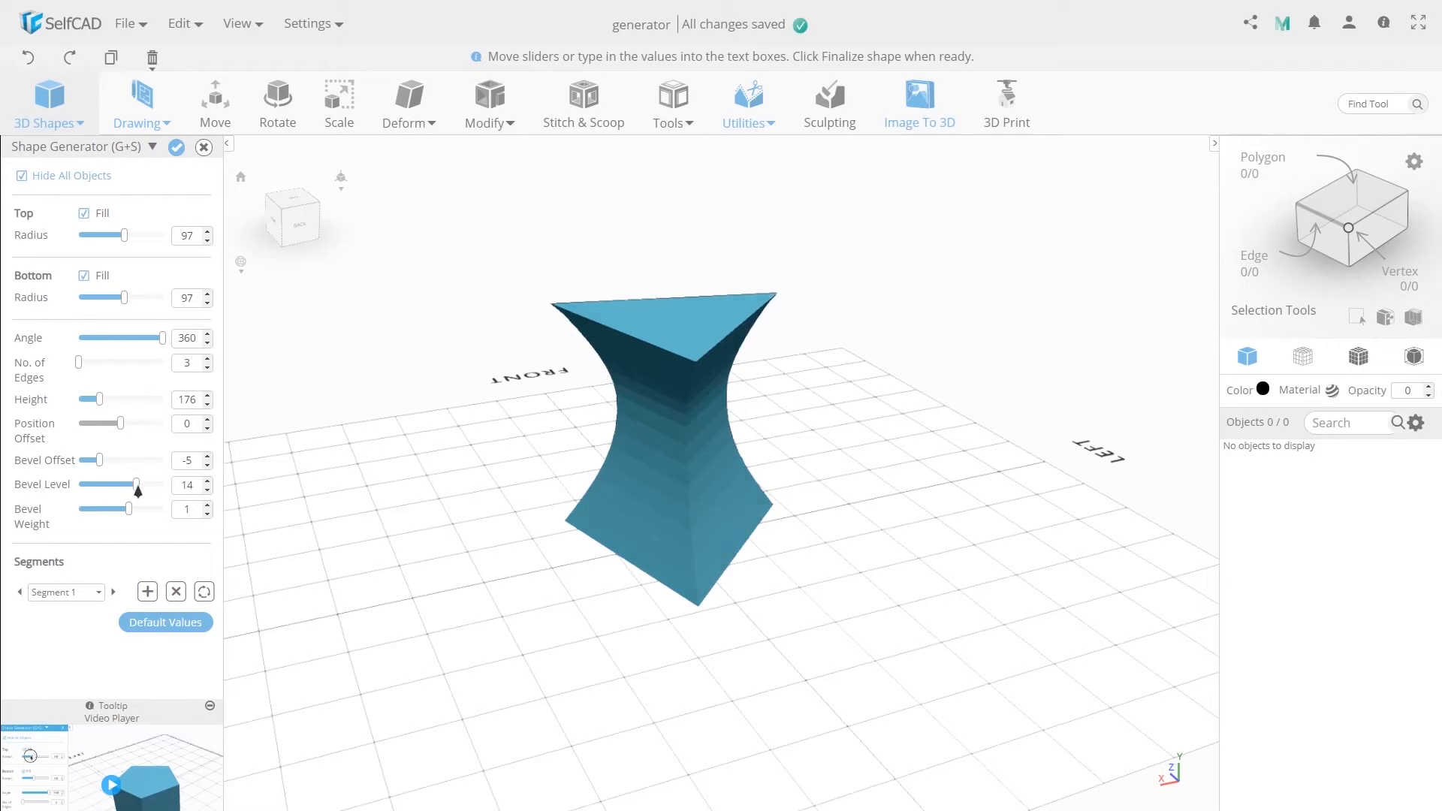
pyautogui.moveTo(138, 484); pyautogui.dragTo(75, 485)
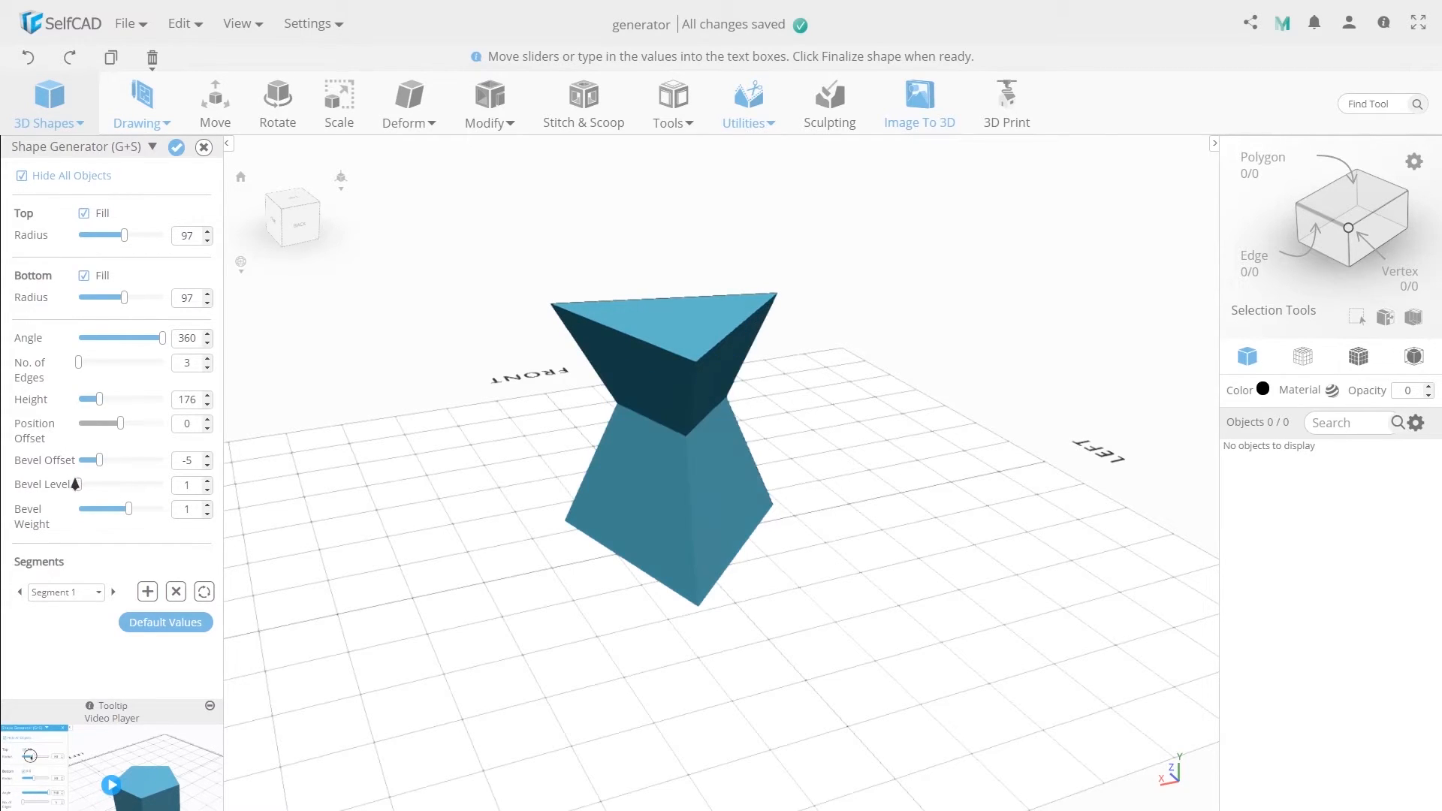
pyautogui.moveTo(78, 484); pyautogui.dragTo(163, 485)
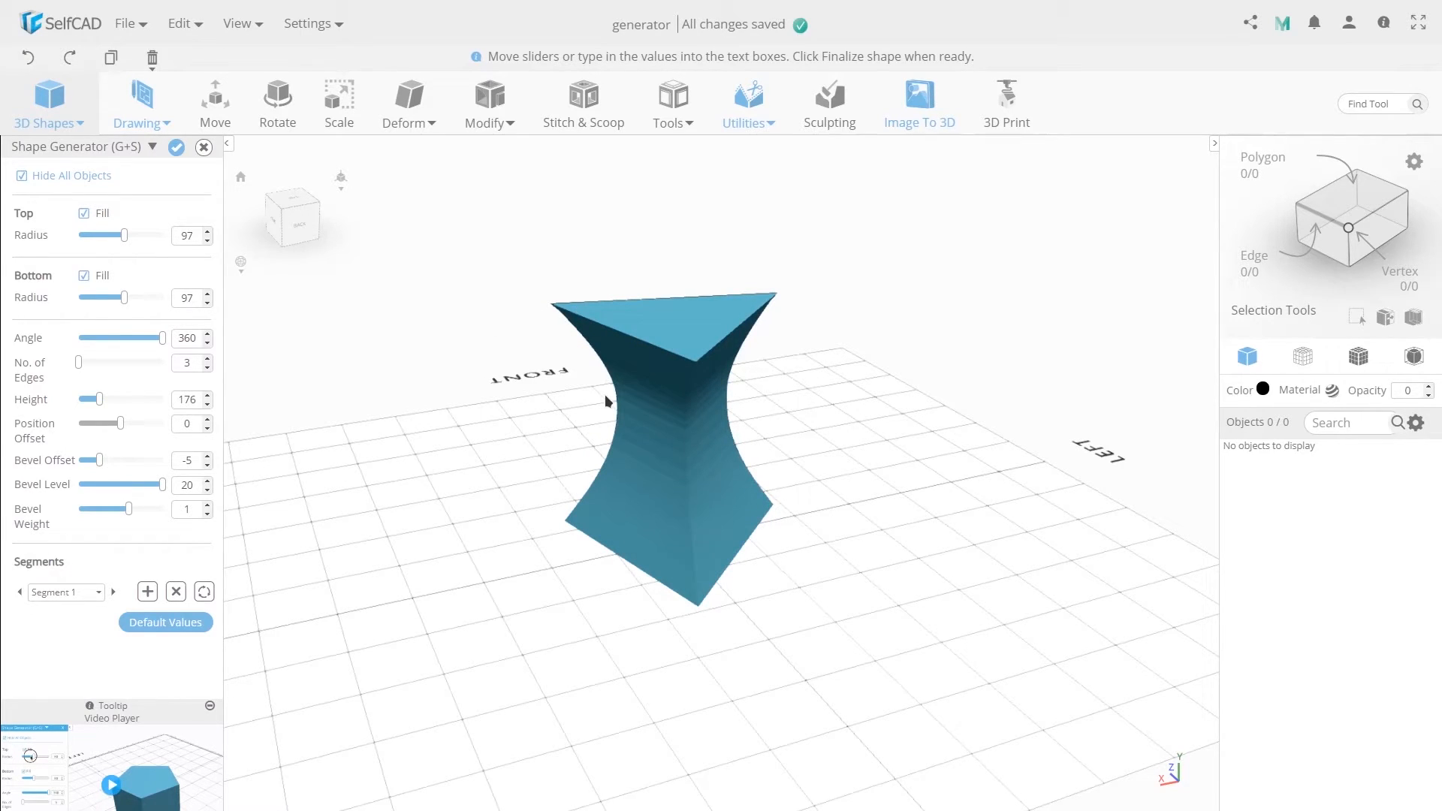
pyautogui.moveTo(55, 474)
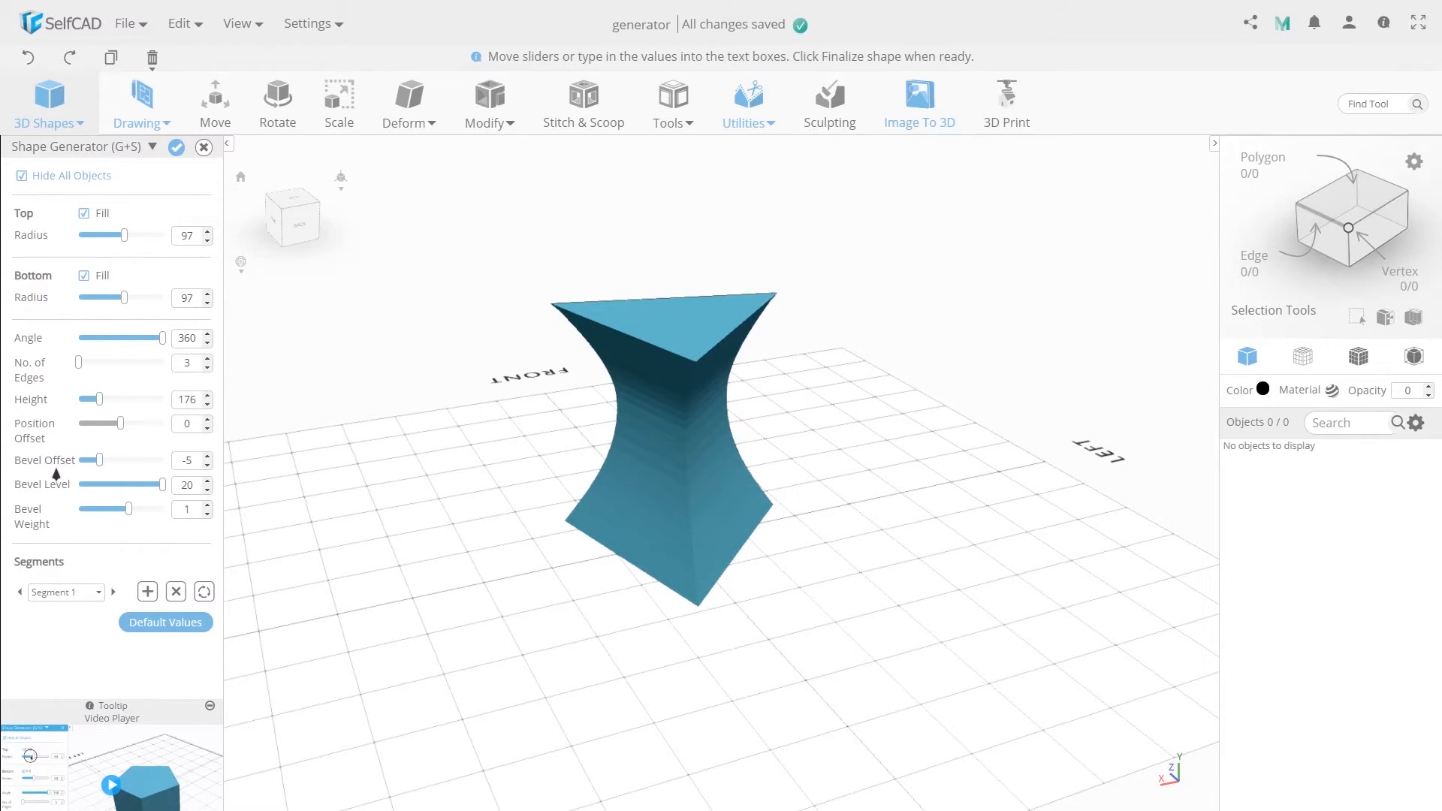
pyautogui.moveTo(90, 461); pyautogui.dragTo(126, 460)
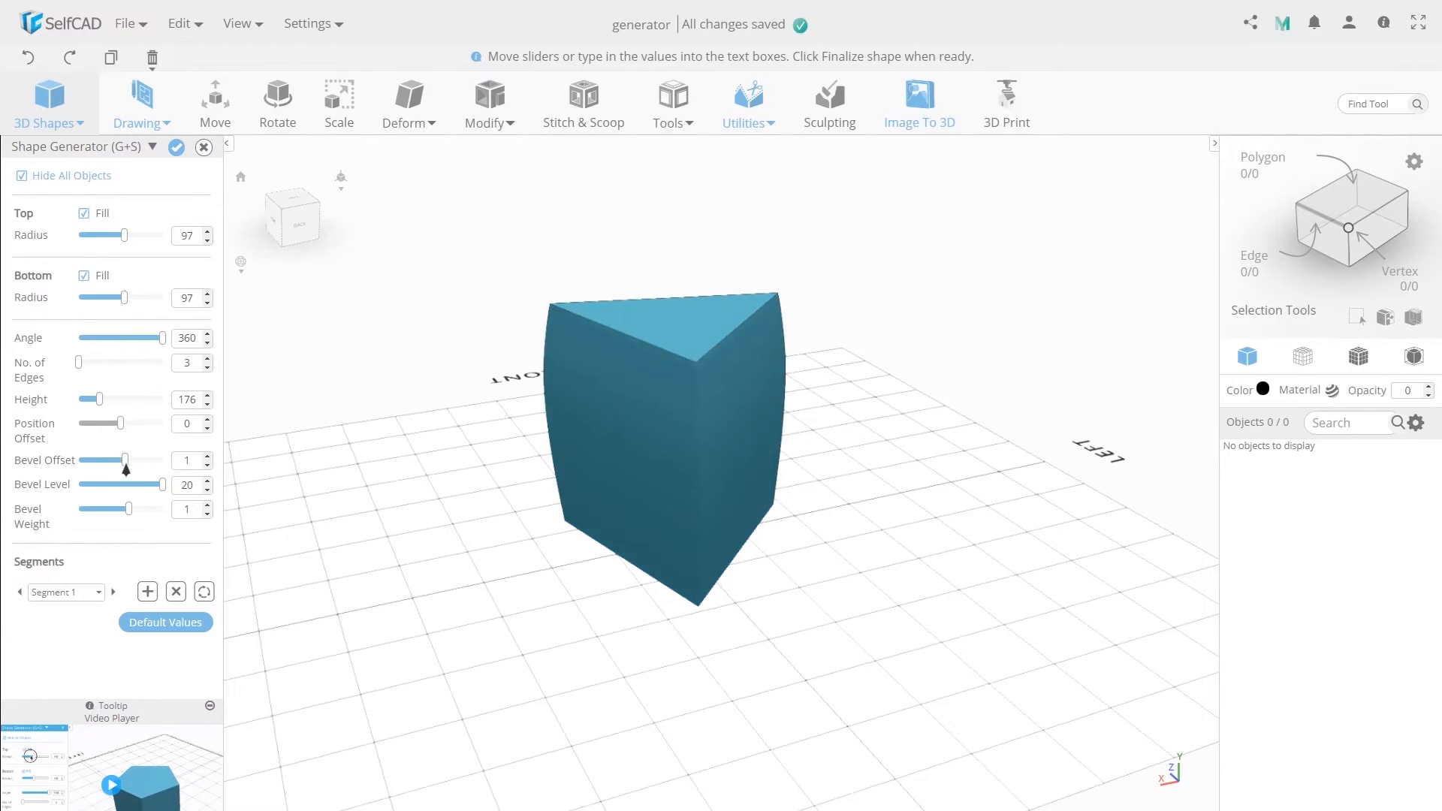
pyautogui.moveTo(126, 459); pyautogui.dragTo(145, 460)
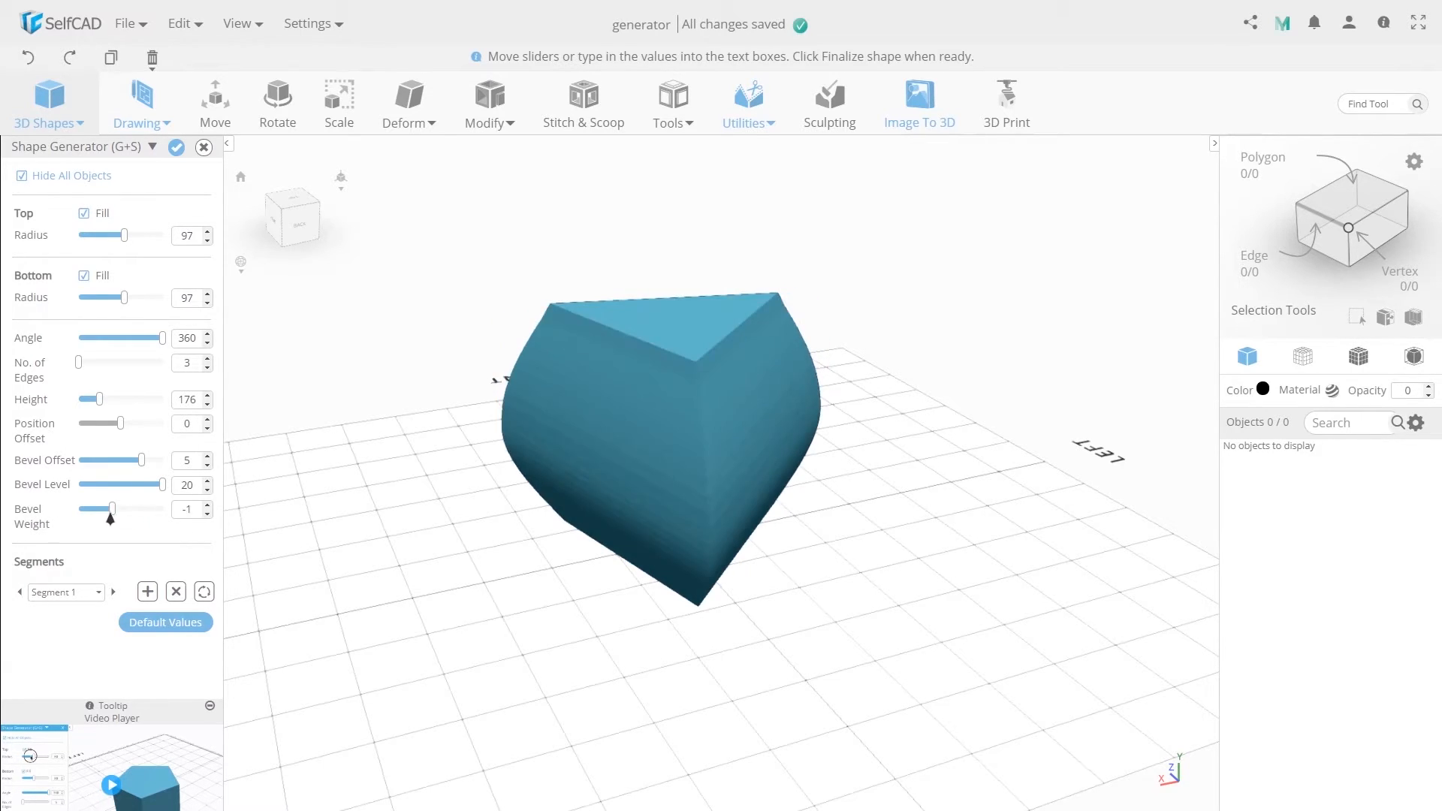
# Try Bevel Weights 2, -2 and -1, then leave it at 1.
pyautogui.moveTo(111, 508); pyautogui.dragTo(136, 509)
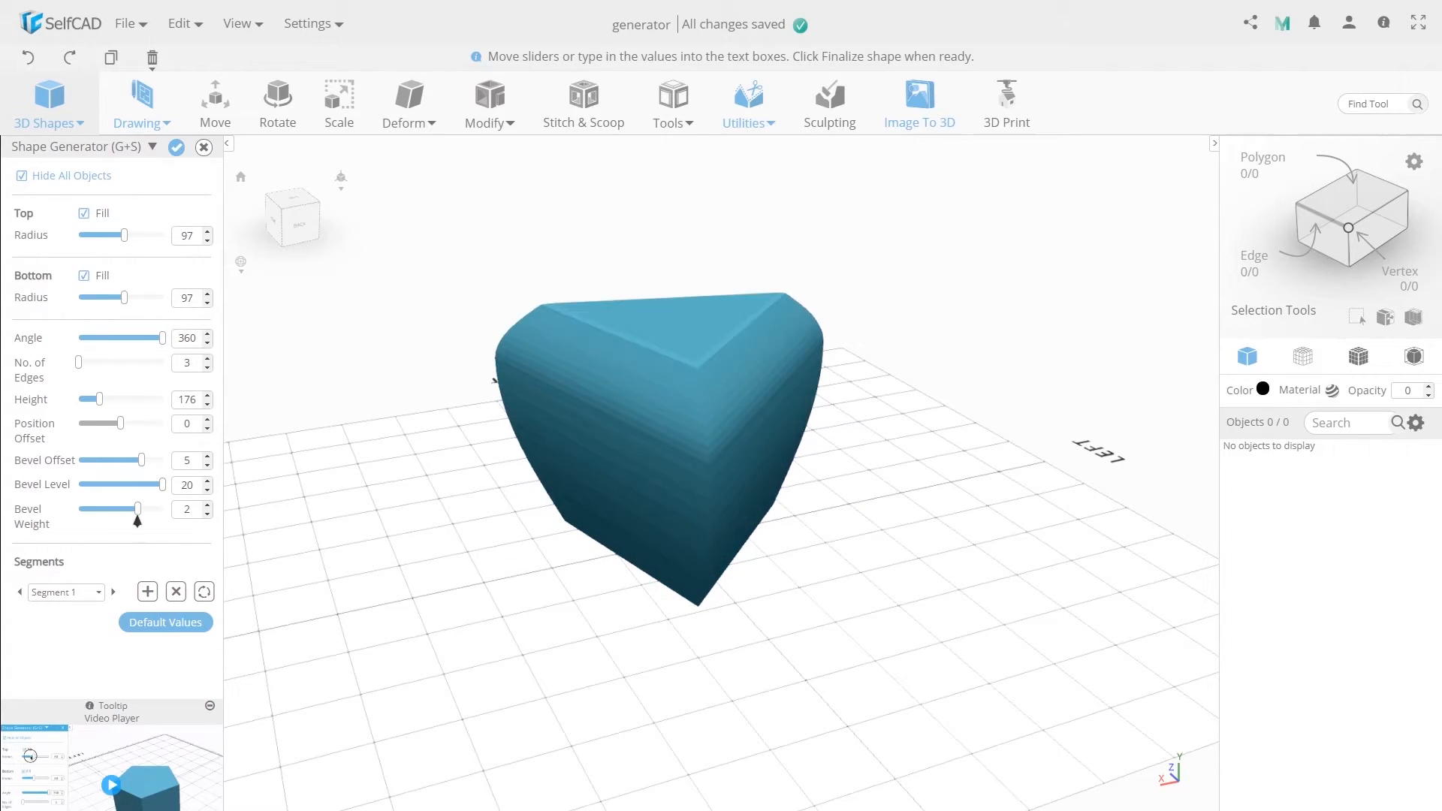
pyautogui.moveTo(136, 508); pyautogui.dragTo(102, 508)
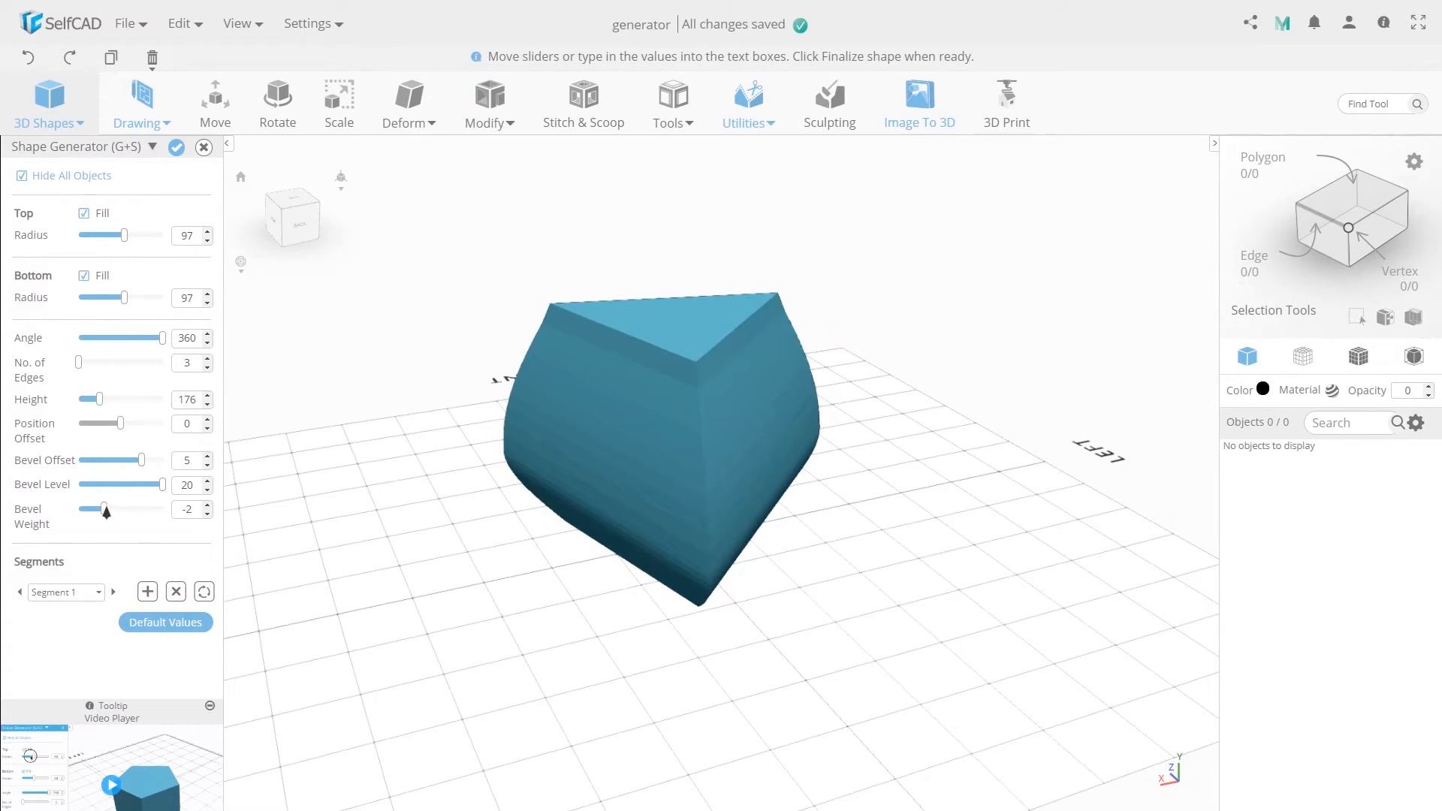
pyautogui.moveTo(103, 509); pyautogui.dragTo(113, 510)
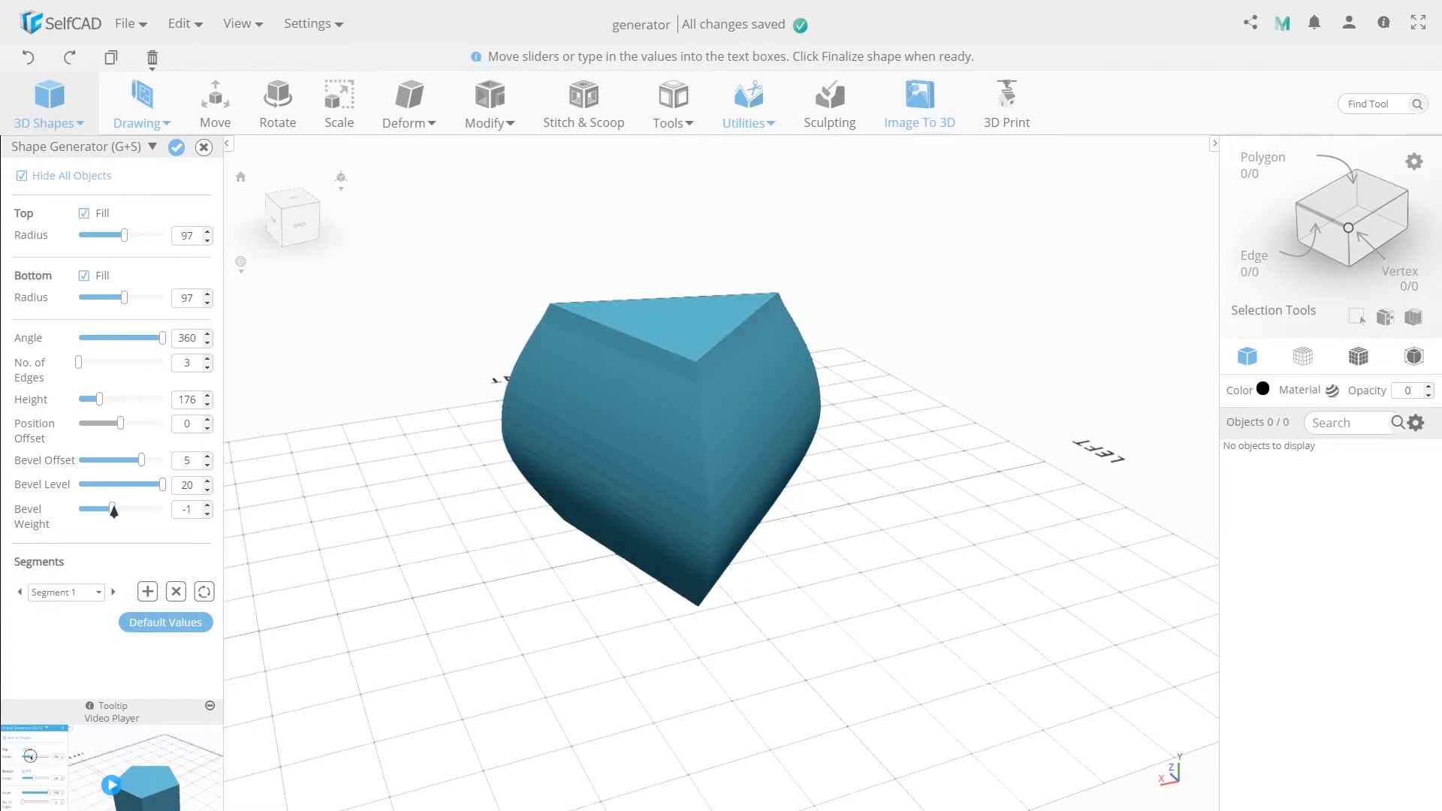
pyautogui.moveTo(110, 508); pyautogui.dragTo(123, 508)
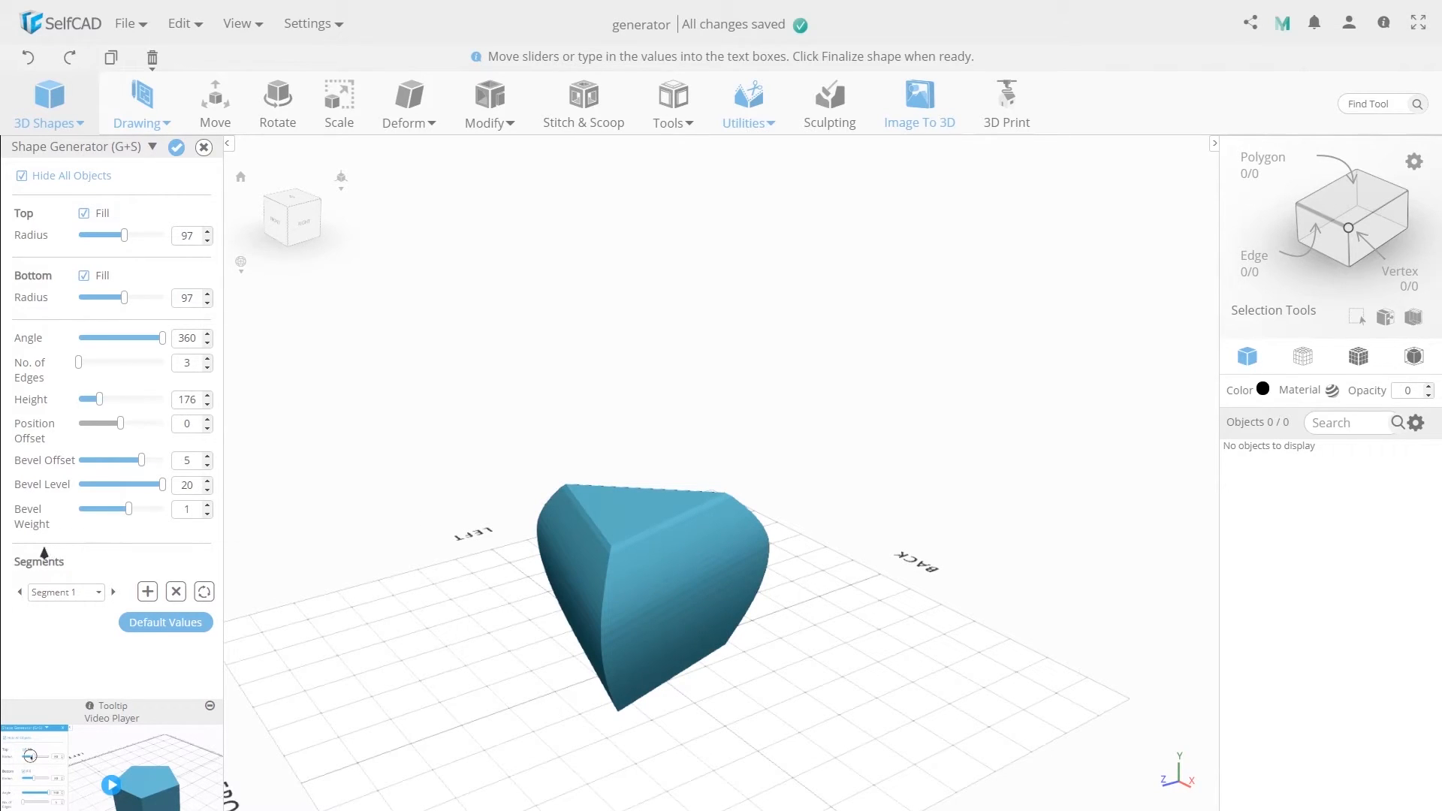
# Add Segment 2 and lower its Top Radius to 26.
pyautogui.click(146, 591)
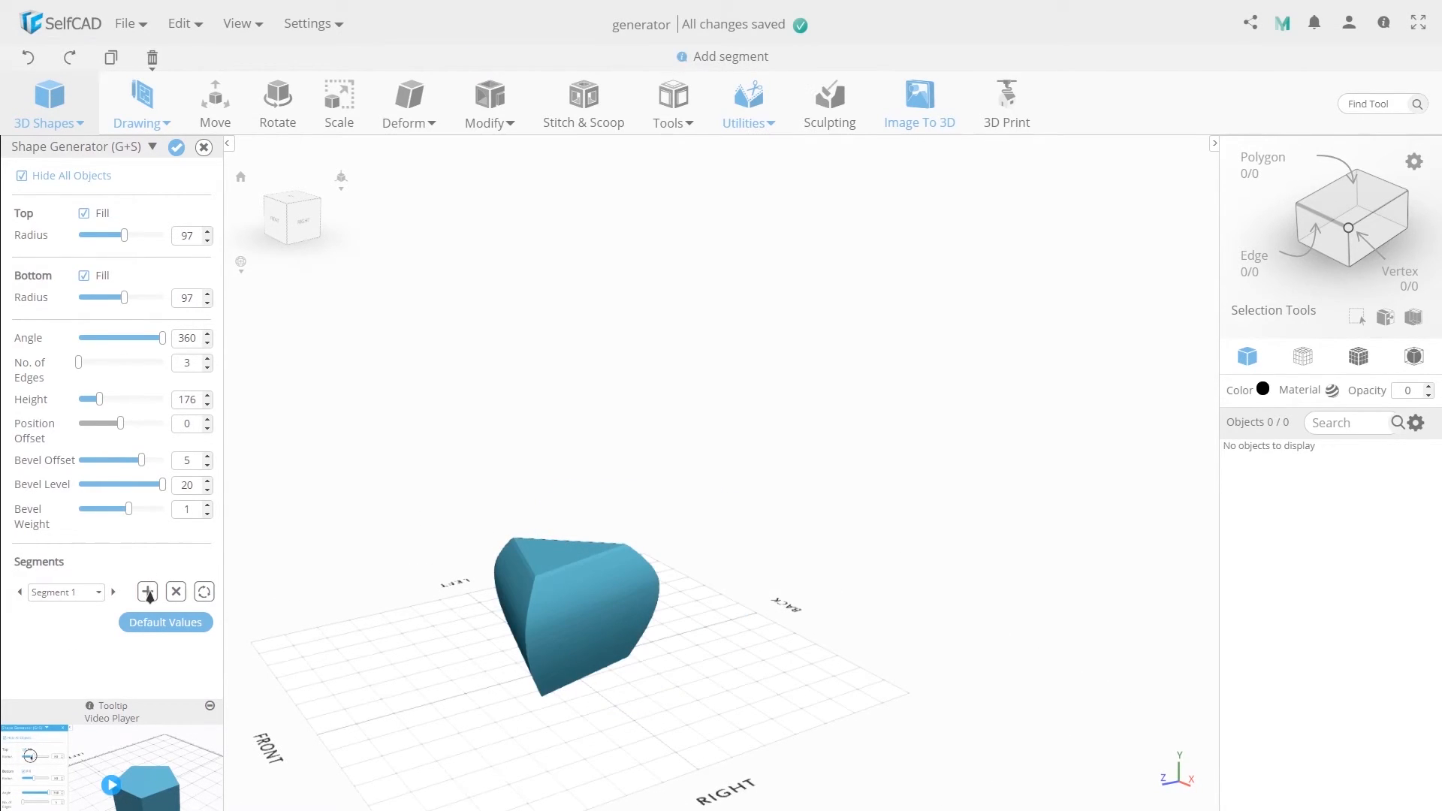
pyautogui.click(147, 591)
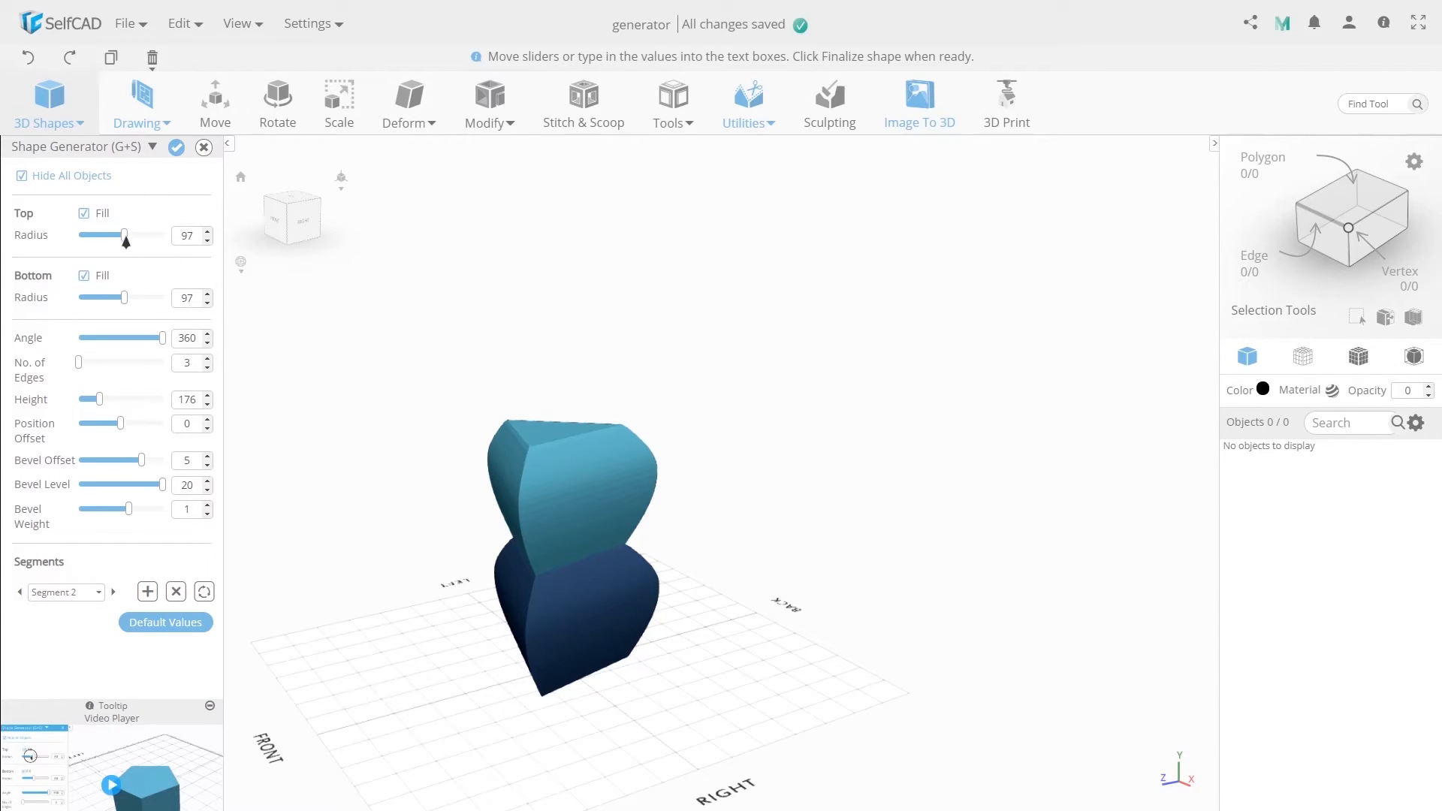
pyautogui.moveTo(124, 235); pyautogui.dragTo(84, 235)
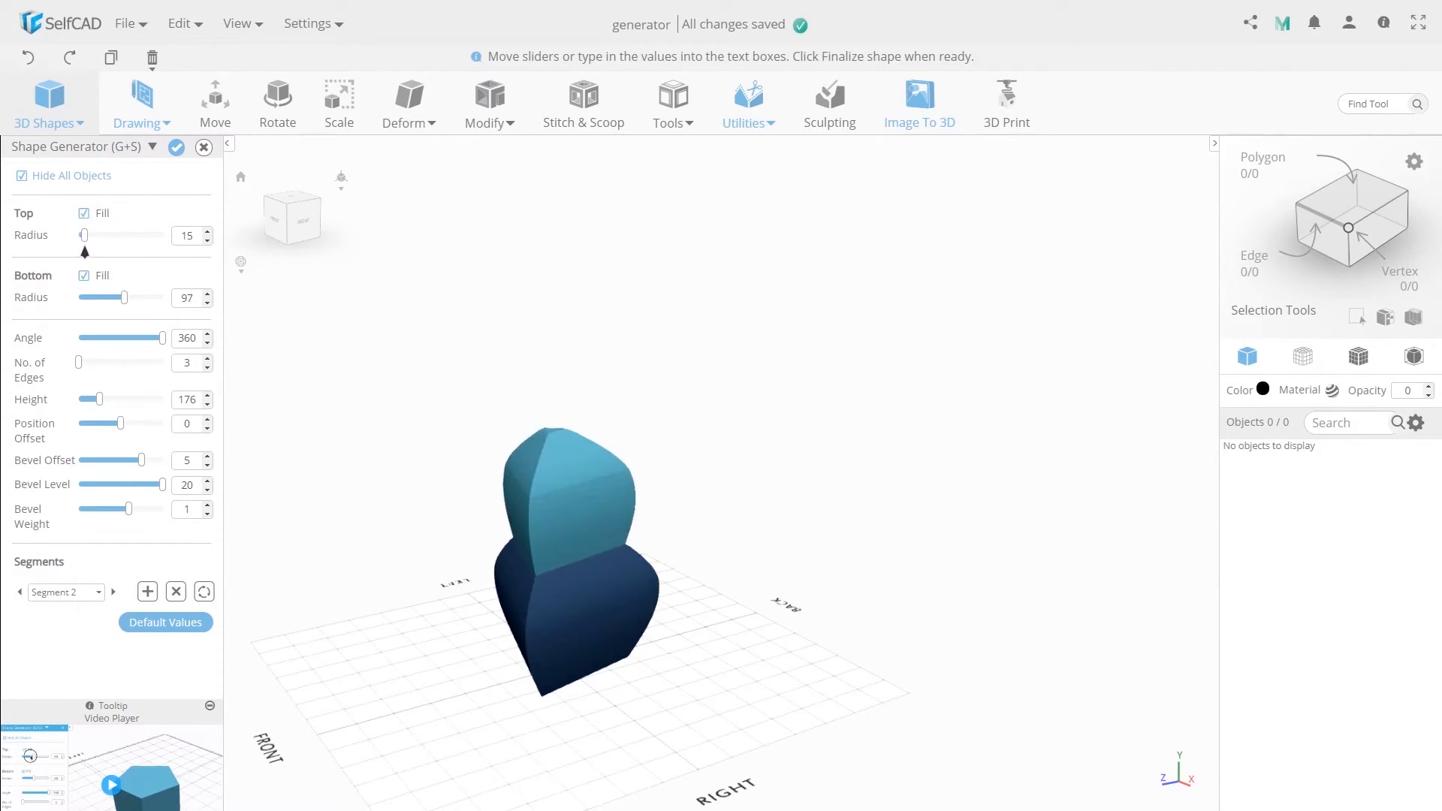
pyautogui.moveTo(83, 235); pyautogui.dragTo(92, 235)
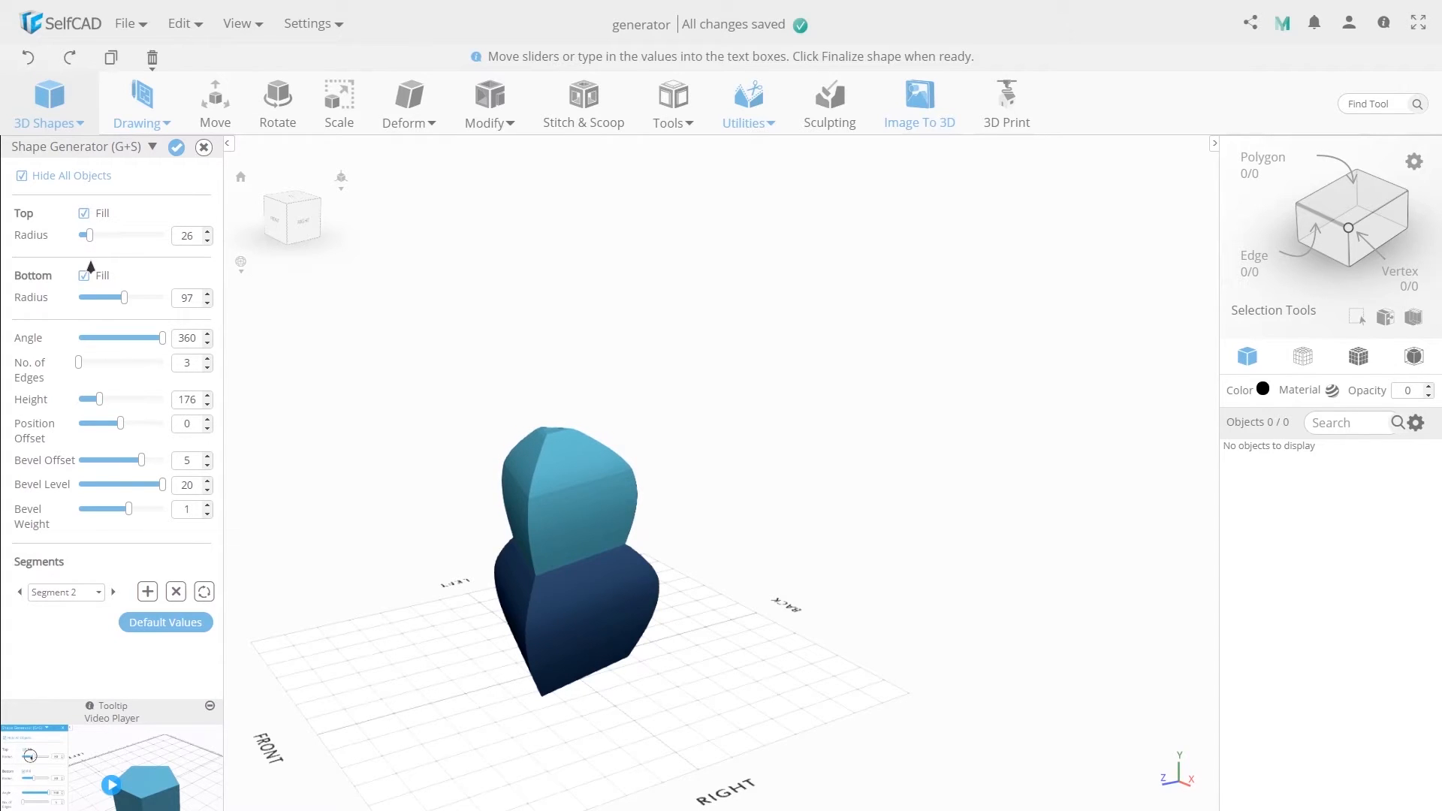
# Give Segment 2 bevel offset -3, level 17, weight 0, and height 149.
pyautogui.moveTo(172, 485); pyautogui.dragTo(142, 484)
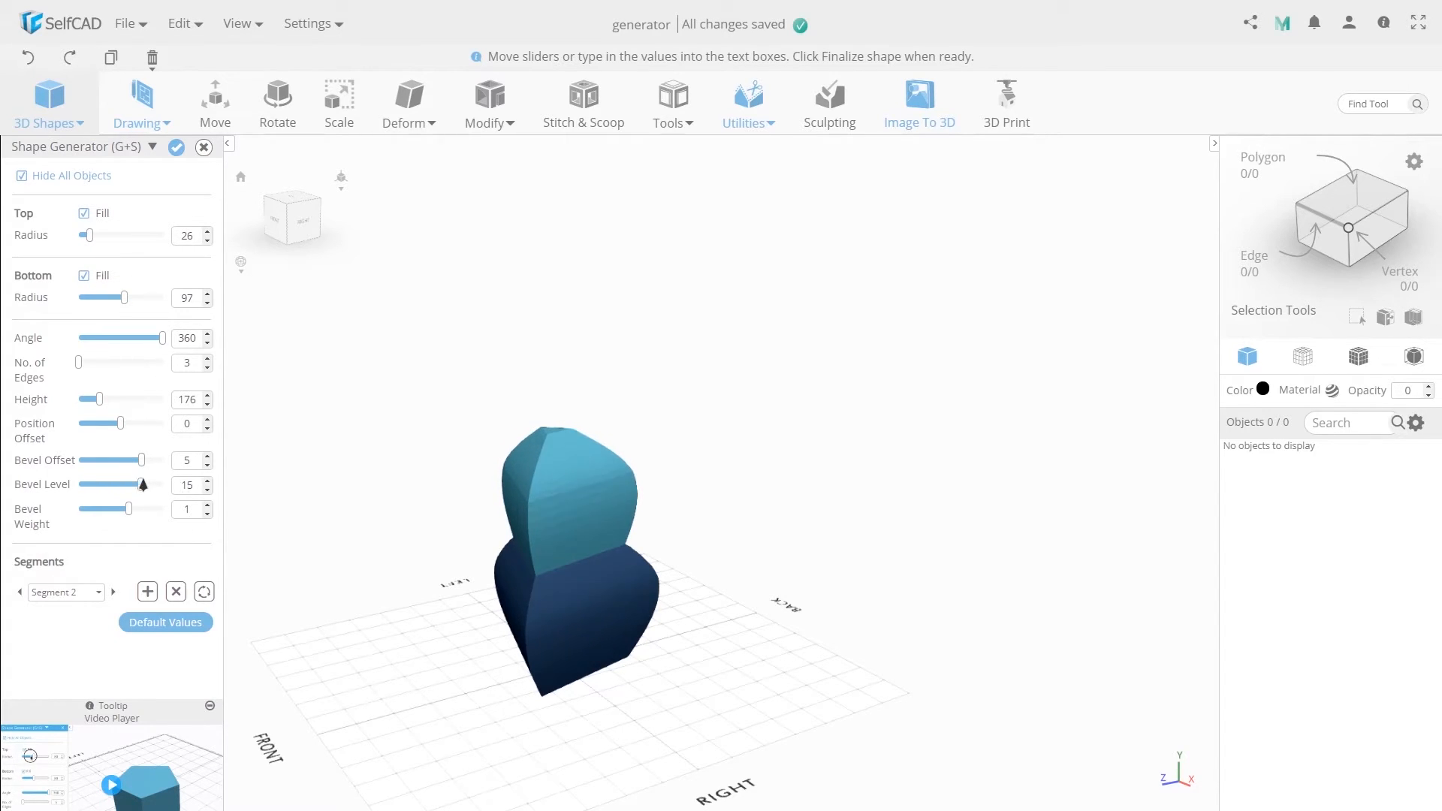
pyautogui.moveTo(126, 508); pyautogui.dragTo(85, 508)
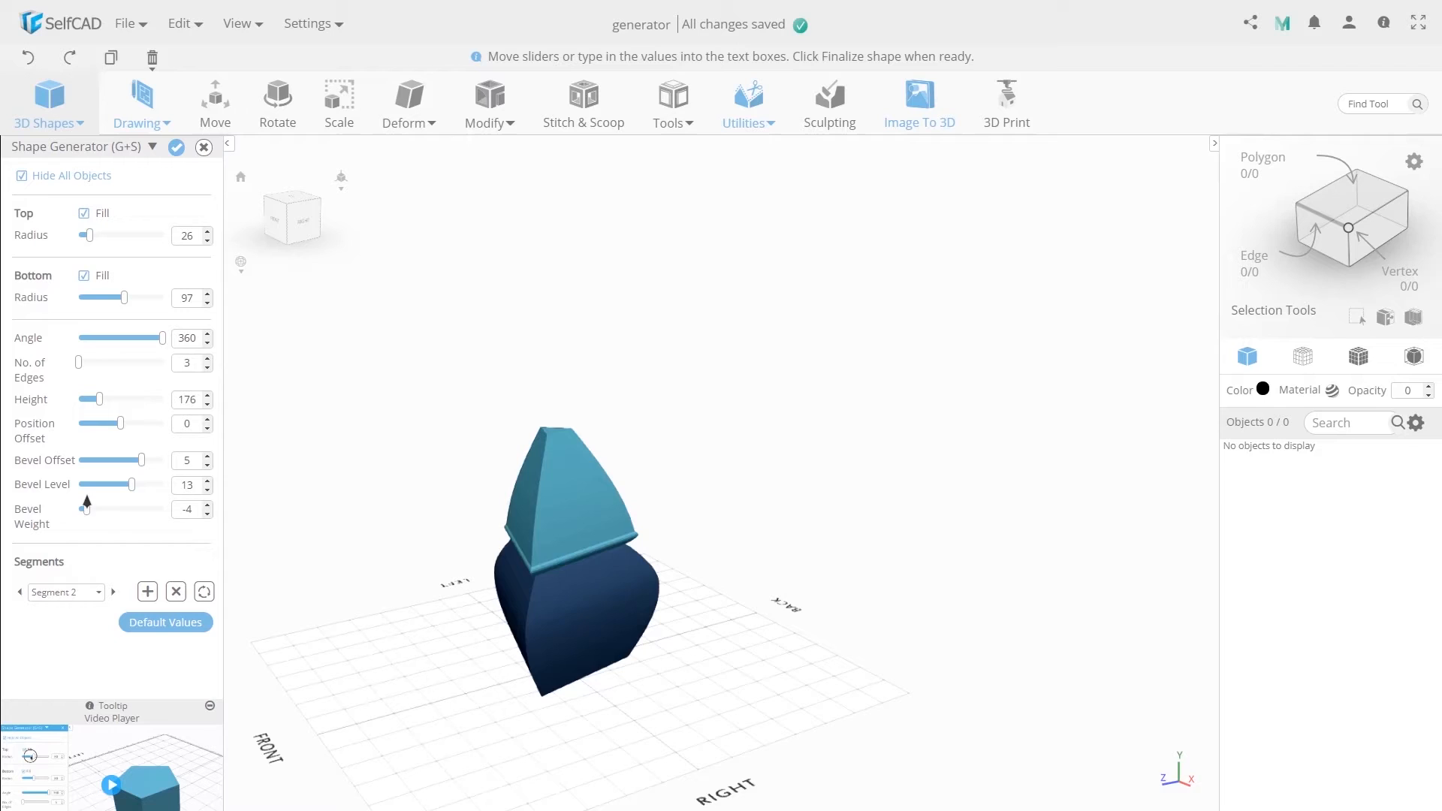
pyautogui.moveTo(85, 508); pyautogui.dragTo(104, 508)
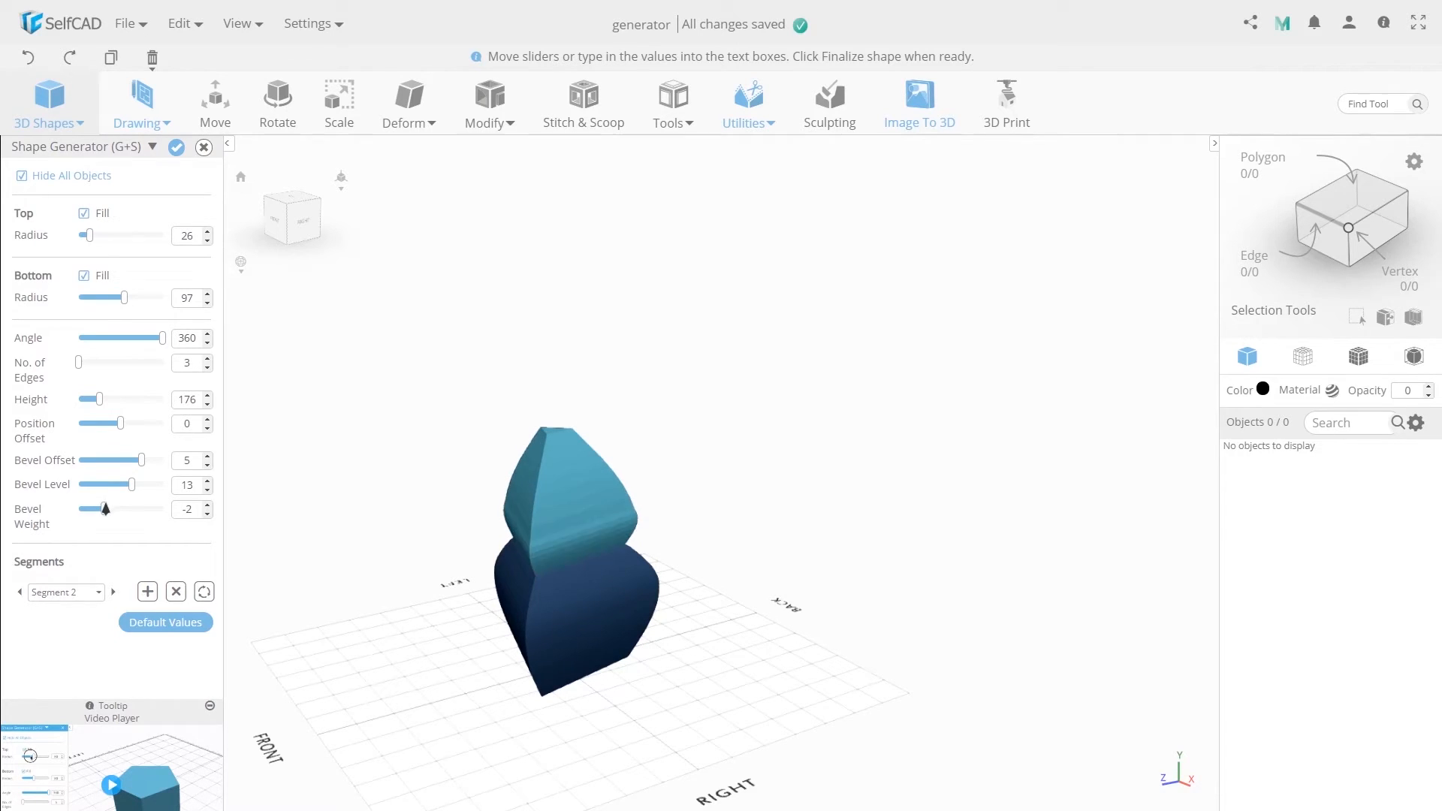
pyautogui.moveTo(104, 508); pyautogui.dragTo(112, 508)
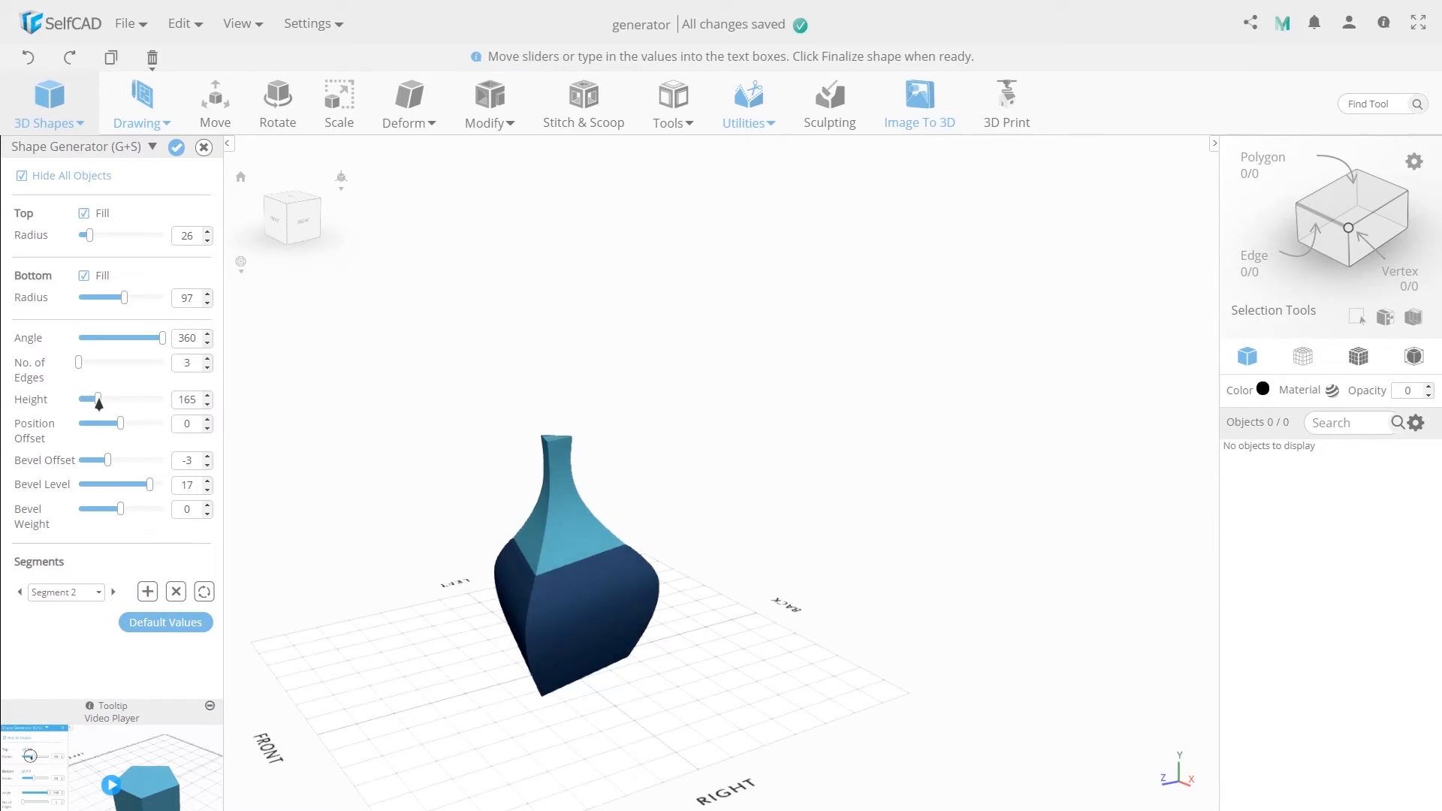
pyautogui.moveTo(97, 398); pyautogui.dragTo(89, 399)
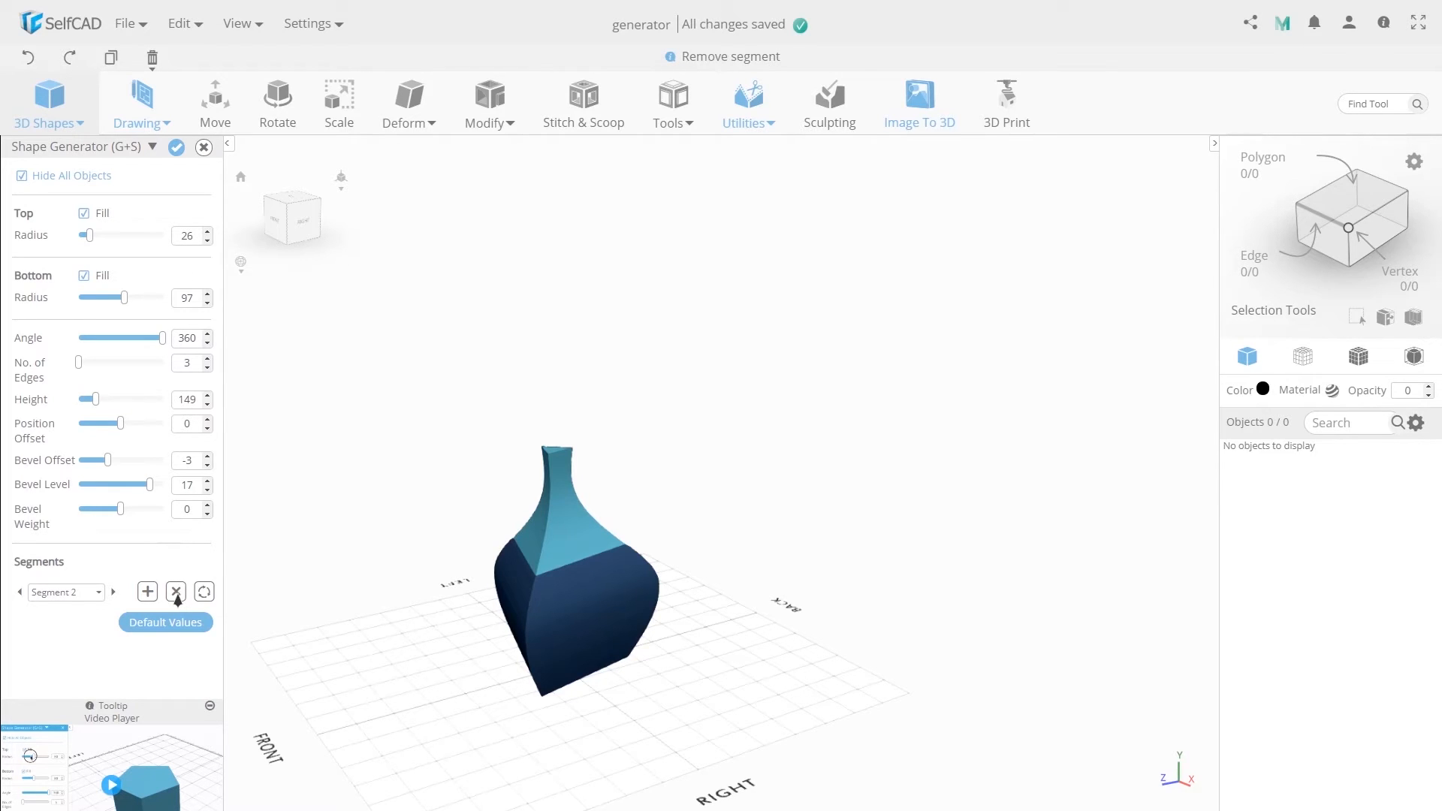
# Remove the vase-neck second segment and confirm Yes in the dialog.
pyautogui.click(176, 592)
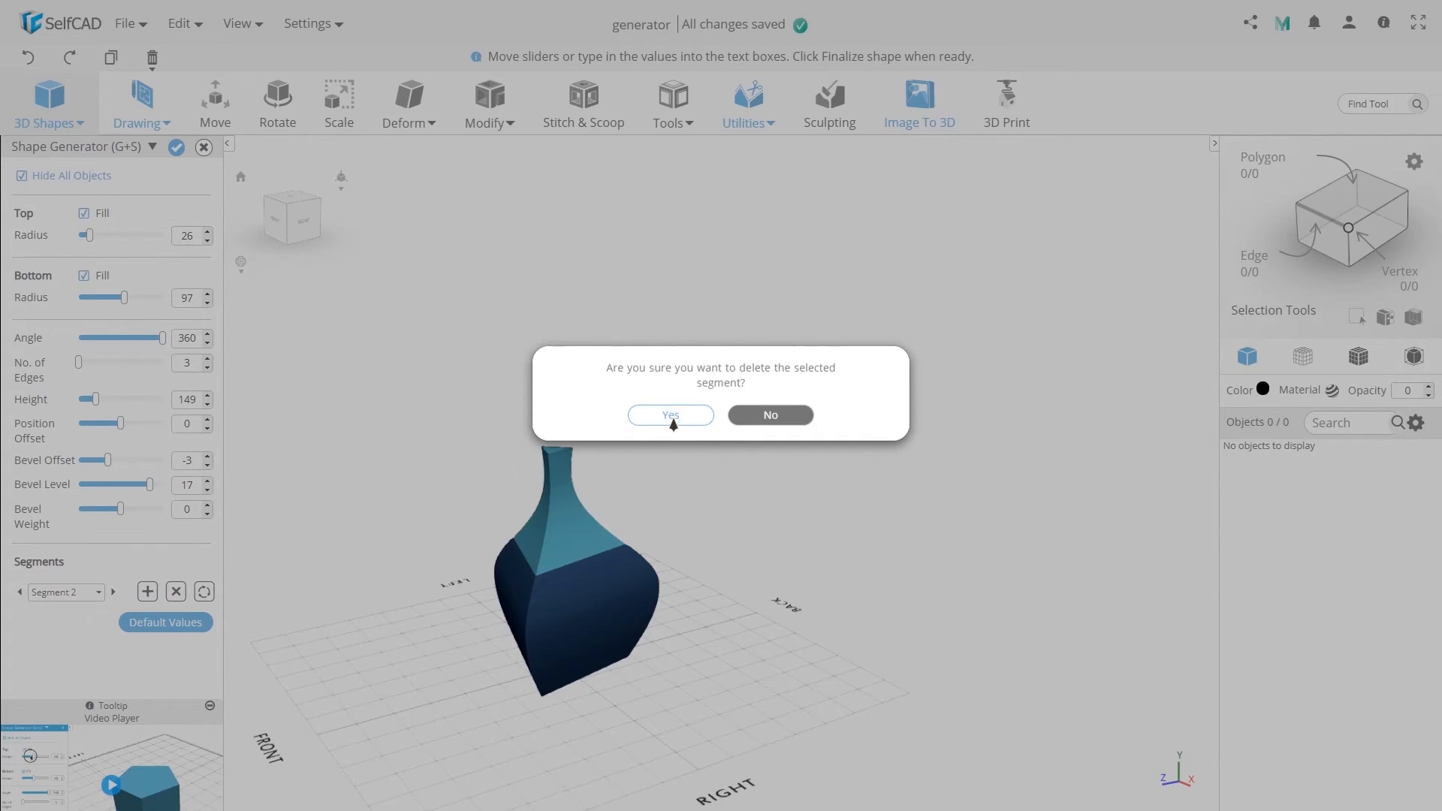
pyautogui.click(669, 414)
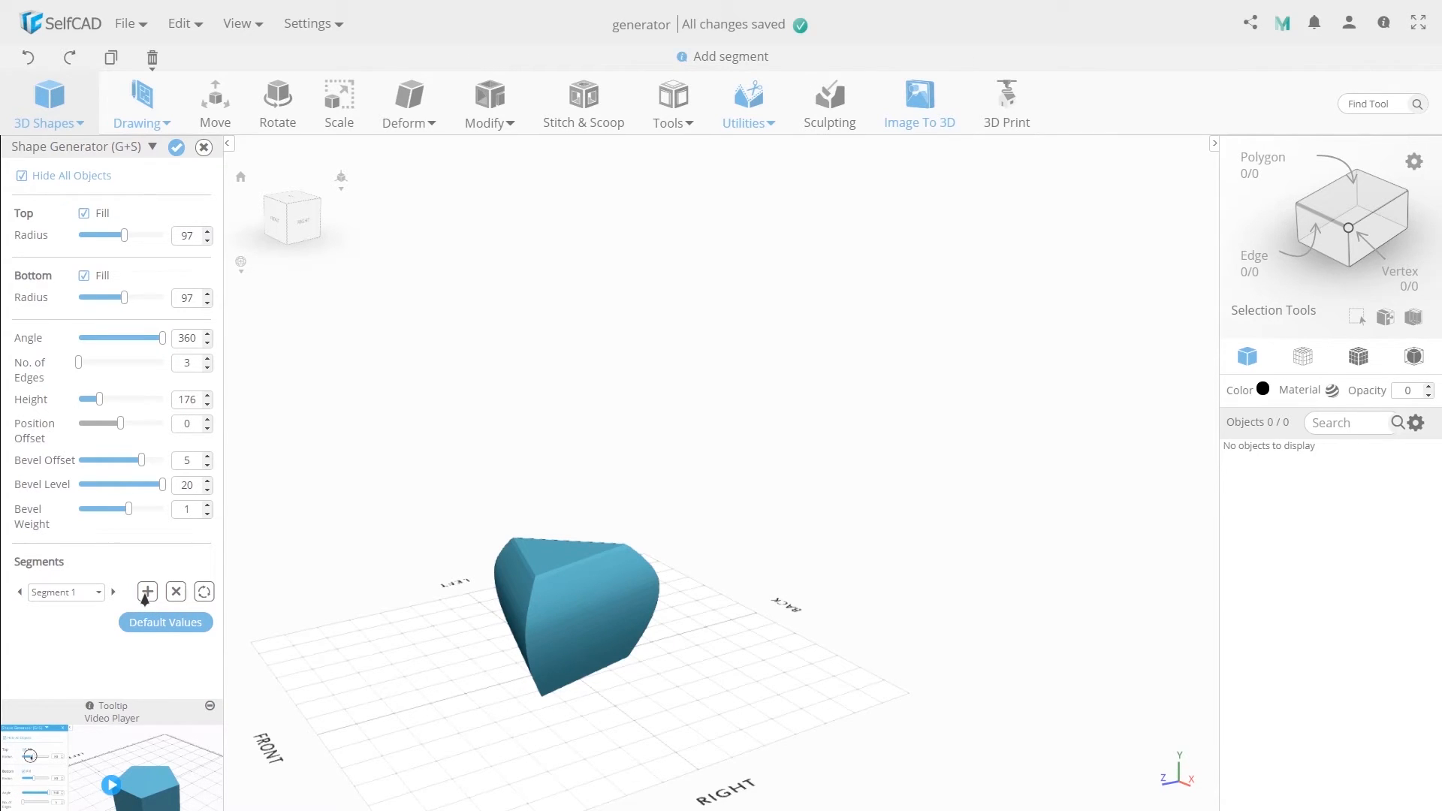
# Pinch Segment 2's bevel and narrow its top, then reset it to default values.
pyautogui.moveTo(141, 459); pyautogui.dragTo(102, 459)
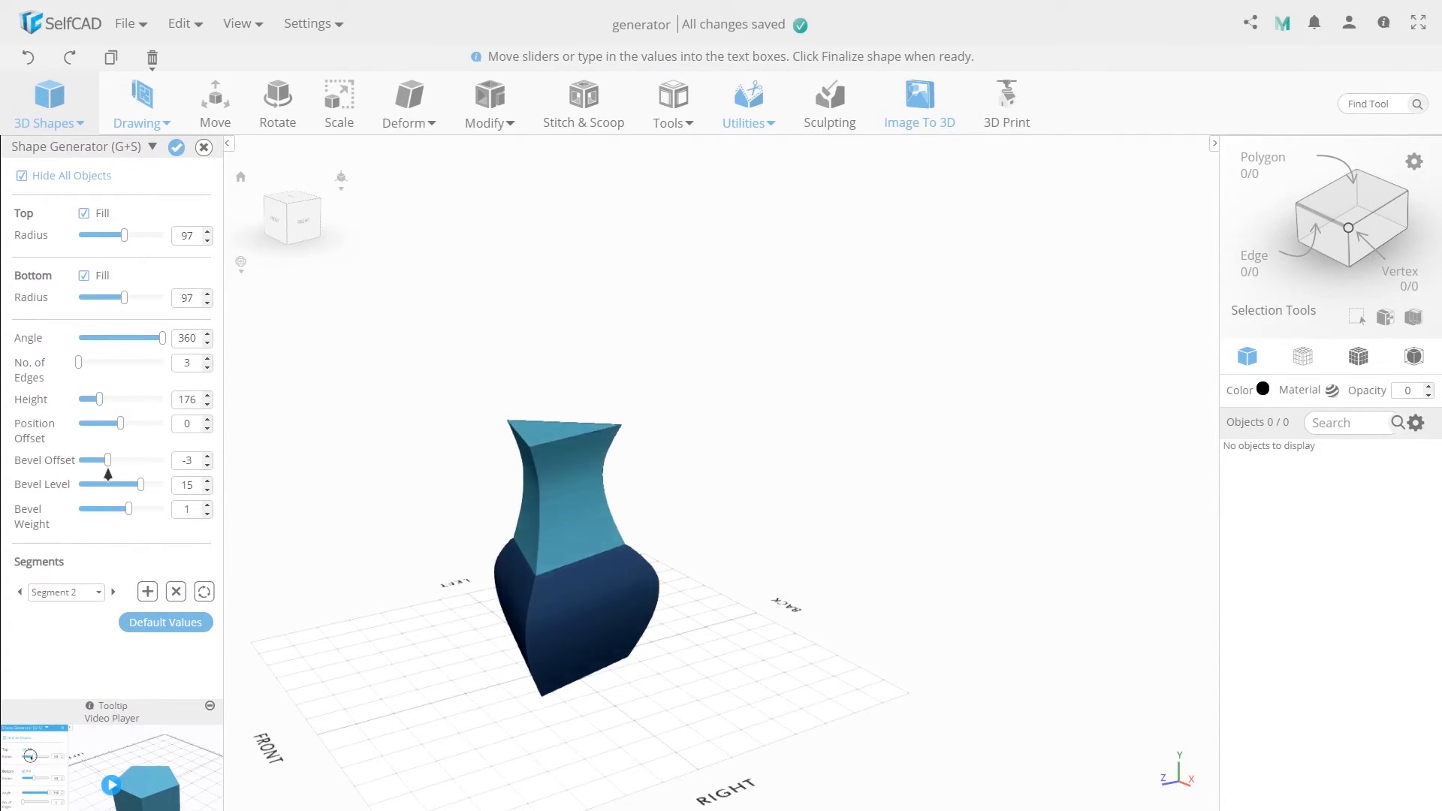
pyautogui.moveTo(124, 234); pyautogui.dragTo(82, 234)
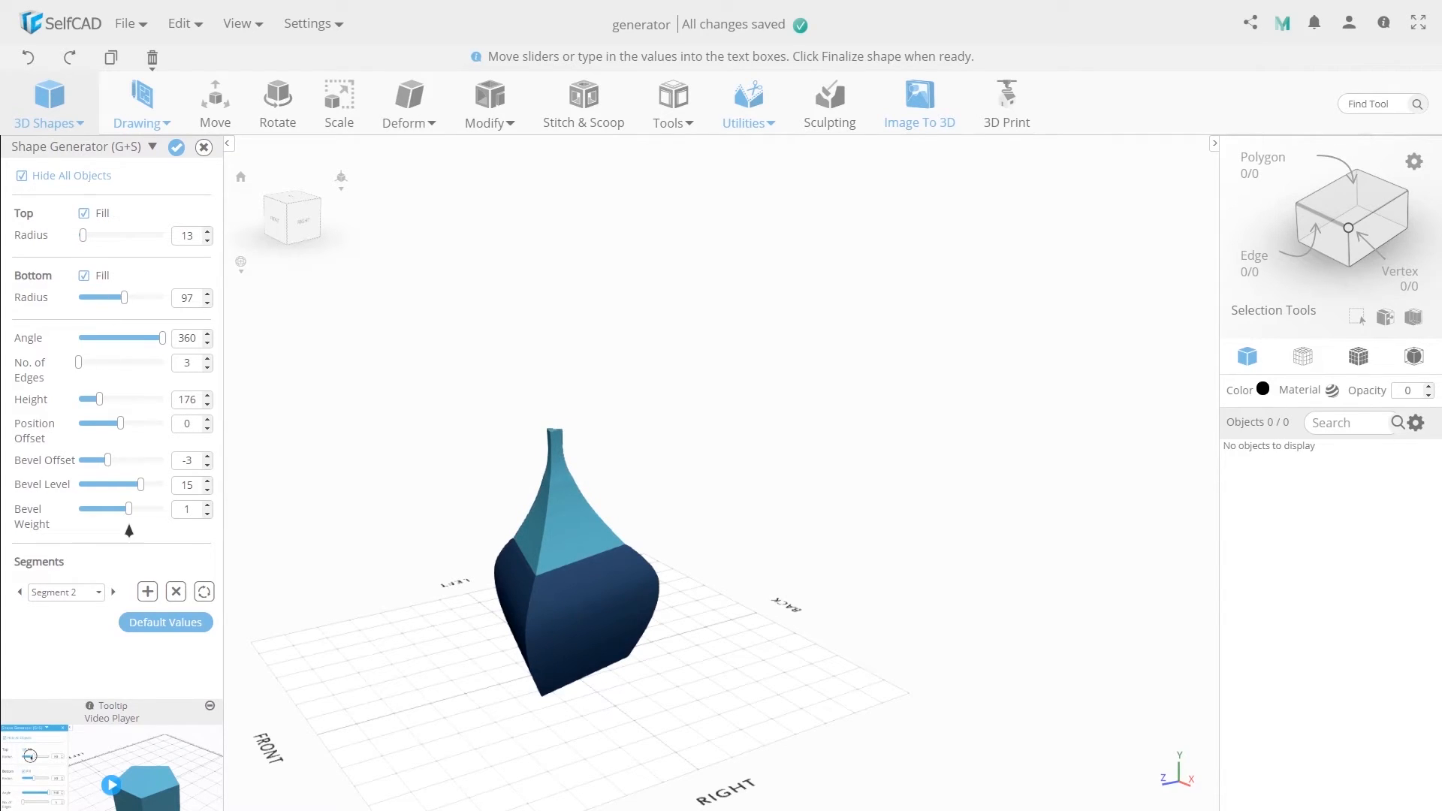
pyautogui.moveTo(164, 628)
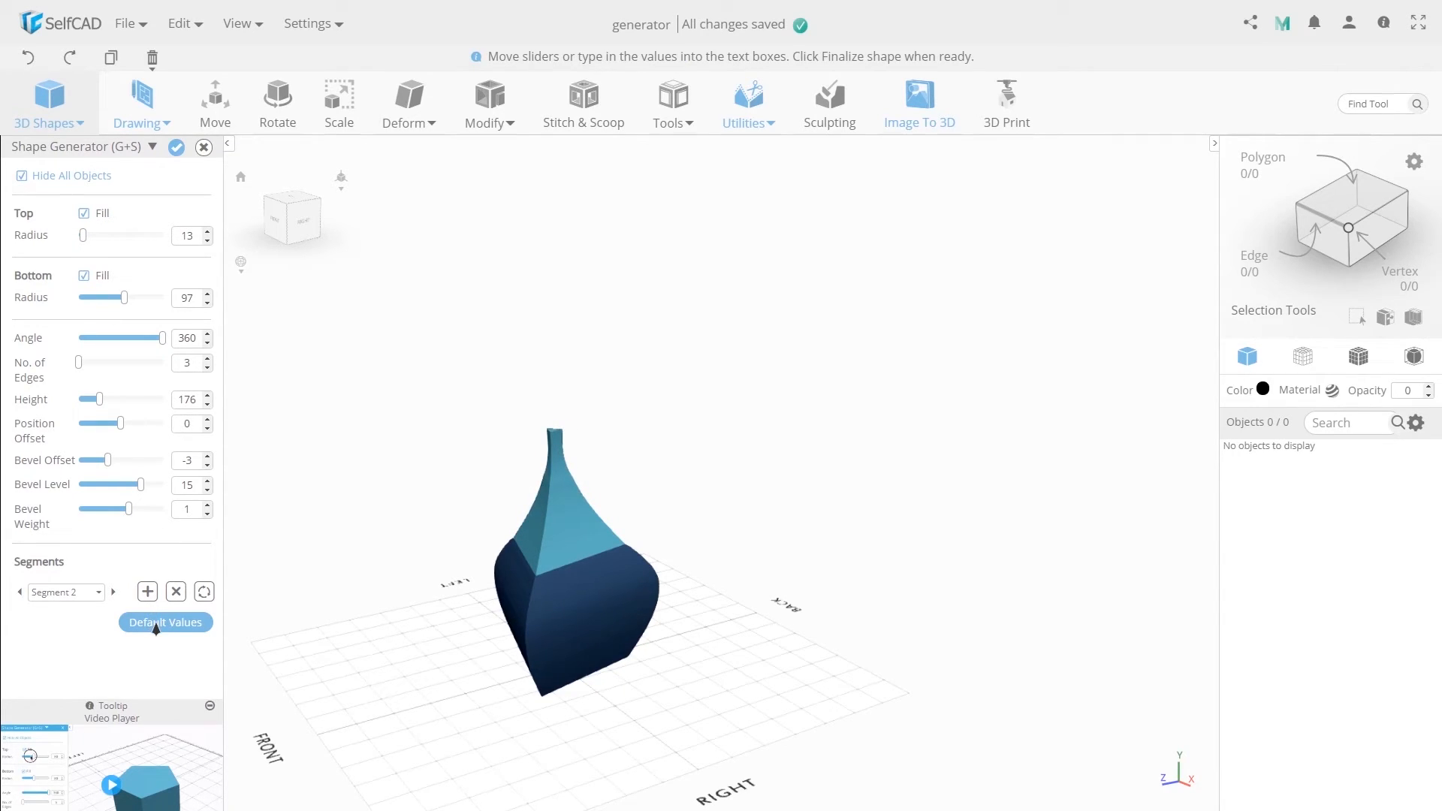
pyautogui.click(165, 622)
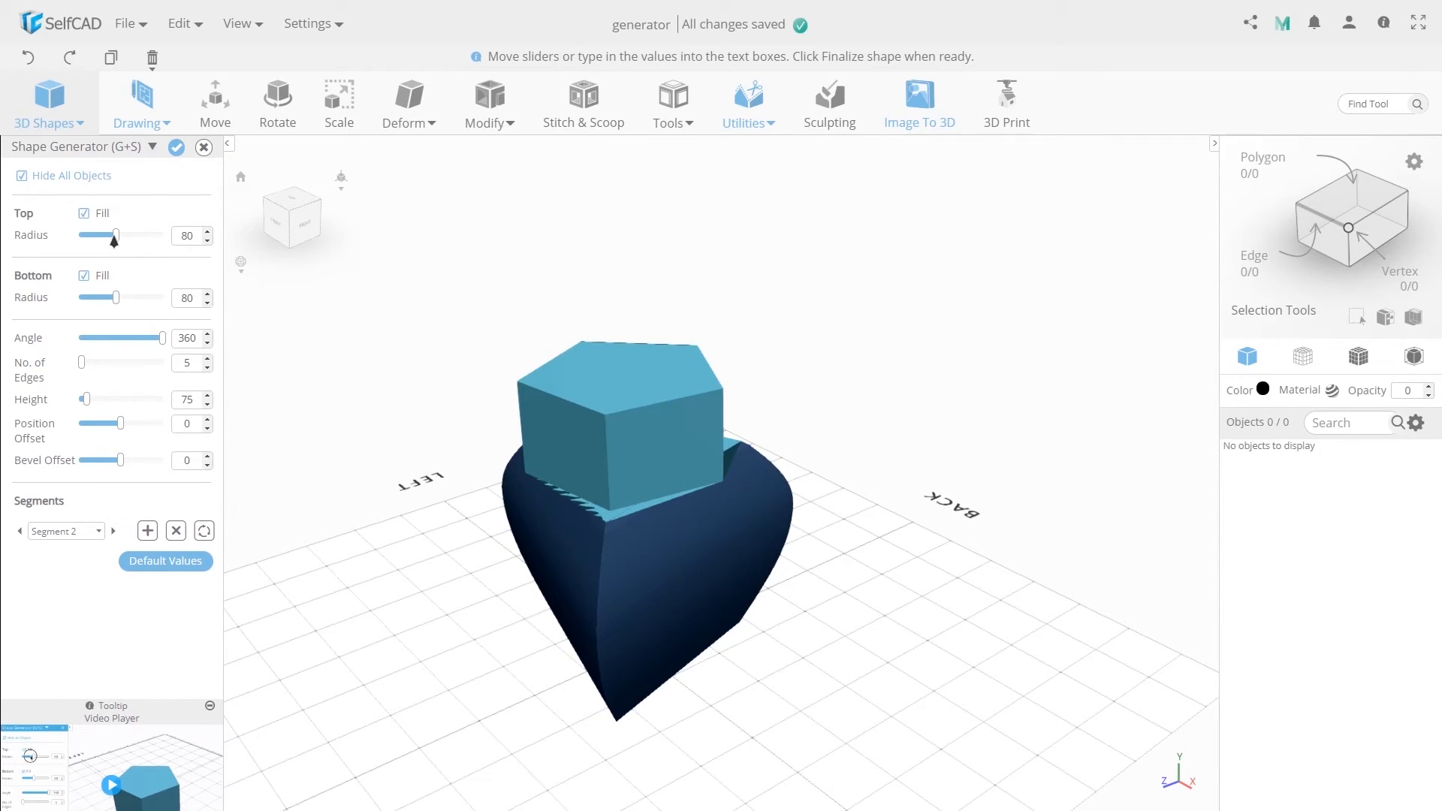
# Shrink Segment 2 to Top Radius 41 and Bottom Radius 37.
pyautogui.moveTo(115, 235); pyautogui.dragTo(90, 235)
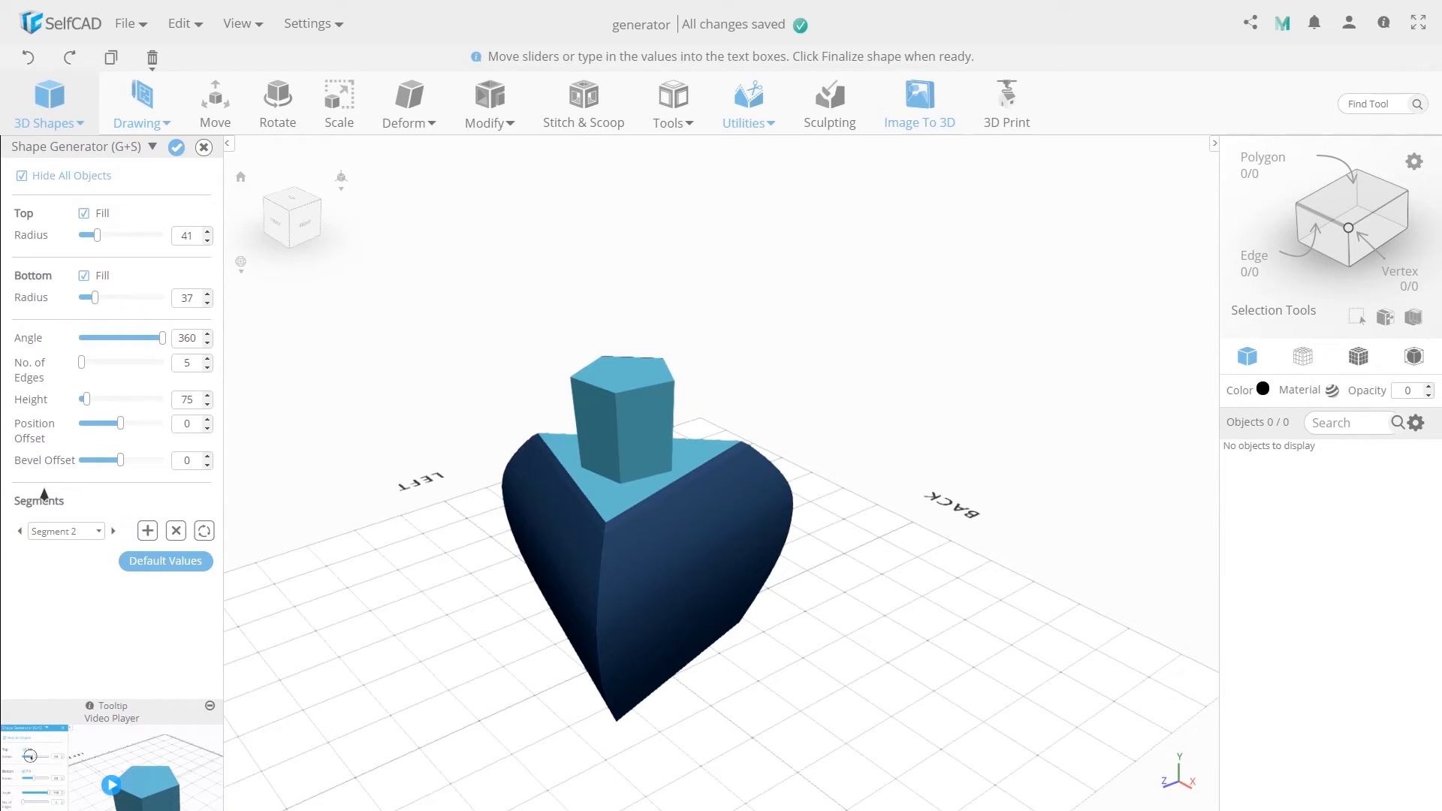
pyautogui.click(62, 531)
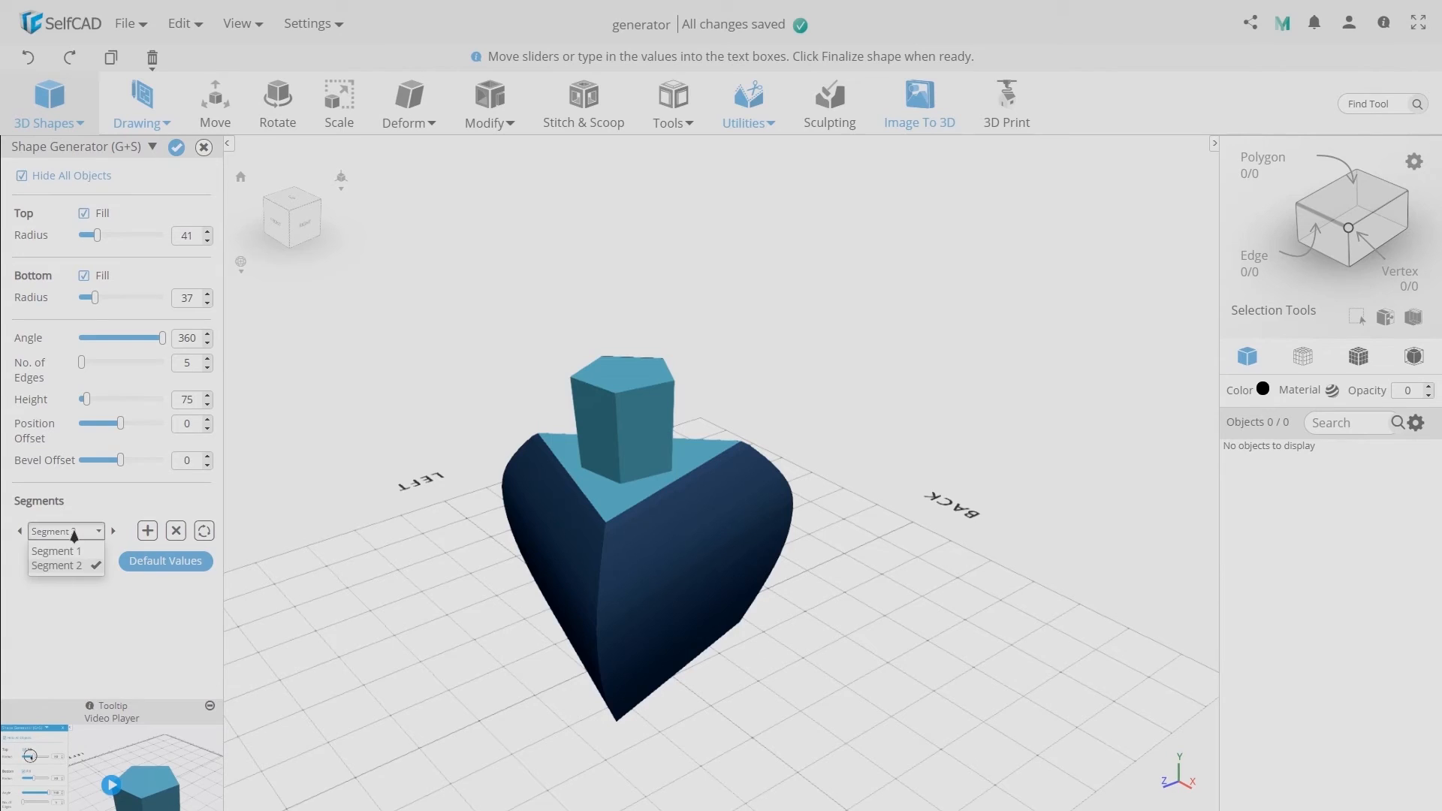
# Review and close the Segments list, then request Clear All Segments.
pyautogui.click(57, 565)
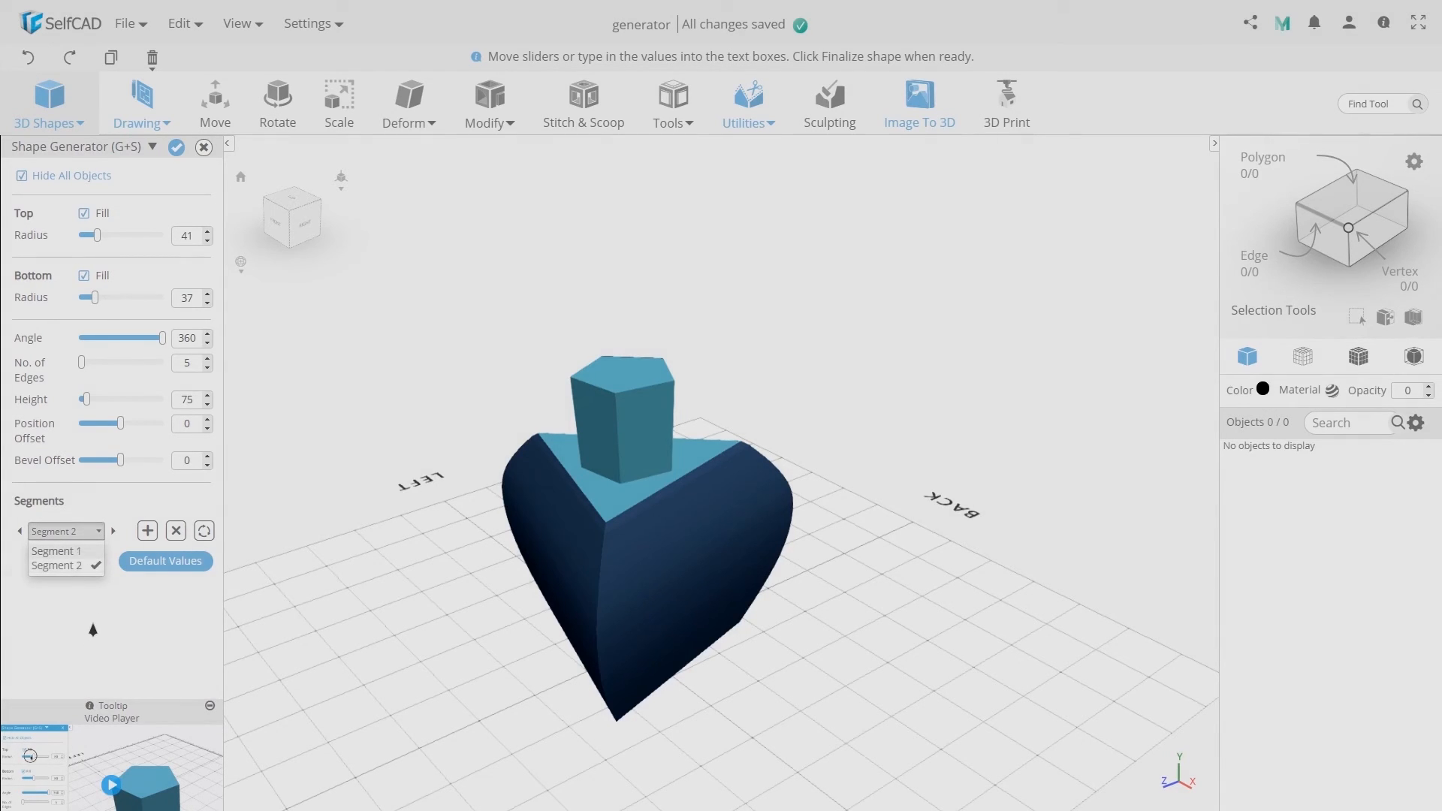
pyautogui.click(56, 549)
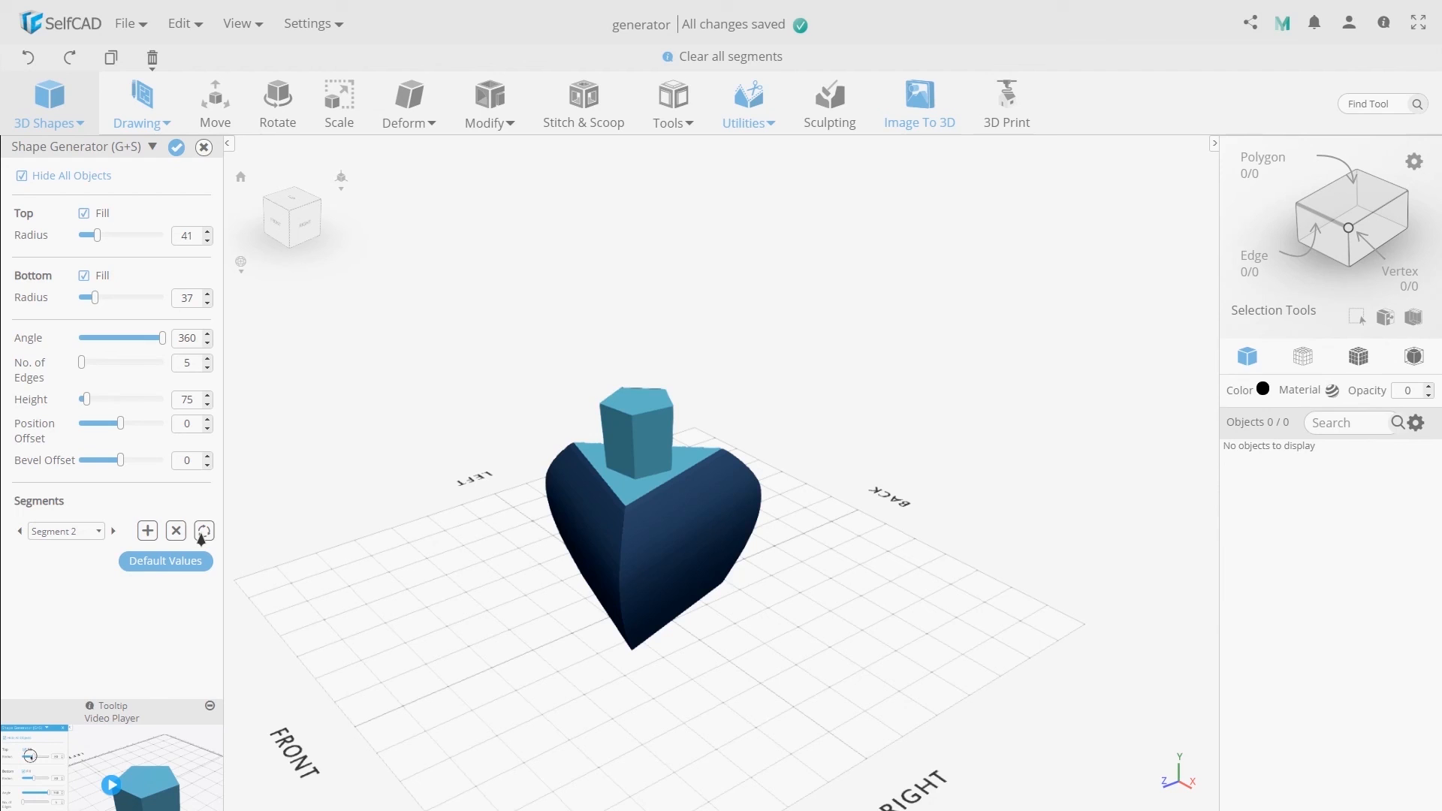
pyautogui.click(204, 531)
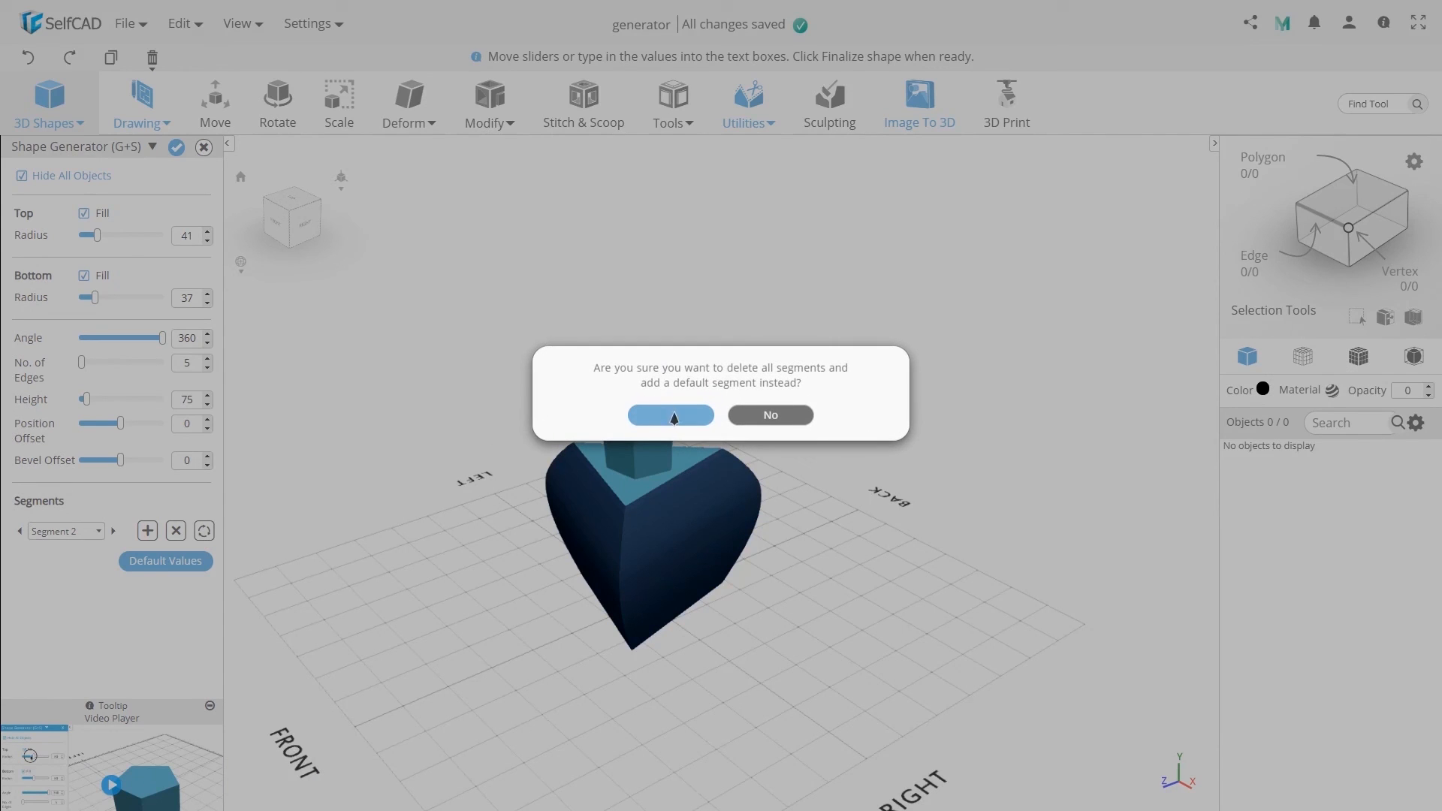